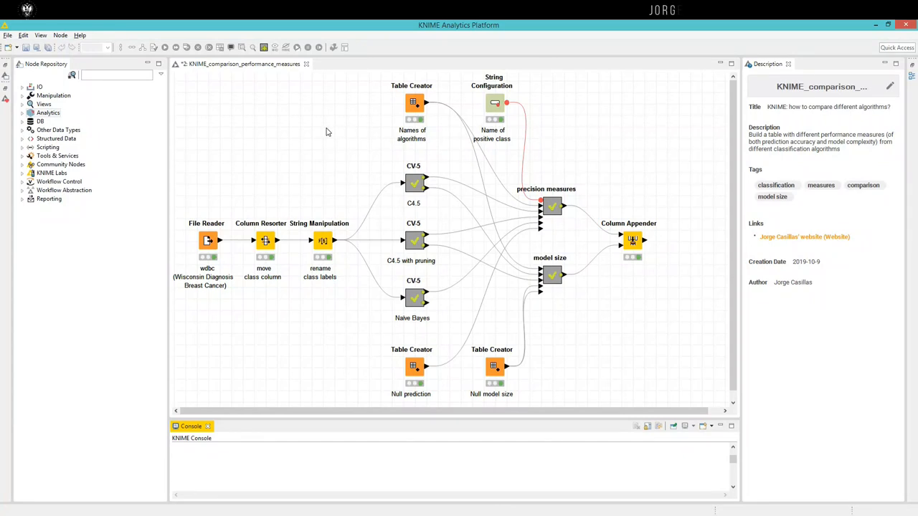
pyautogui.moveTo(352, 126)
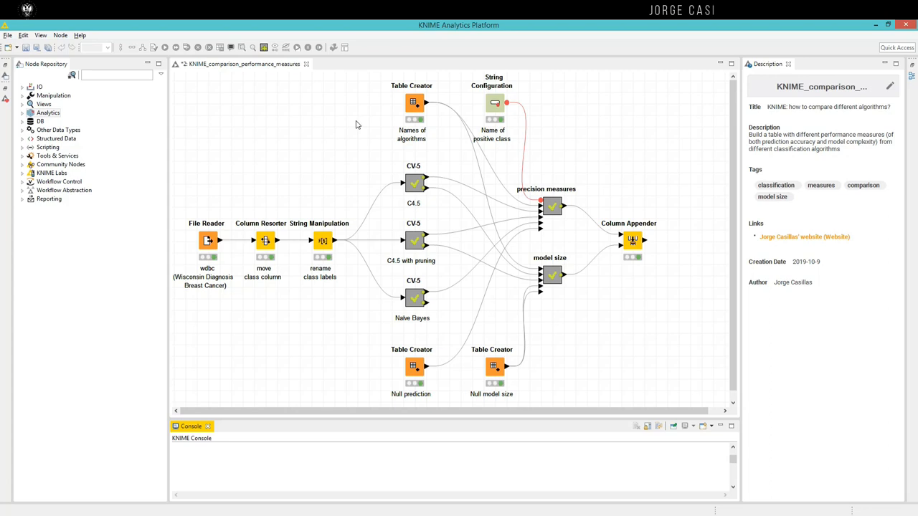
pyautogui.moveTo(356, 127)
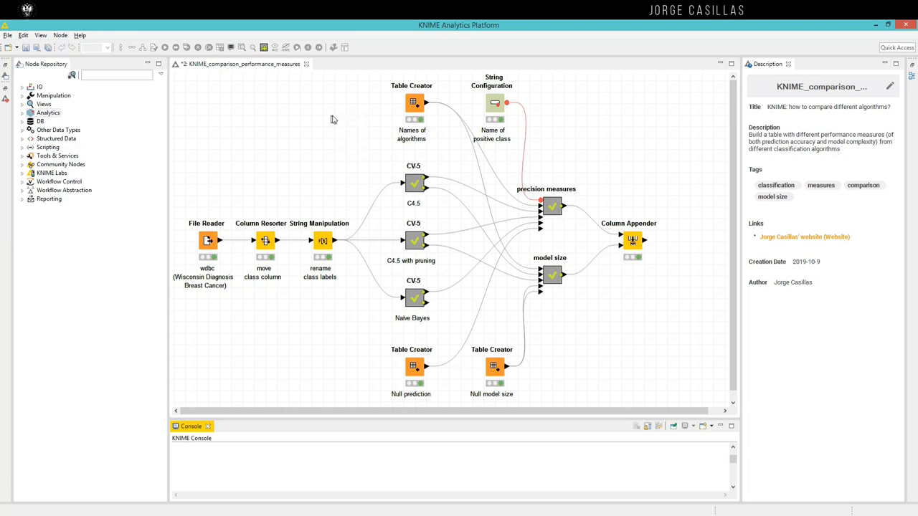
pyautogui.moveTo(552, 232)
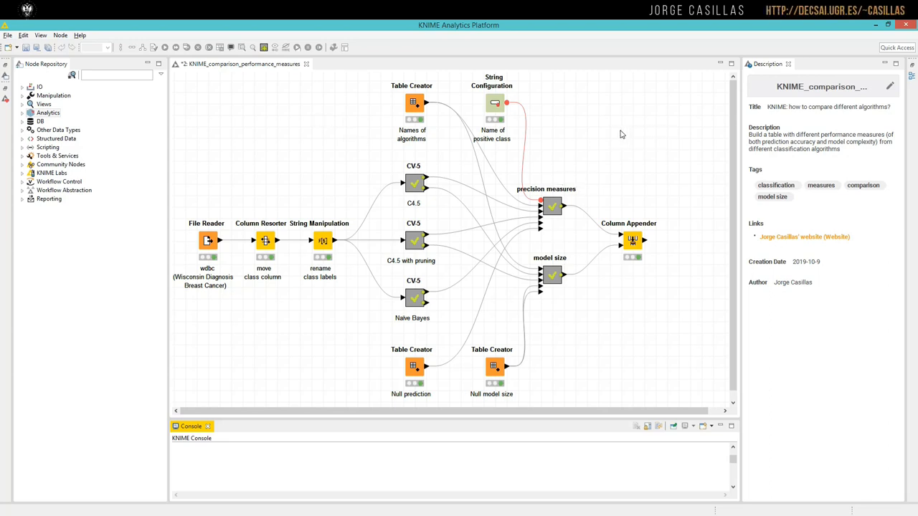
pyautogui.moveTo(573, 126)
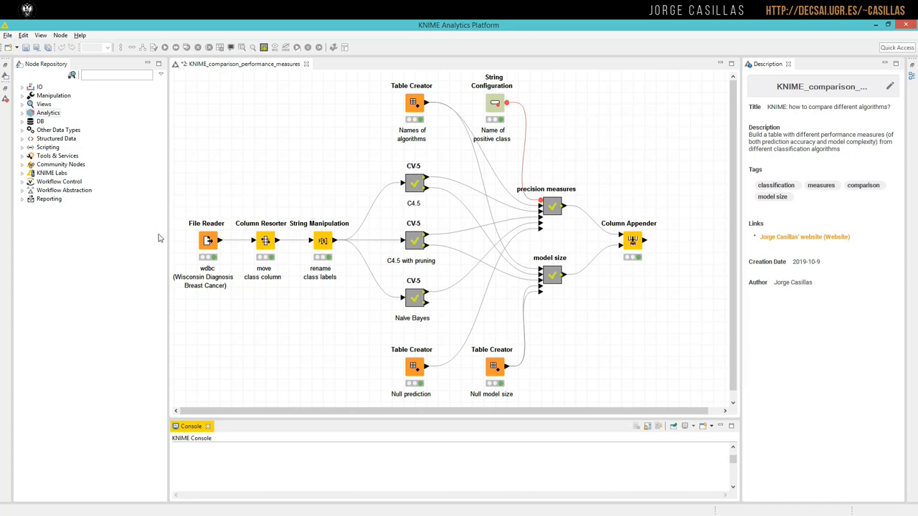
pyautogui.moveTo(351, 241)
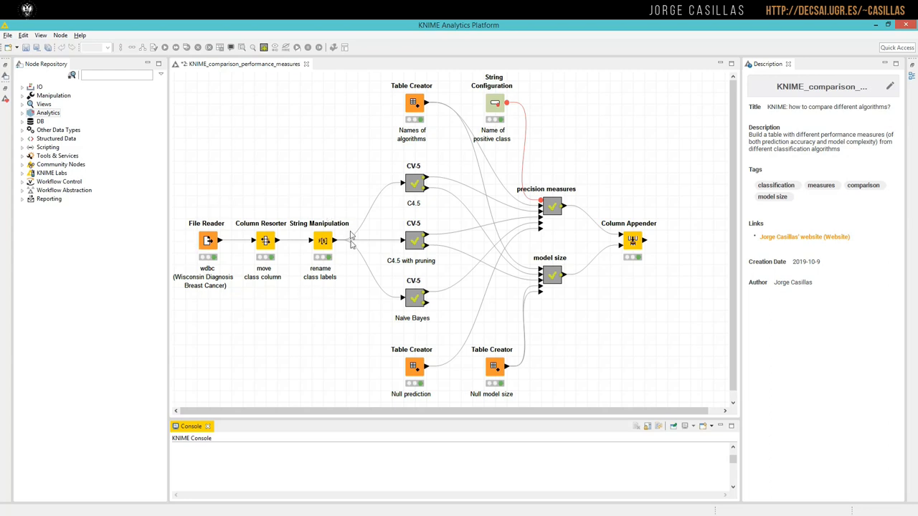
# Step: Bring up the context actions for the rename class labels node
pyautogui.rightClick(322, 241)
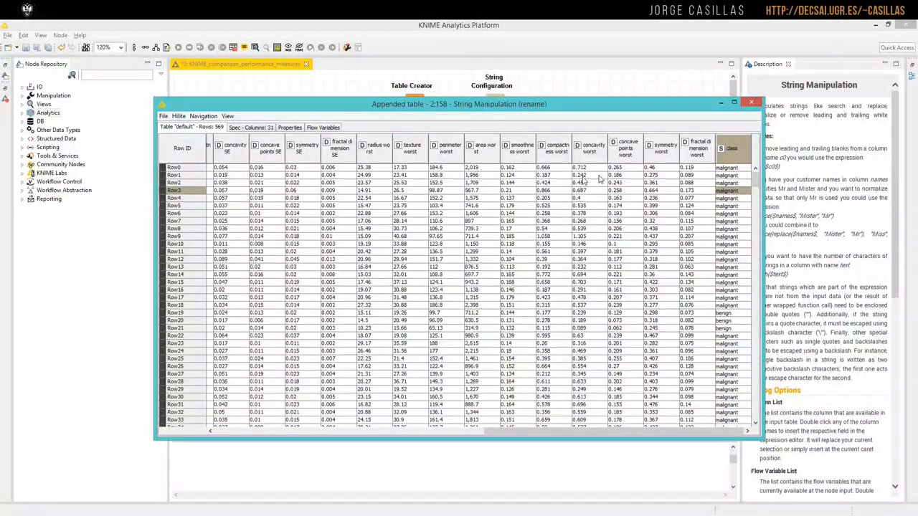
pyautogui.moveTo(696, 184)
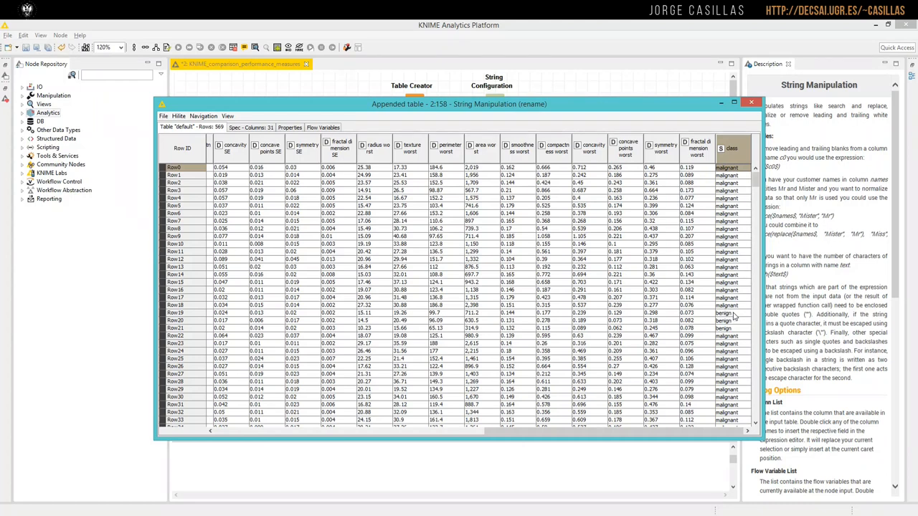
pyautogui.moveTo(642, 120)
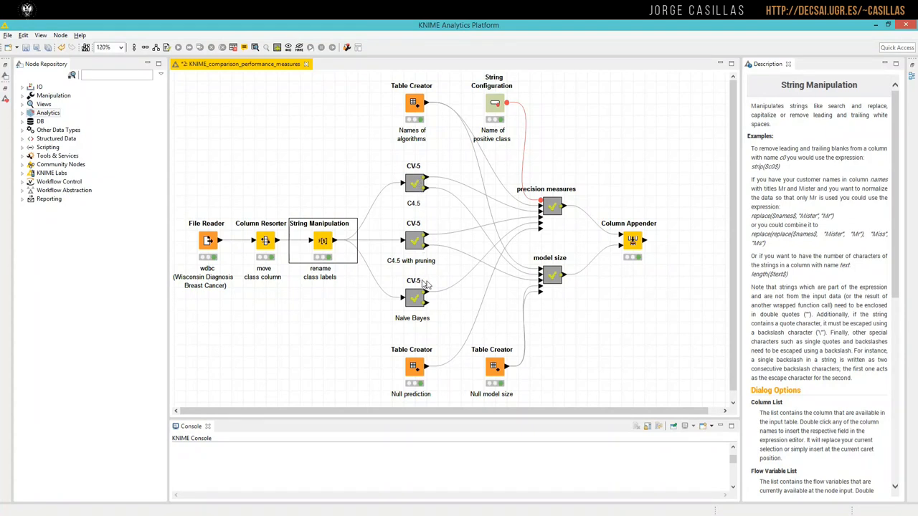
pyautogui.moveTo(422, 285)
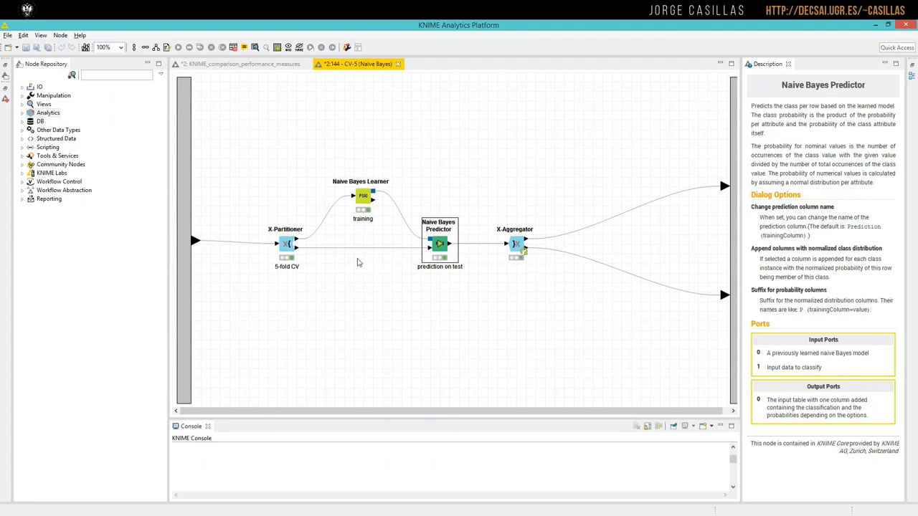
pyautogui.moveTo(512, 255)
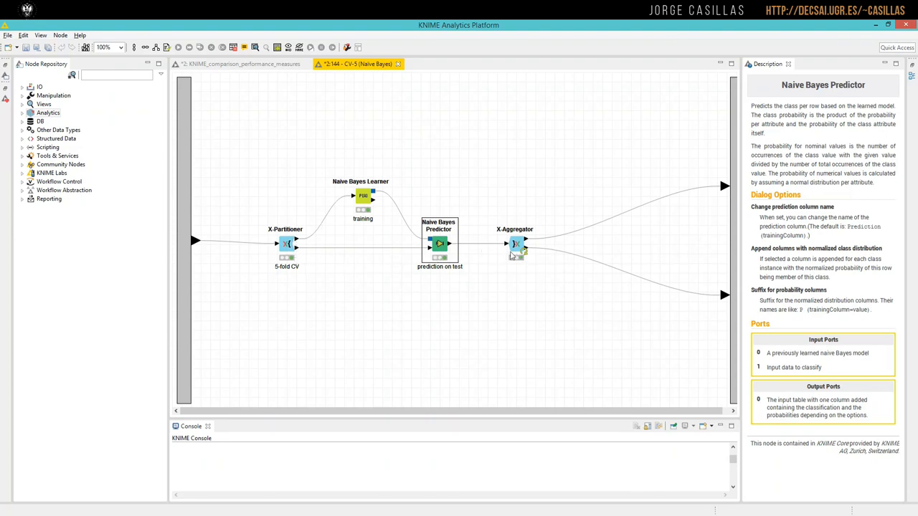
pyautogui.doubleClick(287, 244)
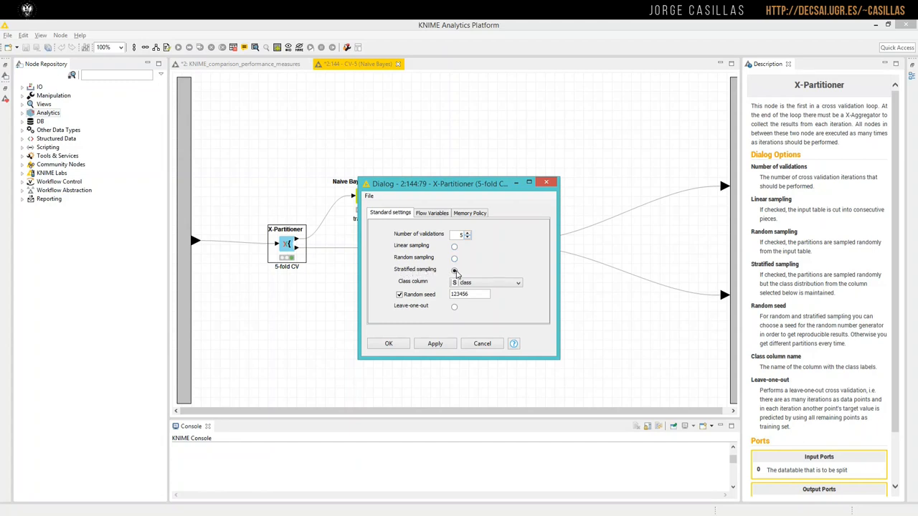
pyautogui.click(518, 281)
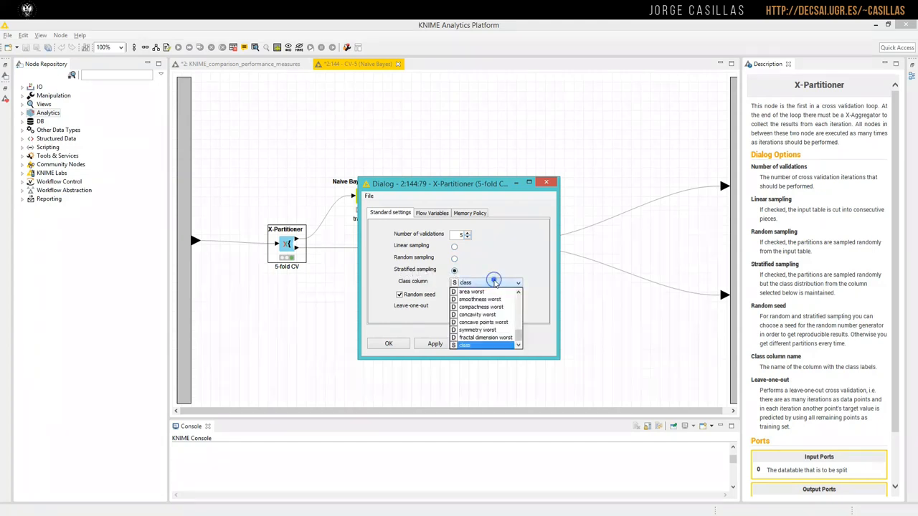
pyautogui.click(464, 344)
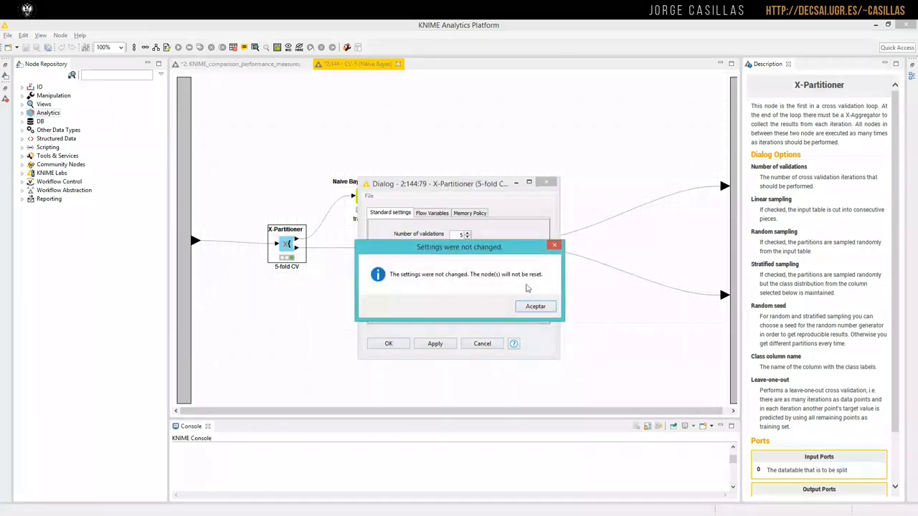
pyautogui.click(535, 307)
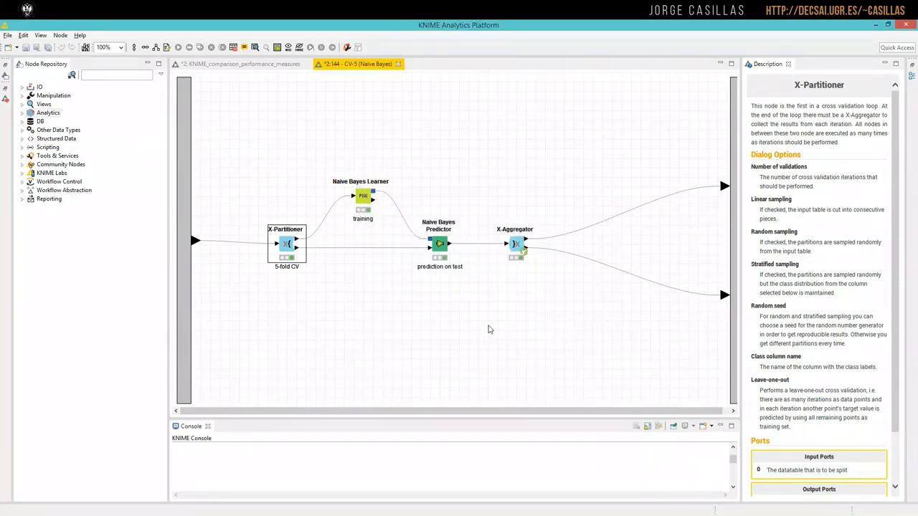
pyautogui.moveTo(562, 231)
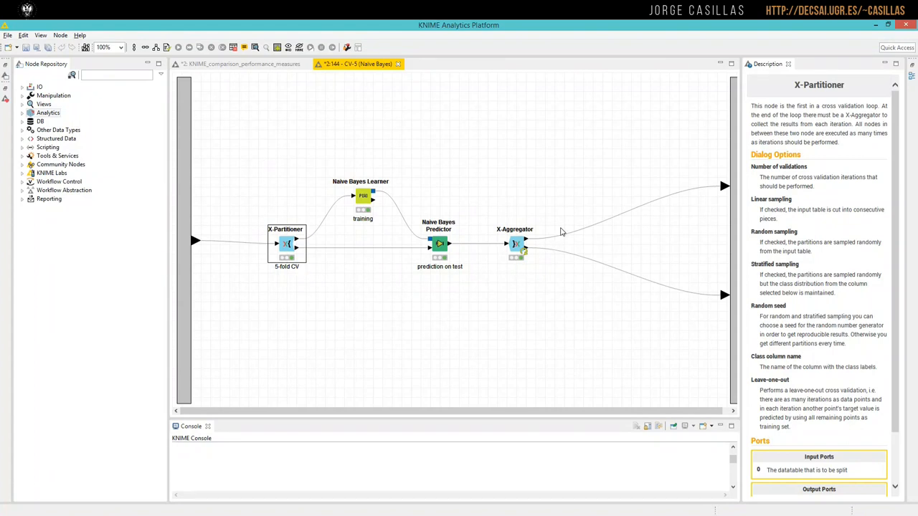
pyautogui.moveTo(376, 240)
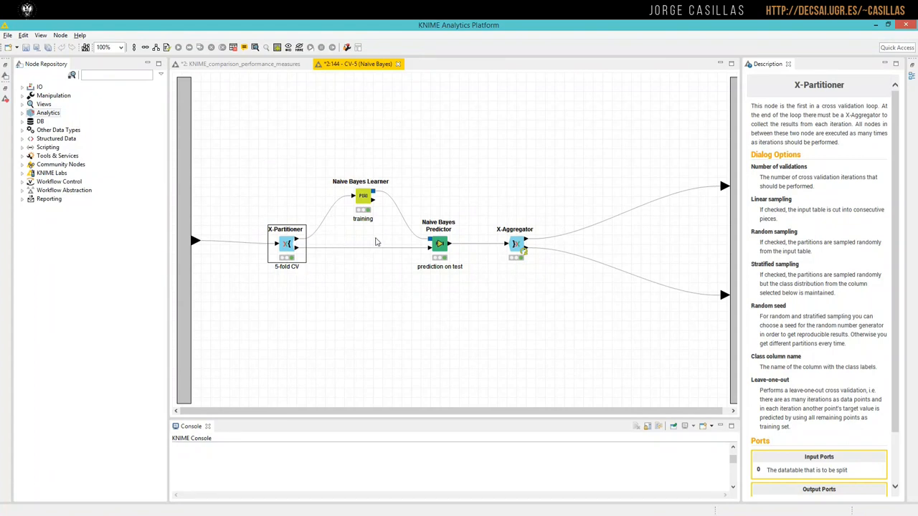
pyautogui.moveTo(367, 293)
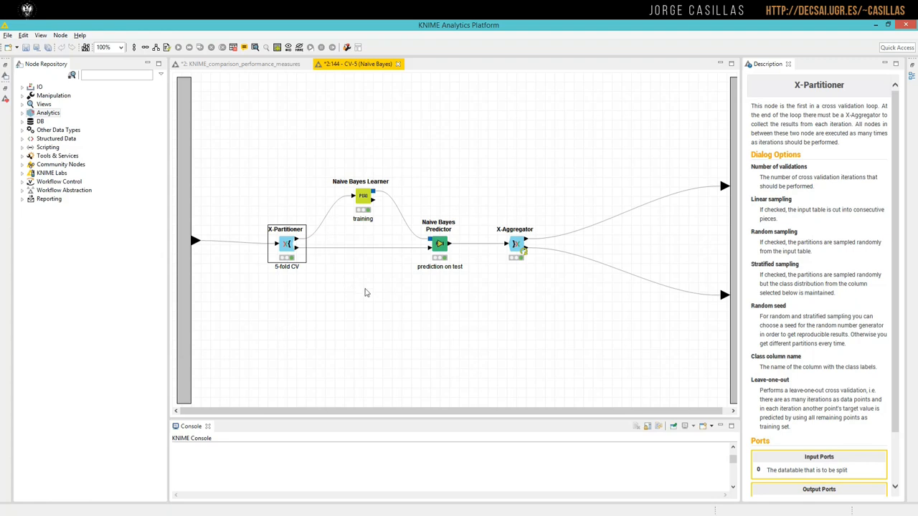
# Step: Close the CV-5 Naive Bayes metanode editor and return to the main workflow
pyautogui.click(362, 195)
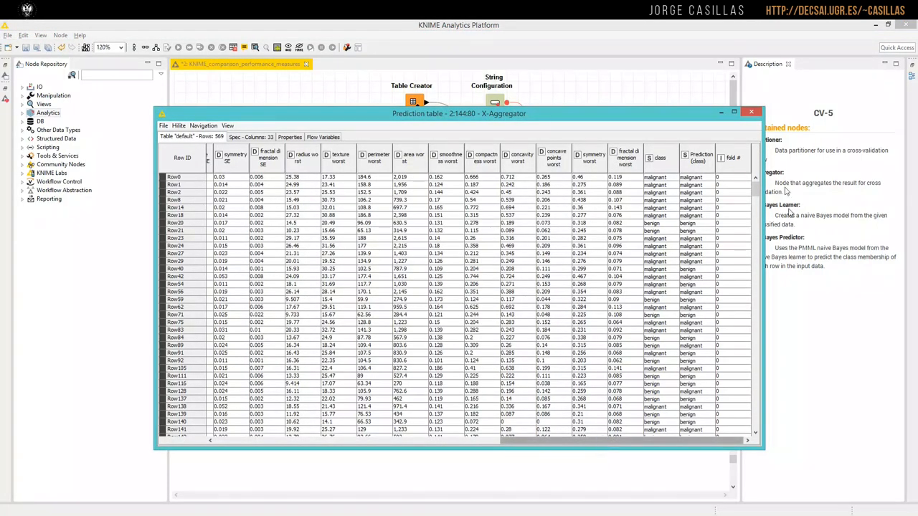
pyautogui.moveTo(719, 170)
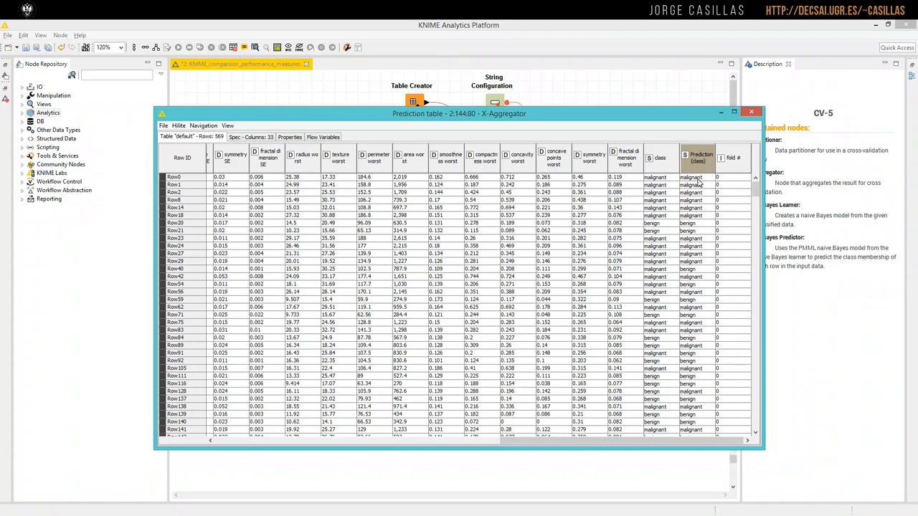
pyautogui.moveTo(691, 189)
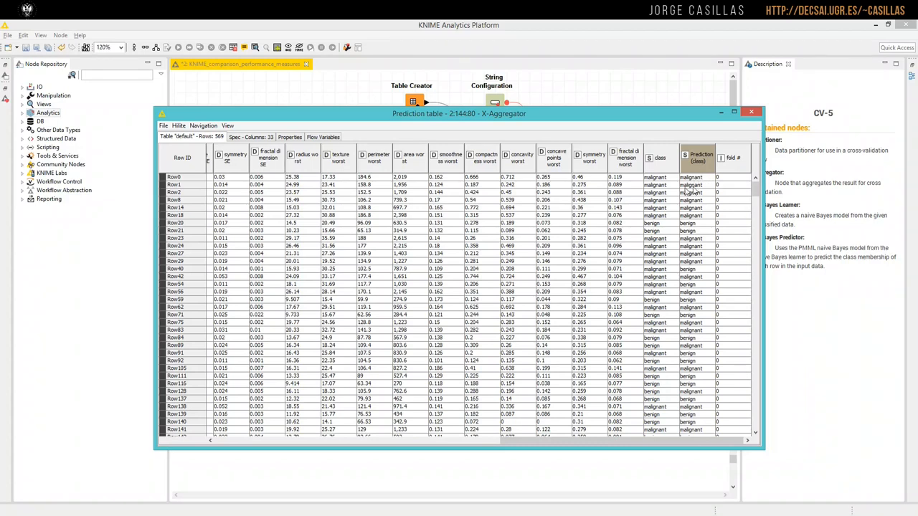
pyautogui.moveTo(688, 191)
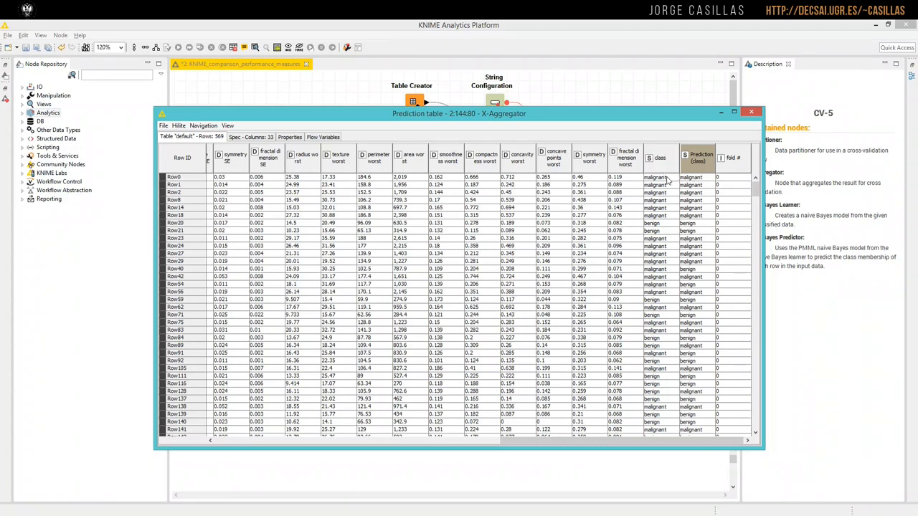
# Step: Mark the Fold # column, scroll through the prediction rows, then close the table
pyautogui.click(696, 270)
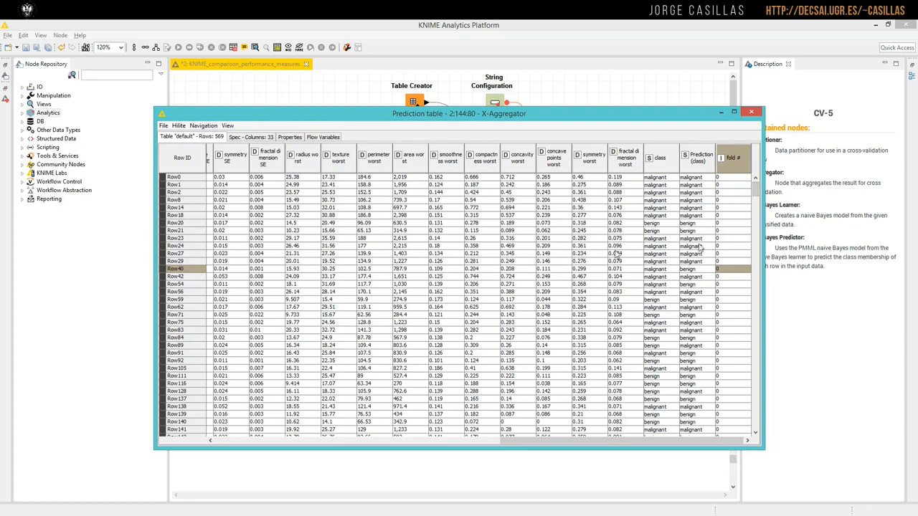
pyautogui.scroll(-3)
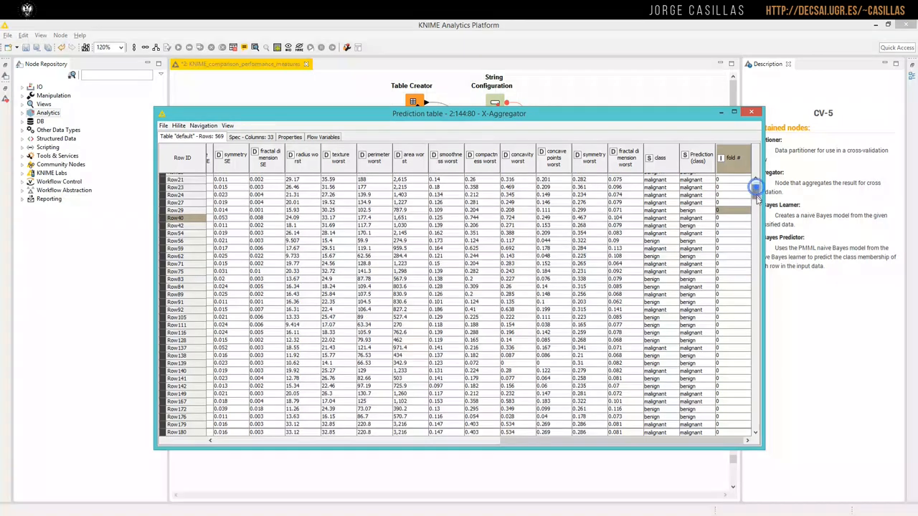
pyautogui.scroll(-3)
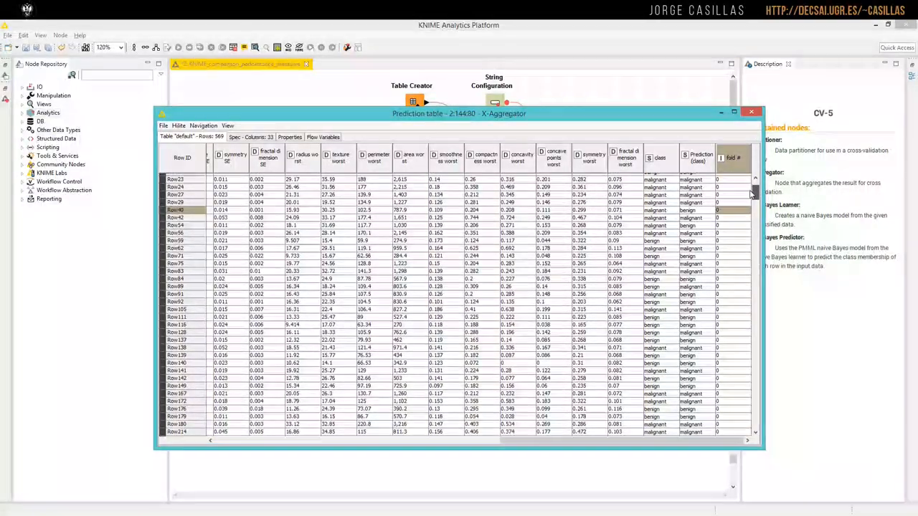
pyautogui.scroll(-3)
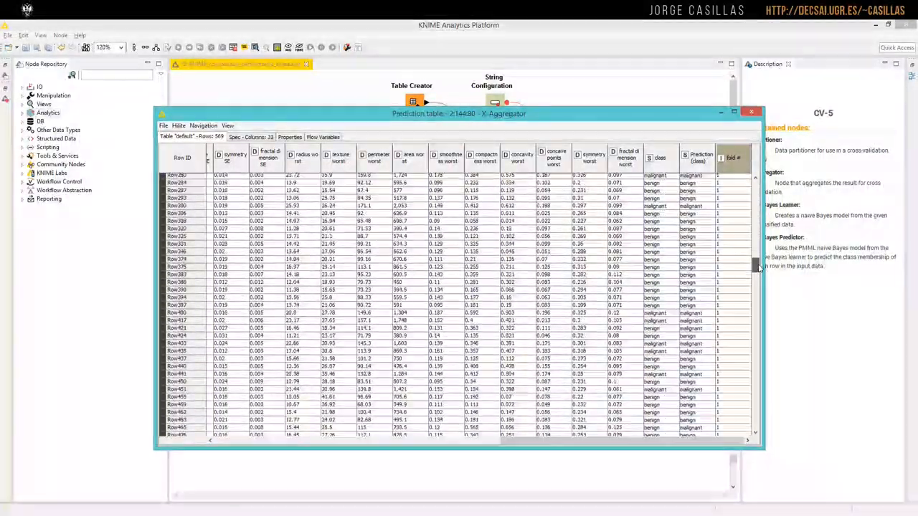
pyautogui.scroll(-3)
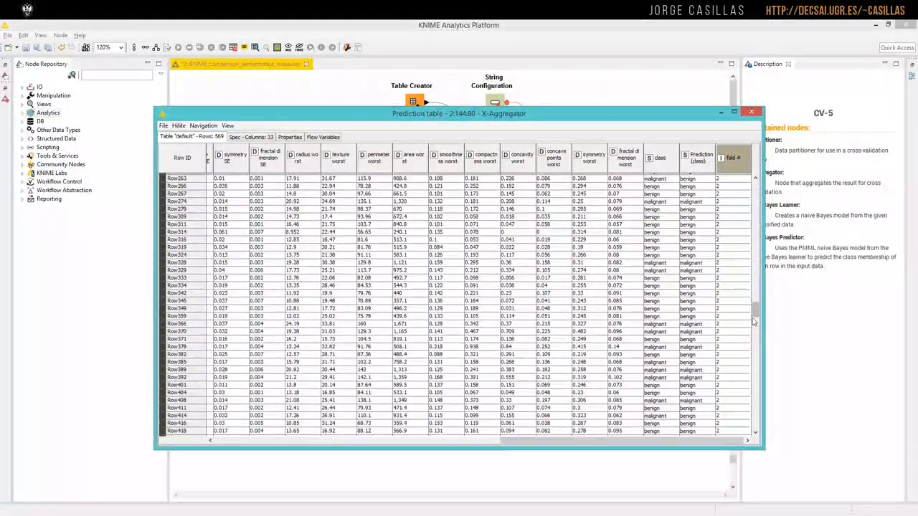
pyautogui.scroll(-3)
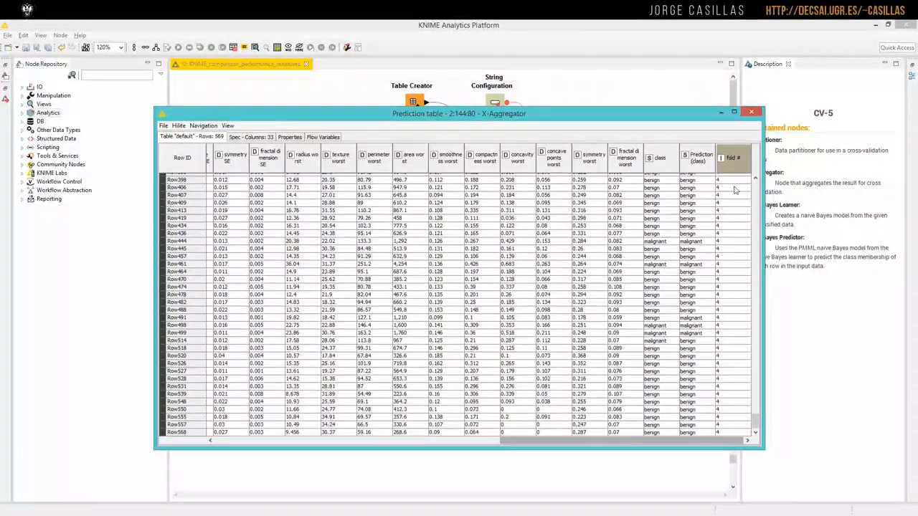
pyautogui.click(752, 112)
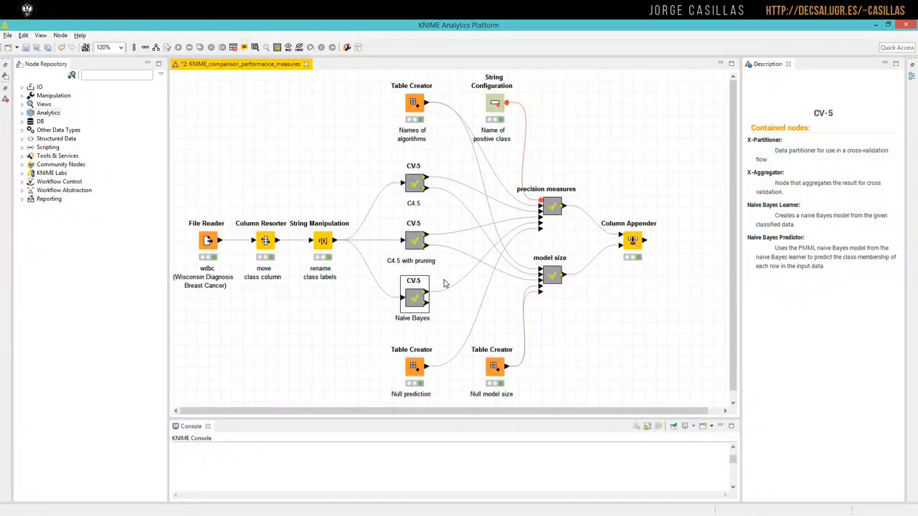
pyautogui.moveTo(421, 265)
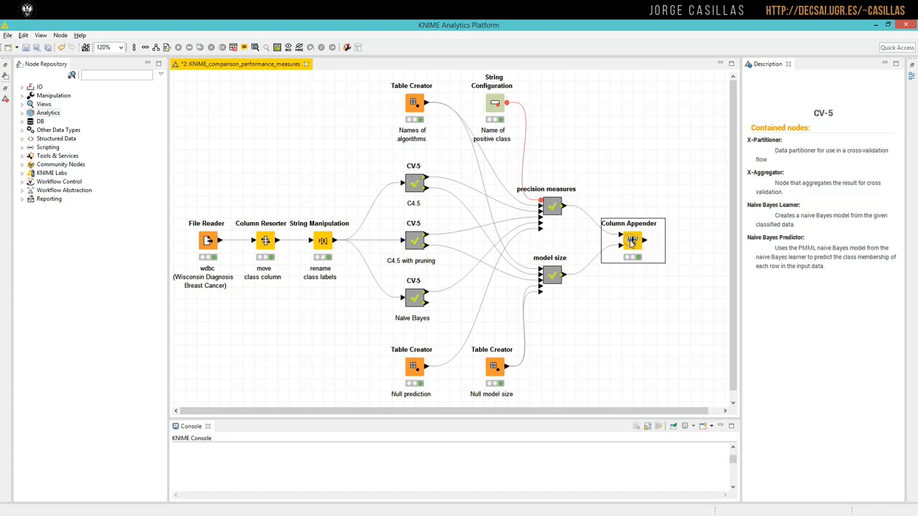
pyautogui.doubleClick(632, 241)
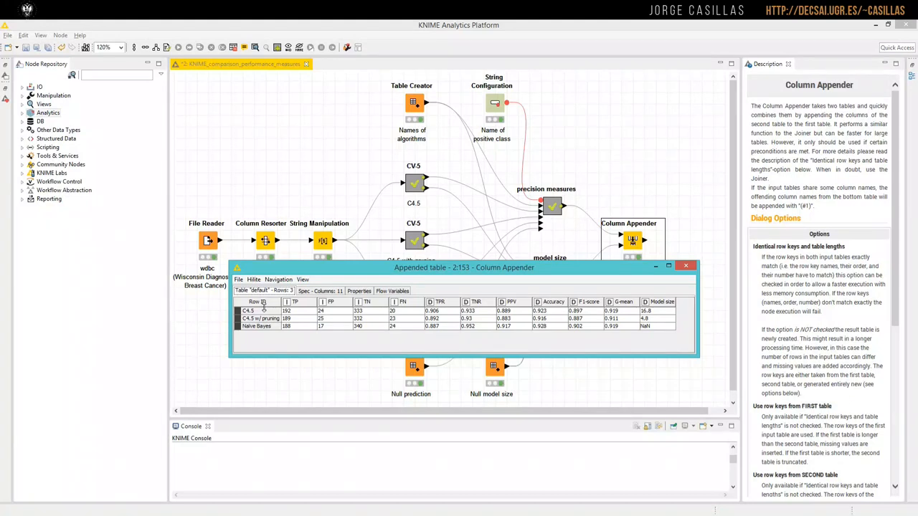
pyautogui.moveTo(270, 317)
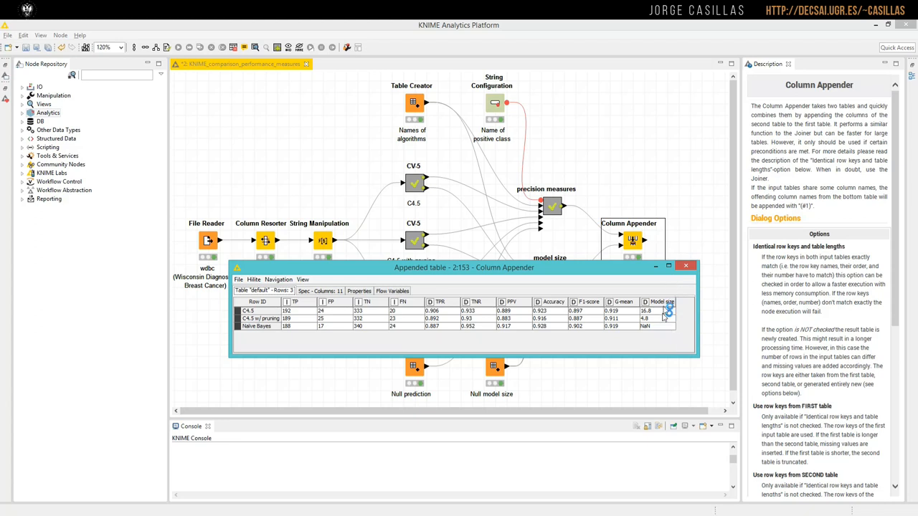
pyautogui.moveTo(668, 318)
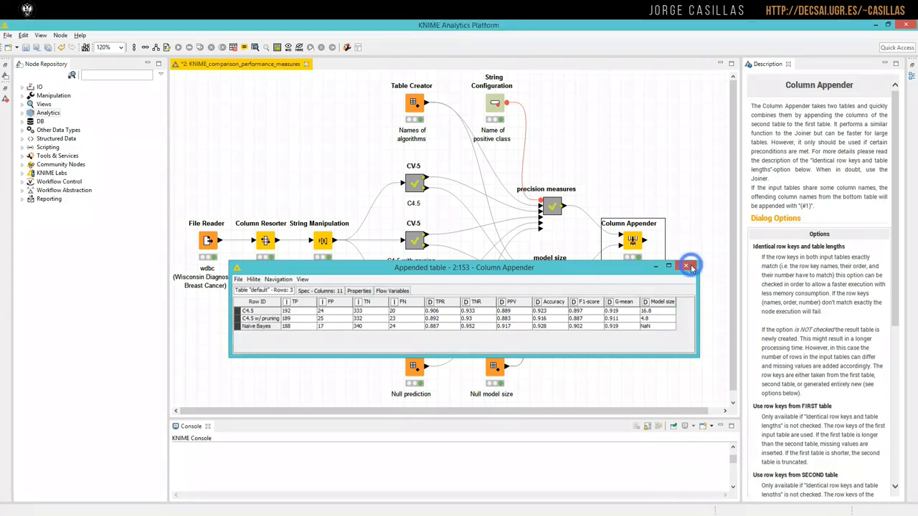
pyautogui.click(686, 265)
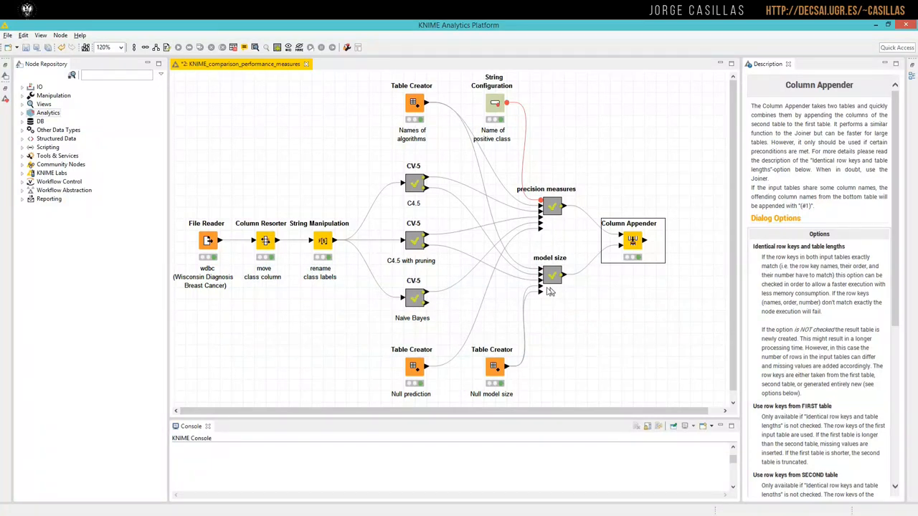
pyautogui.moveTo(433, 310)
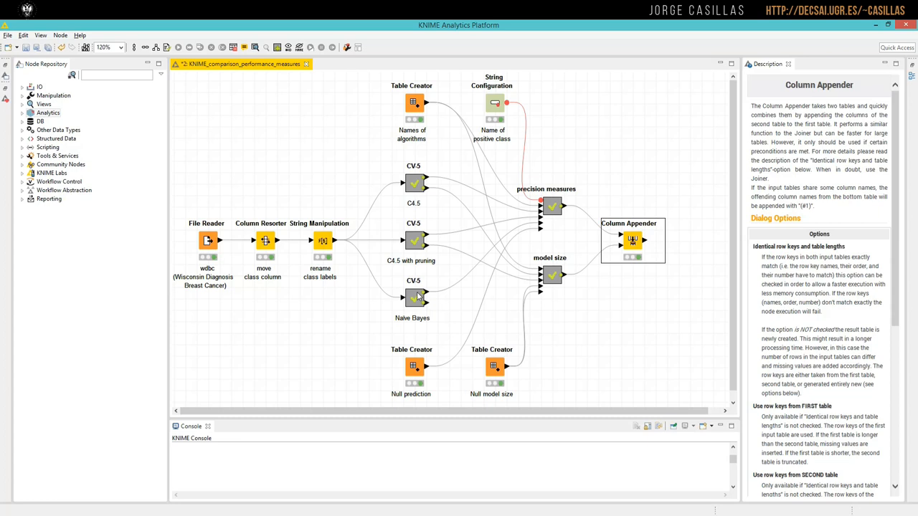
pyautogui.moveTo(577, 200)
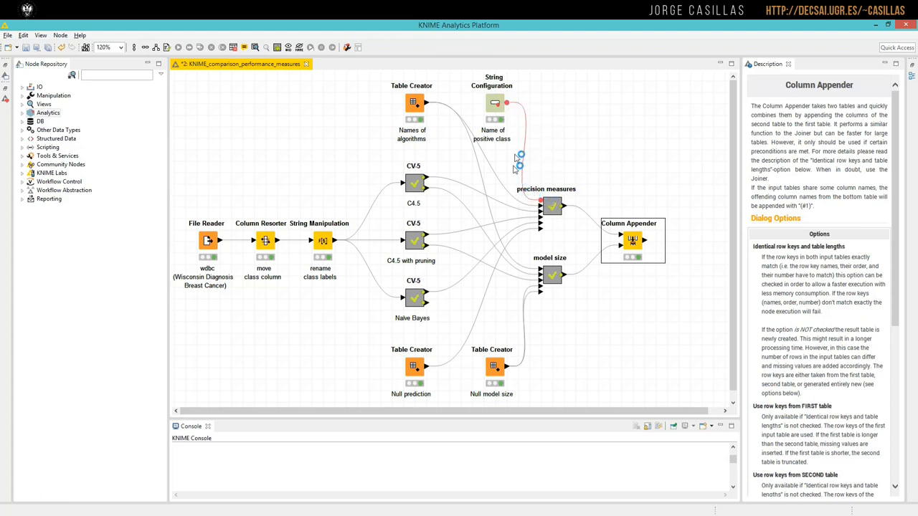
pyautogui.moveTo(538, 129)
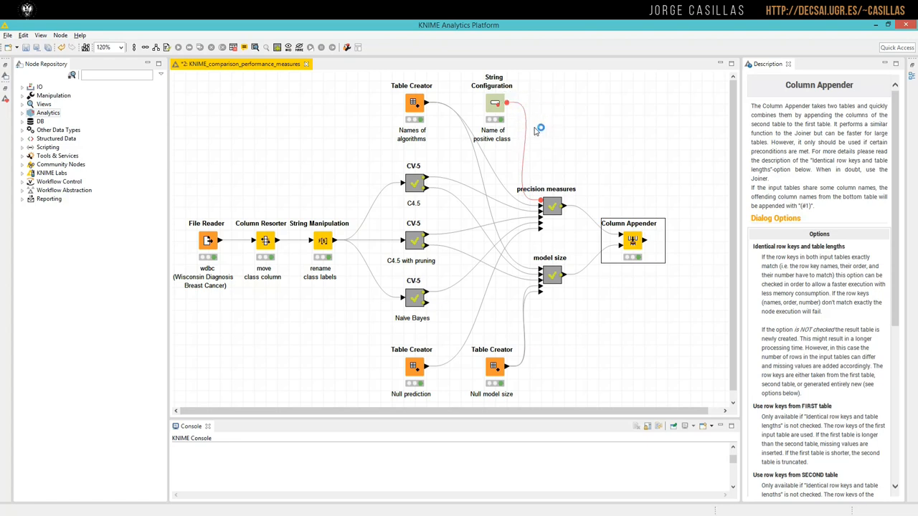
pyautogui.moveTo(576, 148)
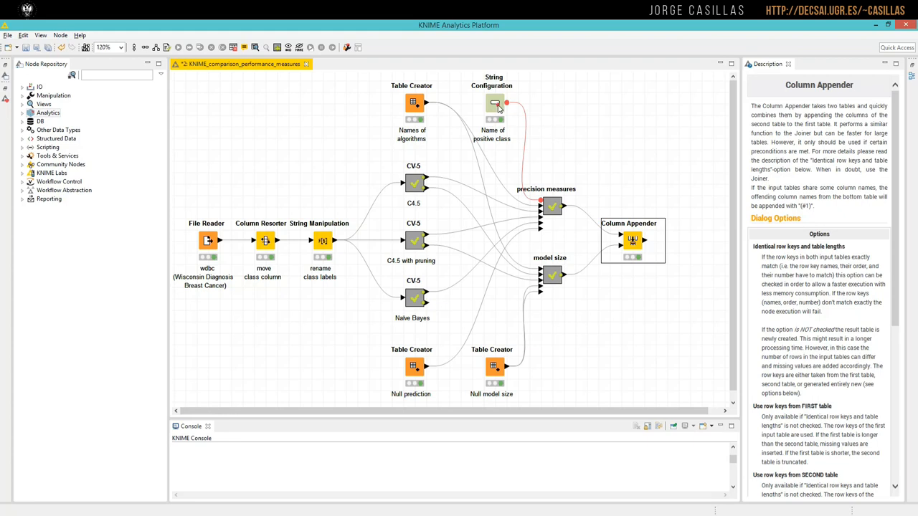
pyautogui.doubleClick(494, 98)
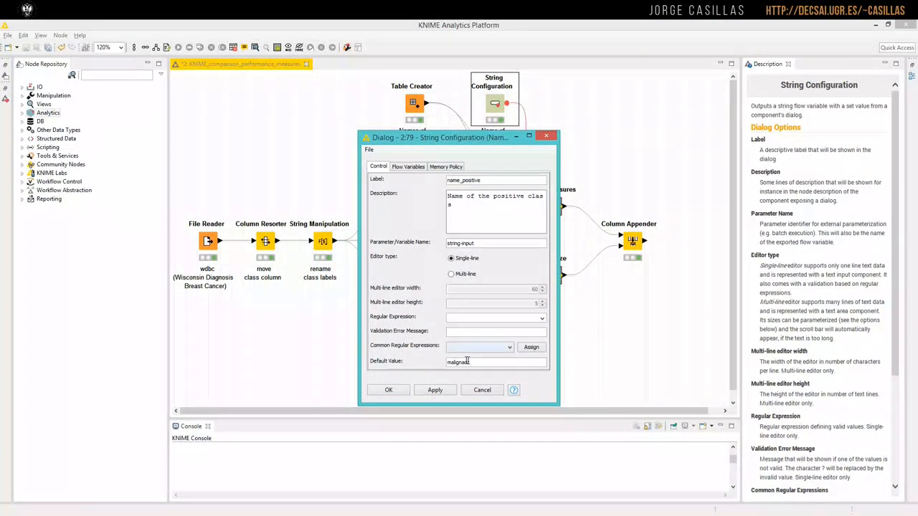
pyautogui.doubleClick(457, 361)
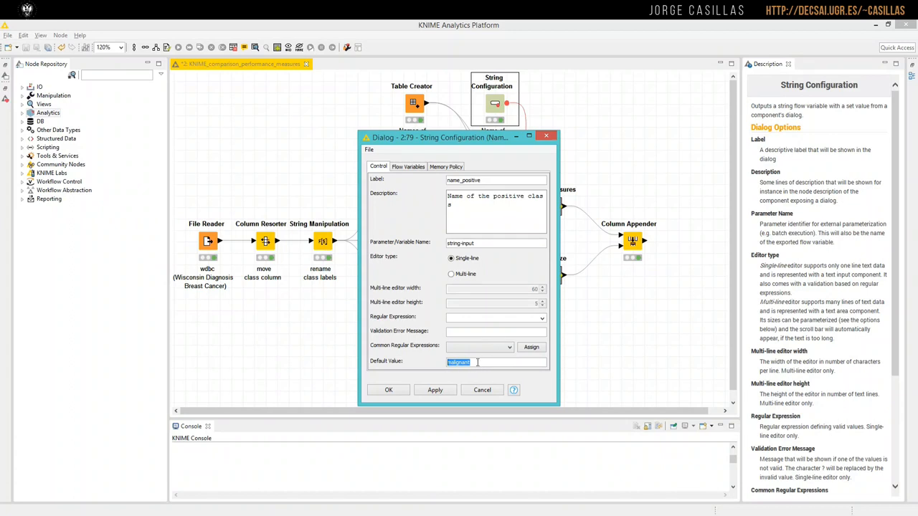
pyautogui.moveTo(252, 290)
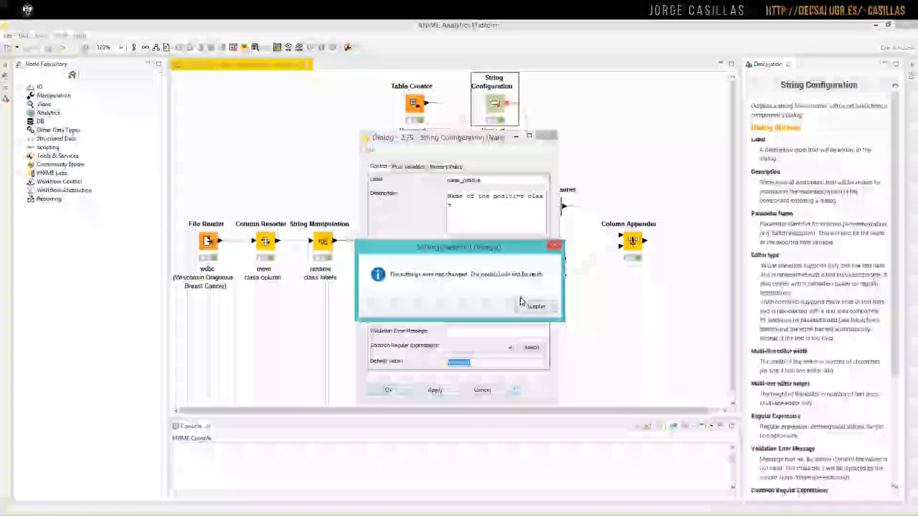
pyautogui.click(535, 307)
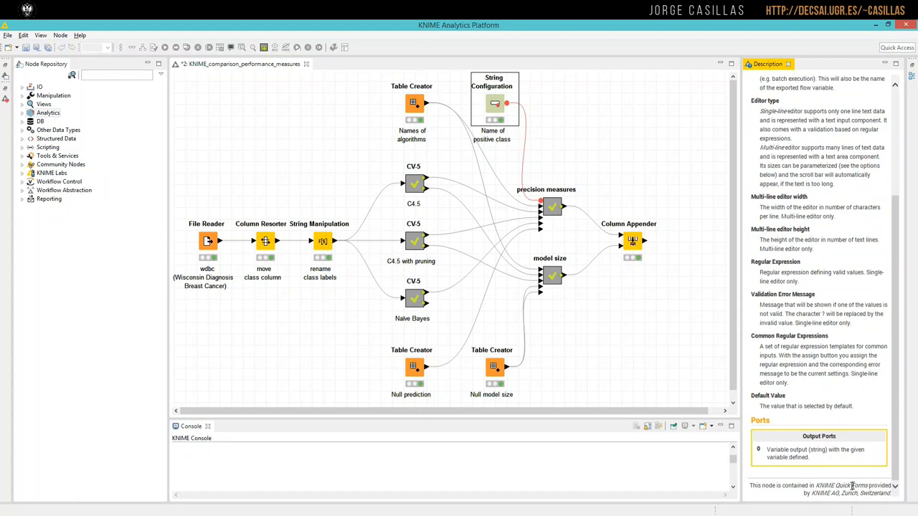
pyautogui.doubleClick(840, 485)
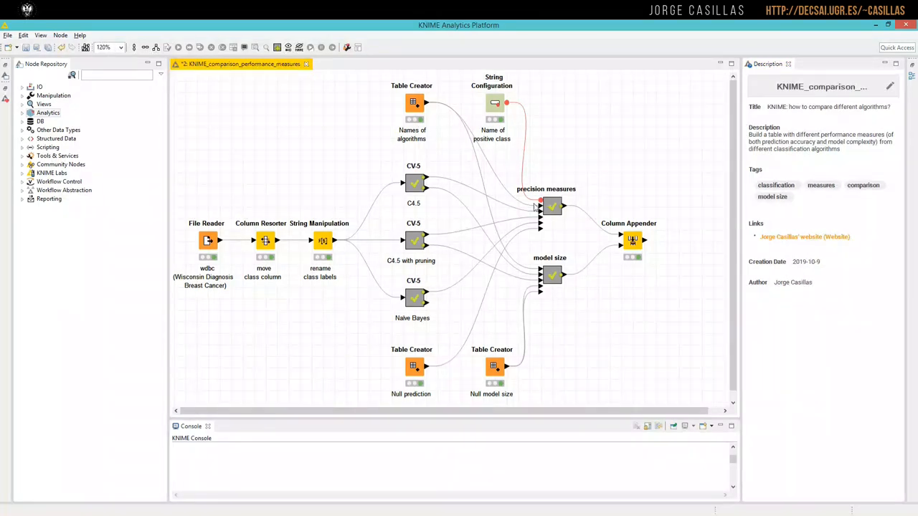
pyautogui.moveTo(432, 121)
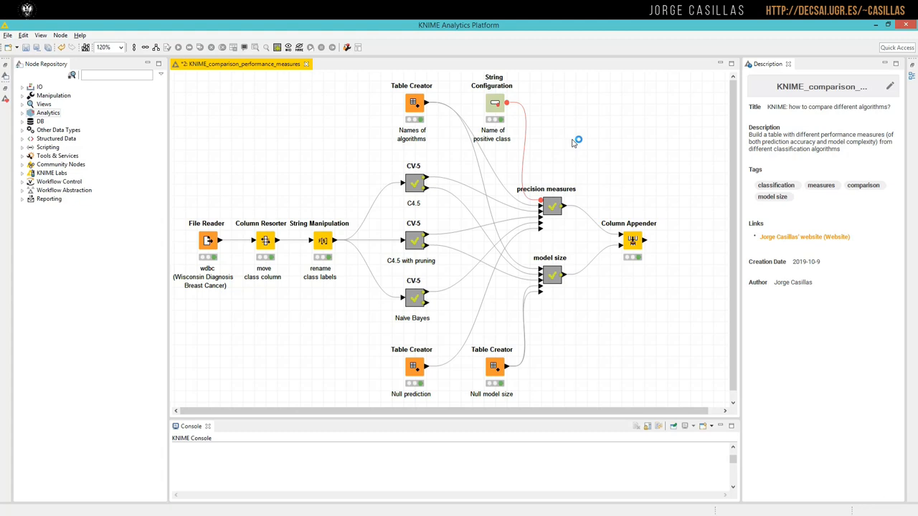
pyautogui.moveTo(416, 203)
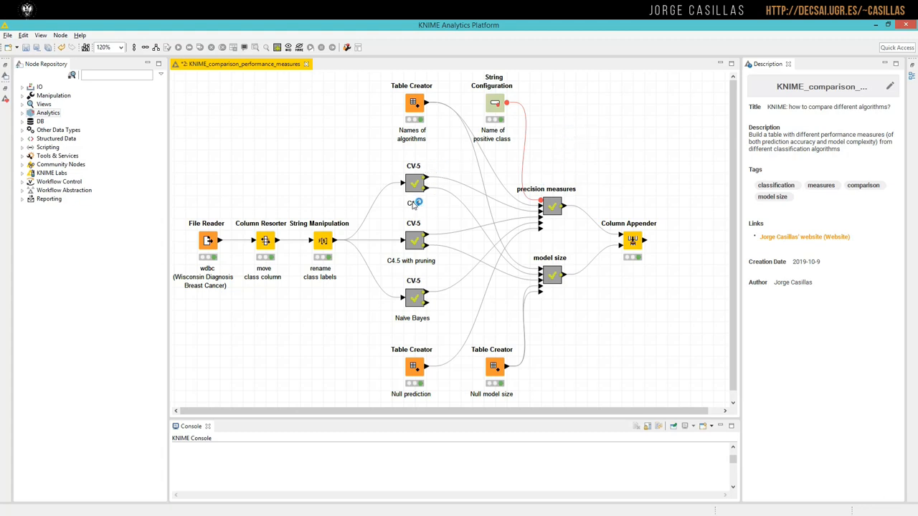
pyautogui.moveTo(421, 222)
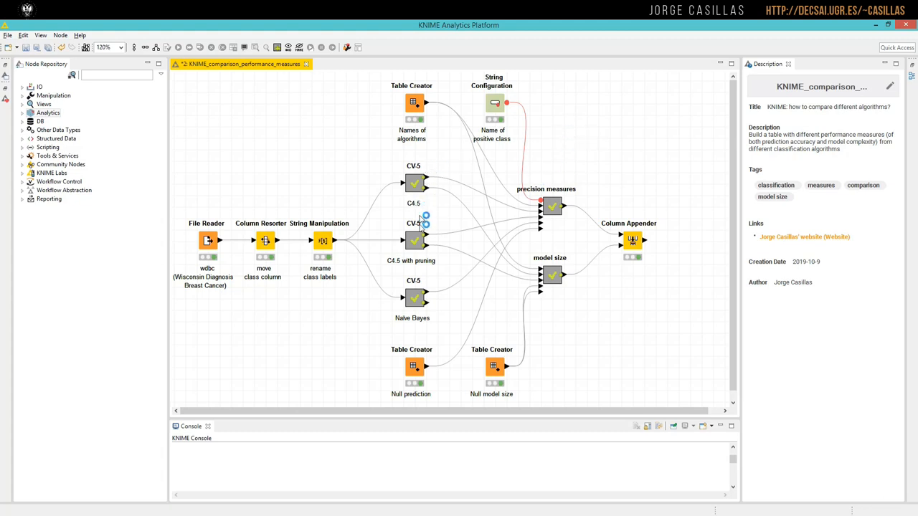
pyautogui.moveTo(395, 266)
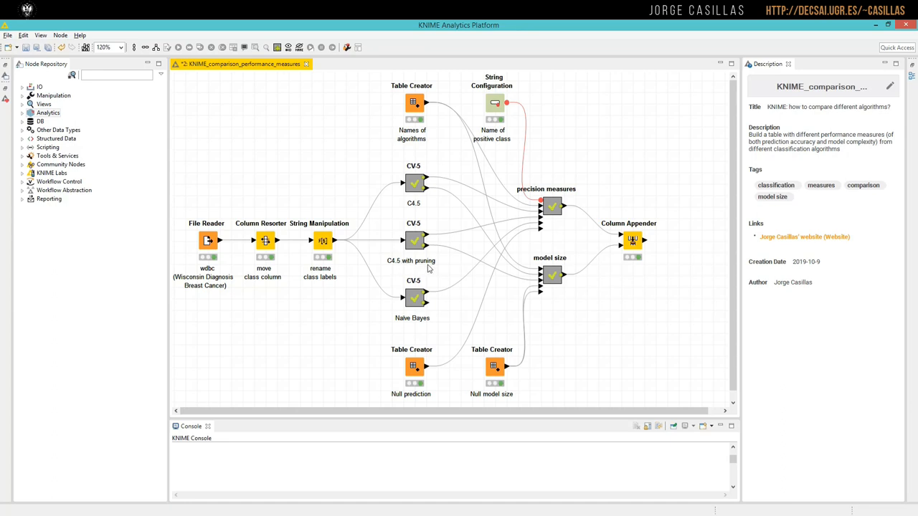
pyautogui.moveTo(422, 152)
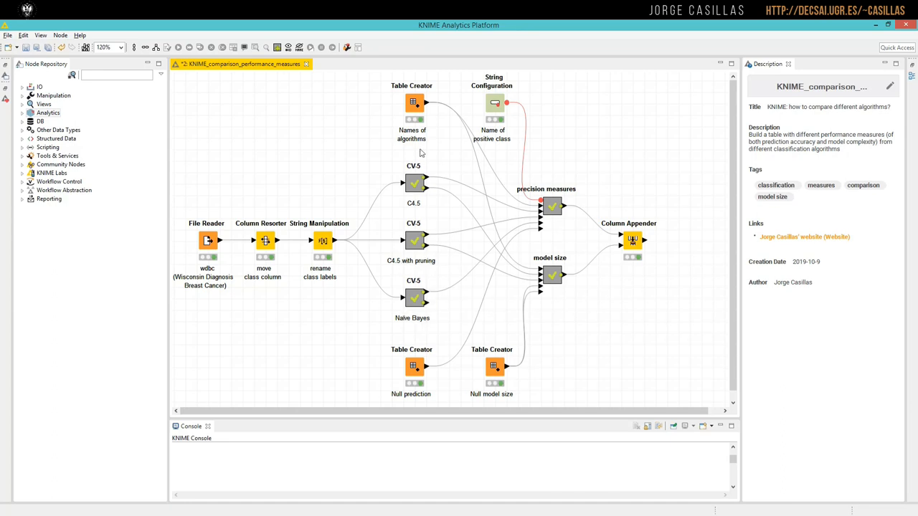
pyautogui.doubleClick(412, 104)
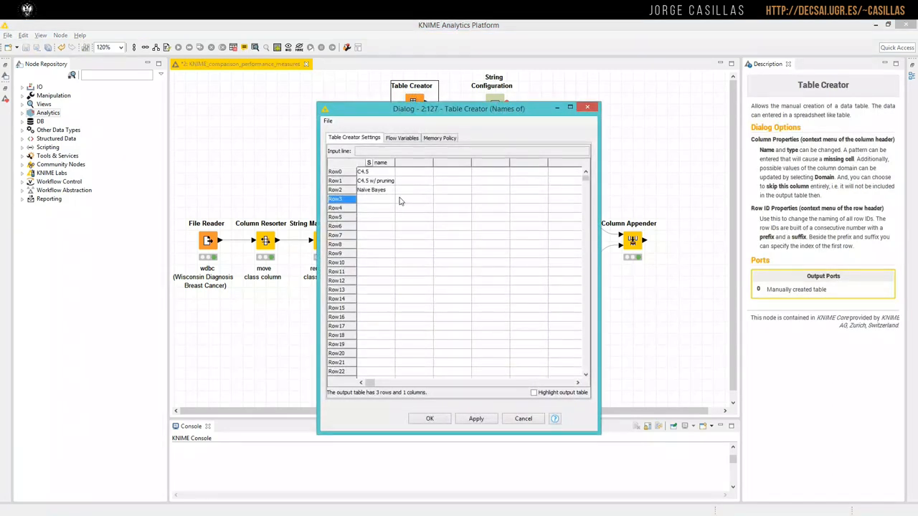
pyautogui.moveTo(384, 167)
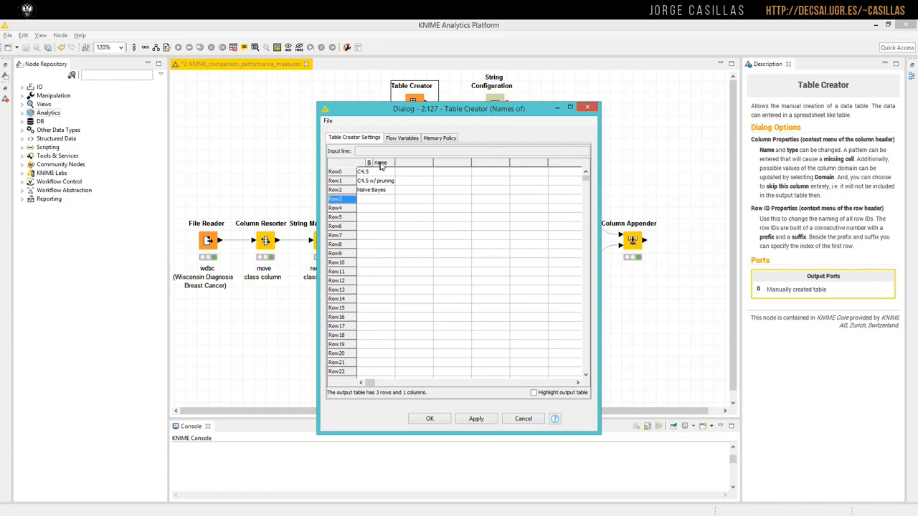
pyautogui.click(376, 172)
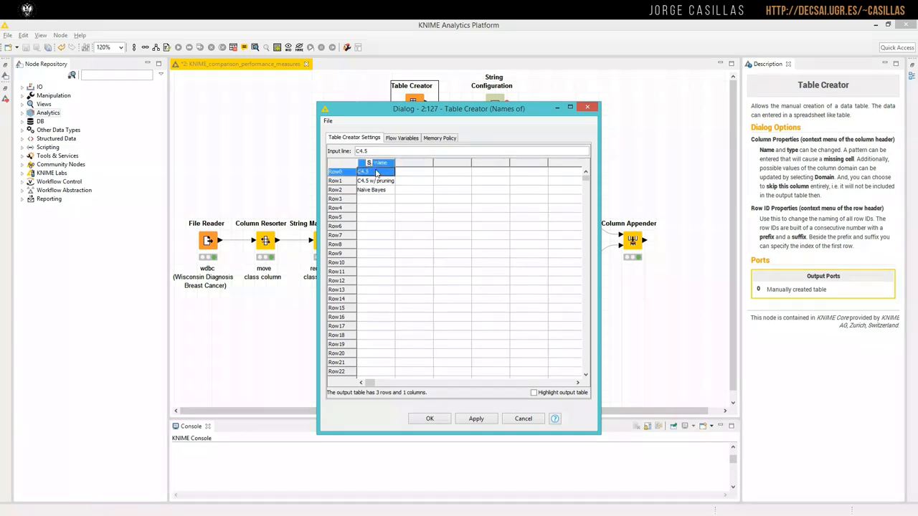
pyautogui.click(373, 190)
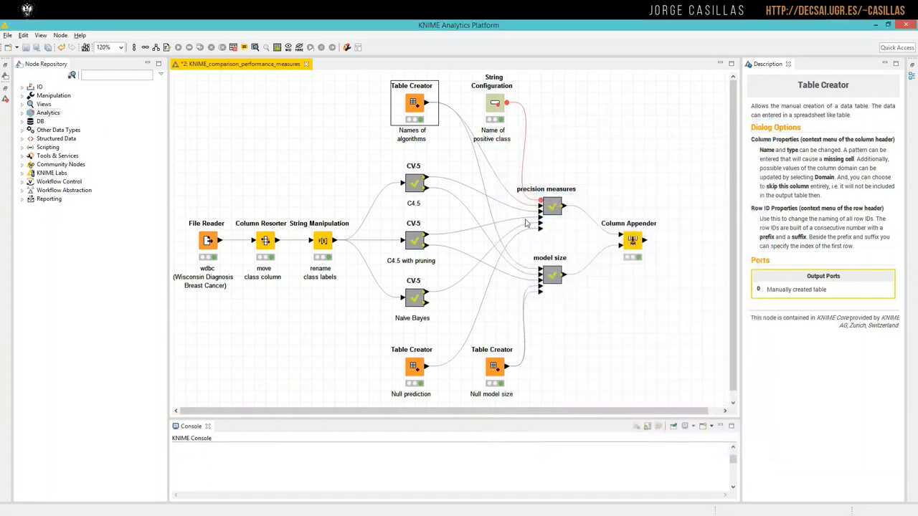
pyautogui.moveTo(539, 214)
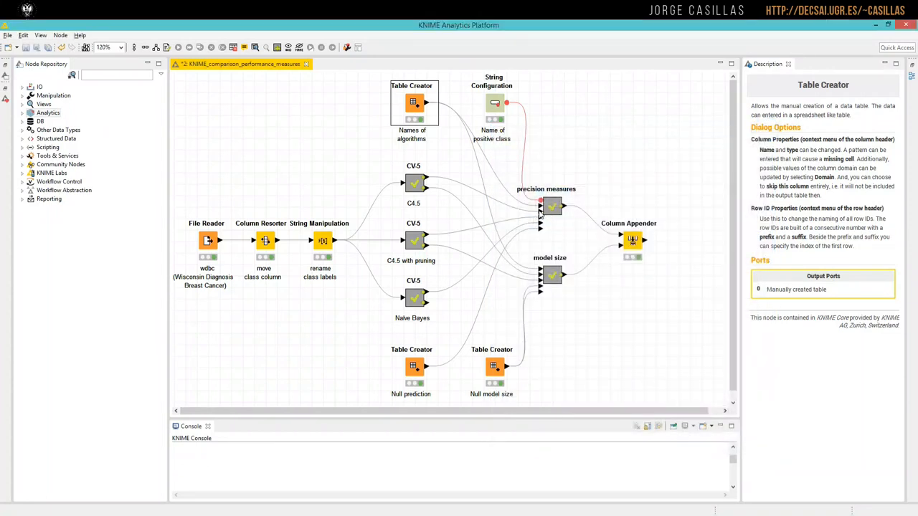
pyautogui.moveTo(539, 227)
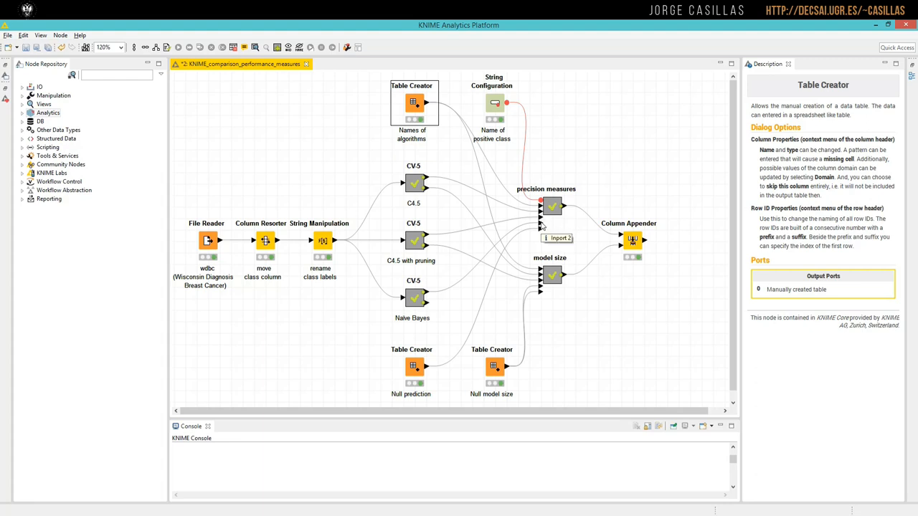
pyautogui.moveTo(436, 190)
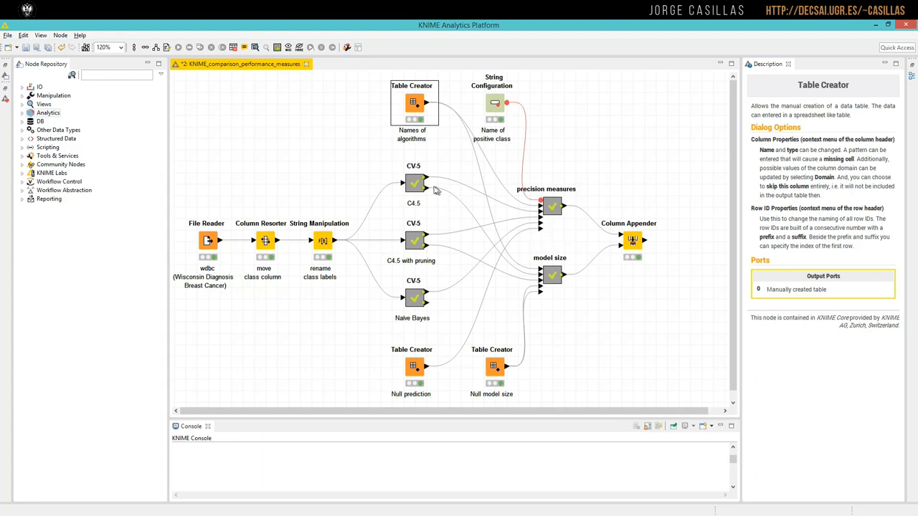
pyautogui.moveTo(427, 184)
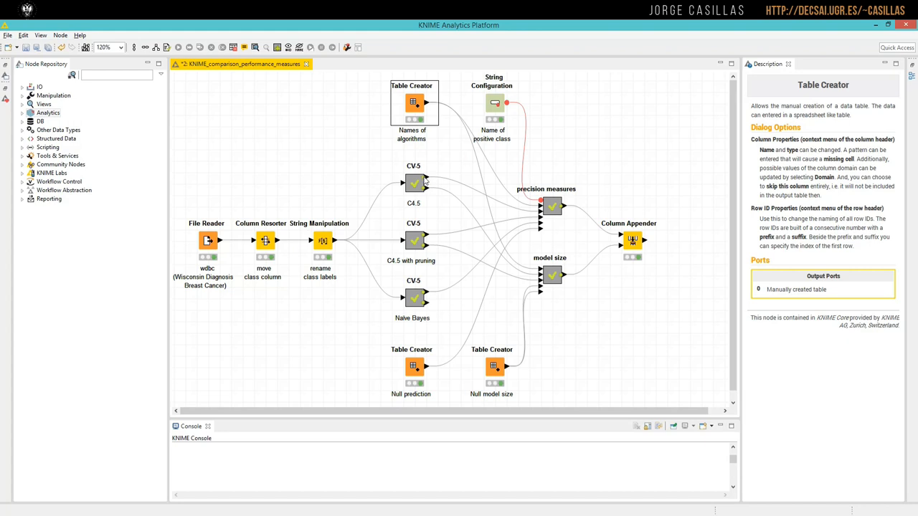
pyautogui.moveTo(424, 181)
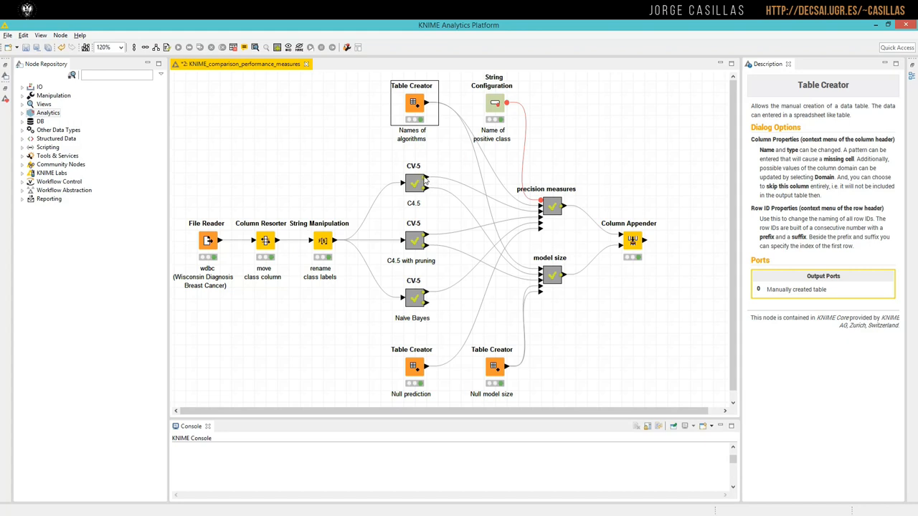
# Step: Bring up the context actions for the CV-5 (C4.5) metanode
pyautogui.rightClick(413, 183)
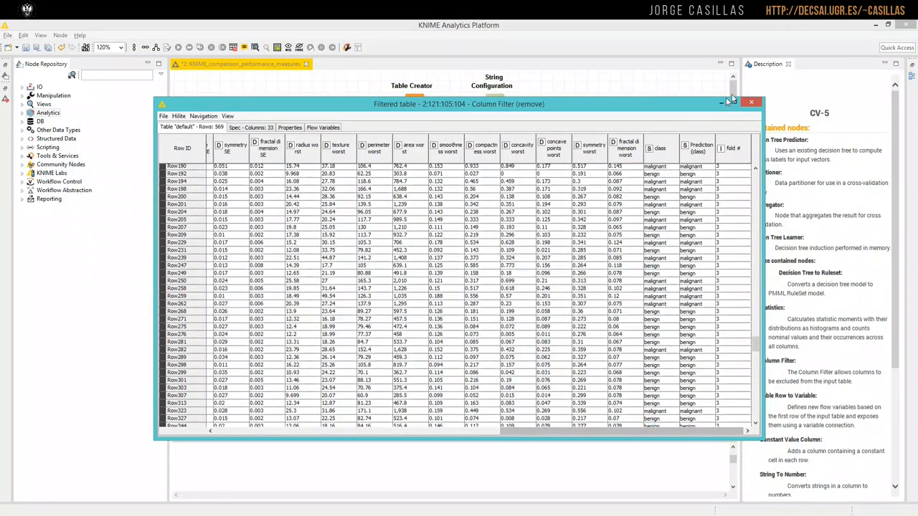
# Step: Close the Filtered table window and select the Null prediction Table Creator node
pyautogui.click(751, 101)
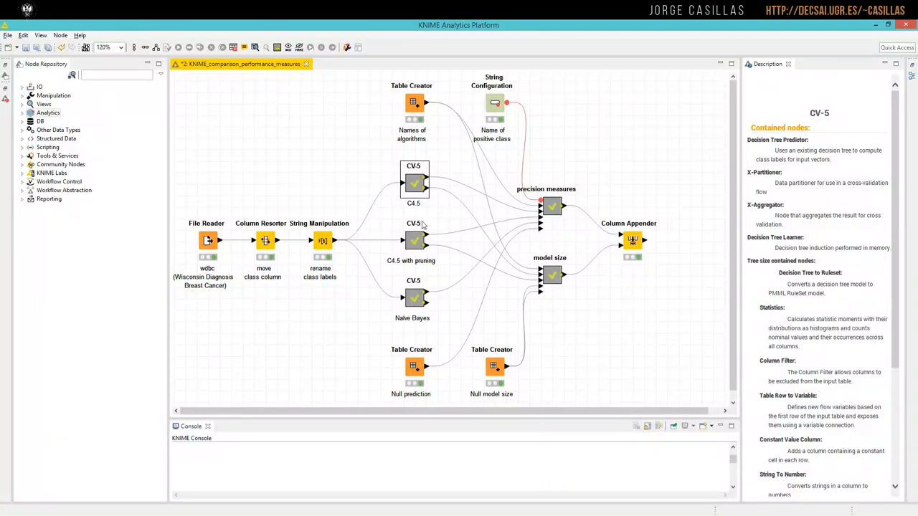
pyautogui.moveTo(542, 217)
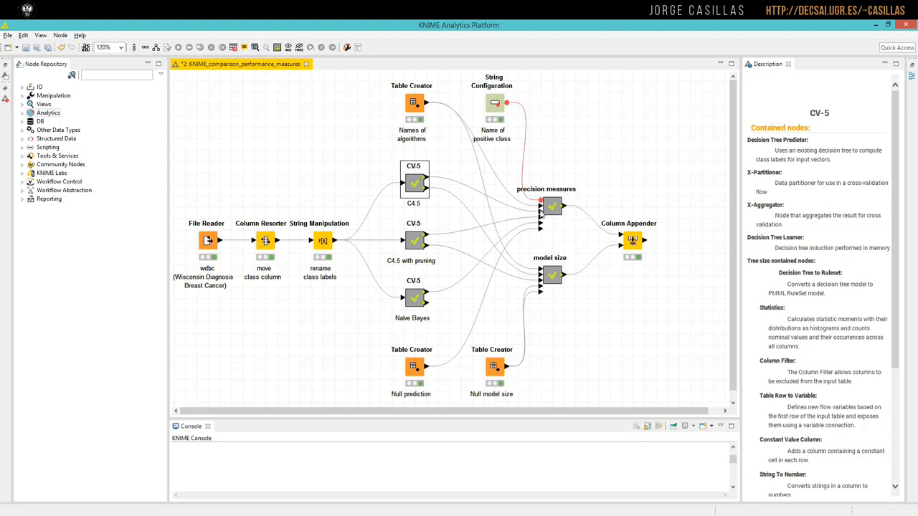
pyautogui.moveTo(502, 279)
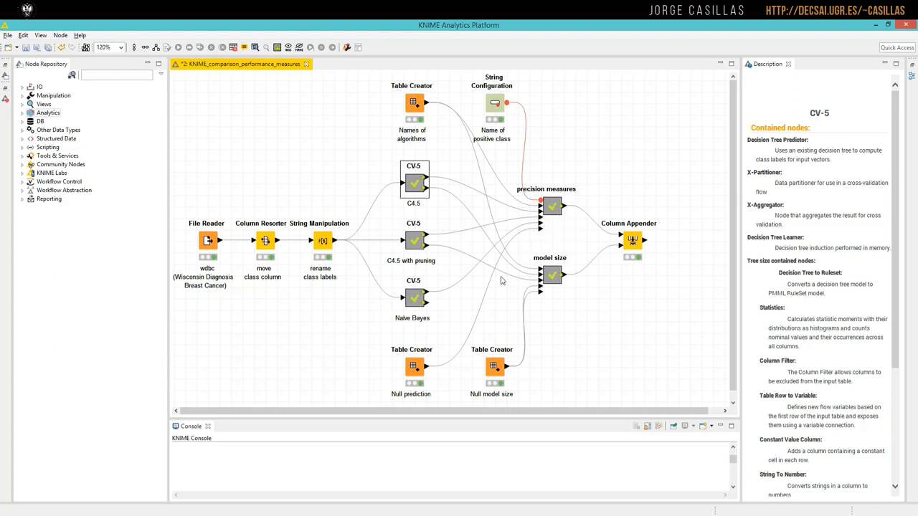
pyautogui.click(413, 367)
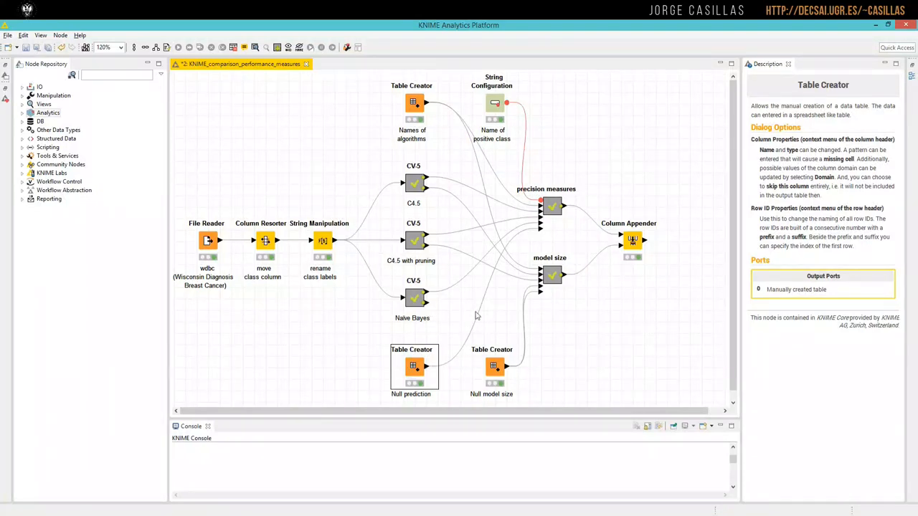
pyautogui.moveTo(419, 373)
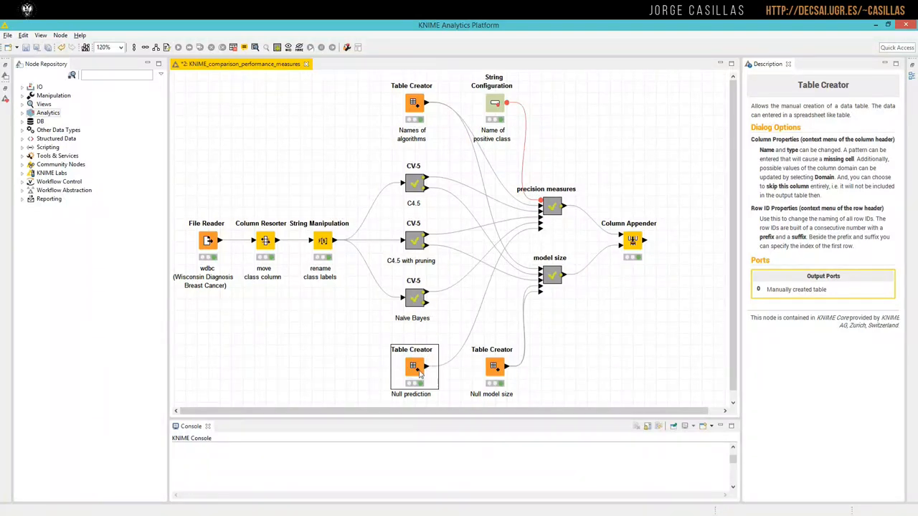
pyautogui.click(413, 367)
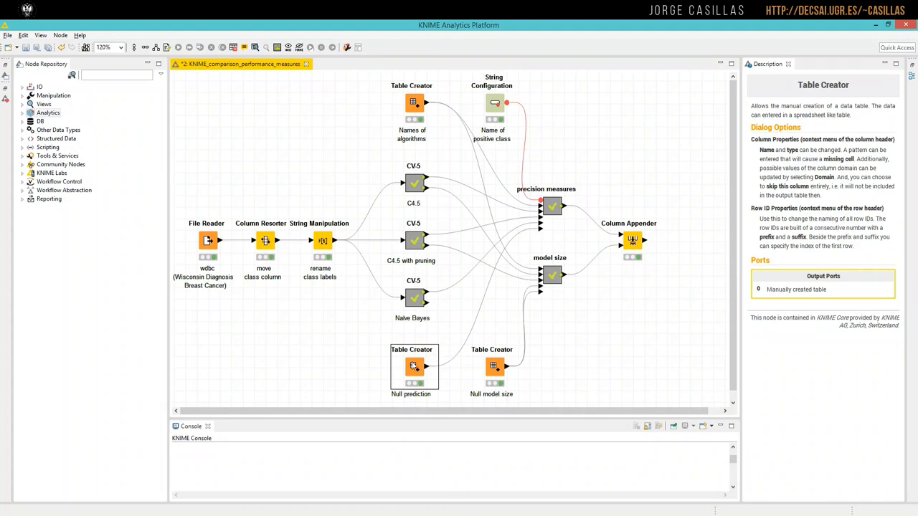
pyautogui.doubleClick(413, 367)
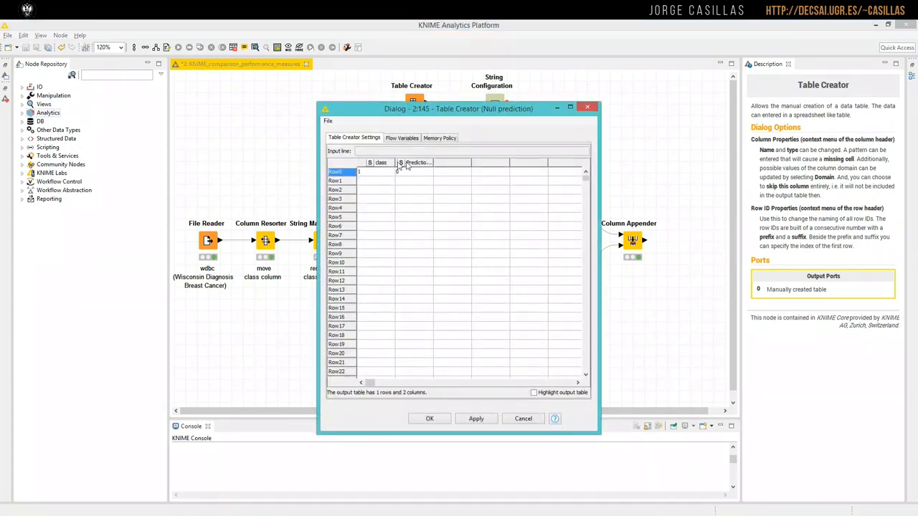
pyautogui.click(430, 163)
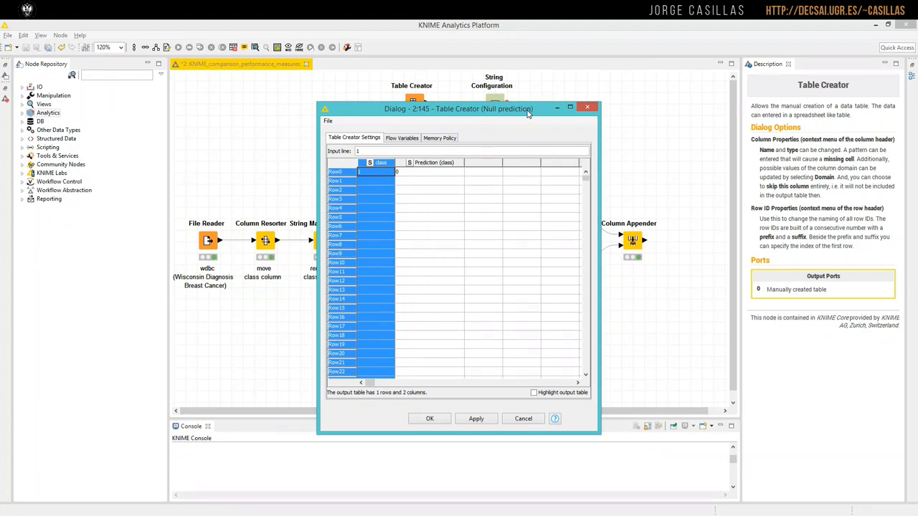
pyautogui.moveTo(459, 109); pyautogui.dragTo(593, 251)
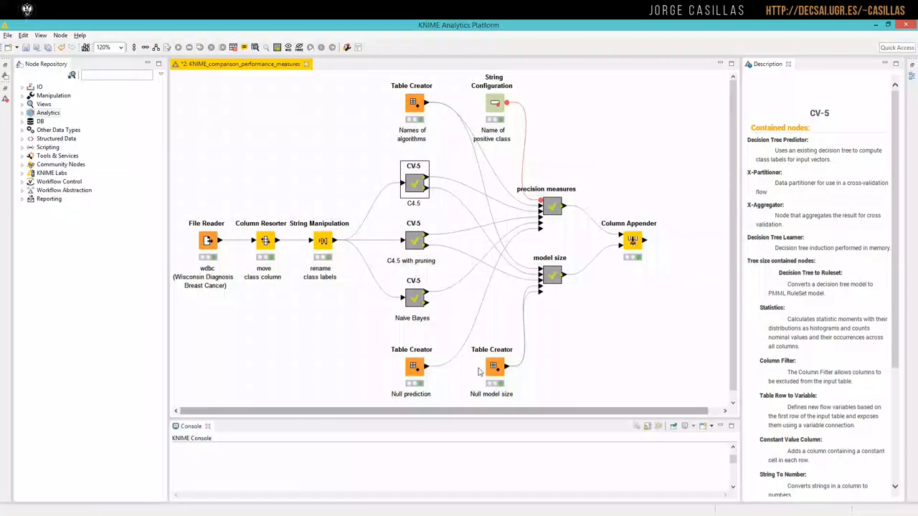
pyautogui.click(413, 365)
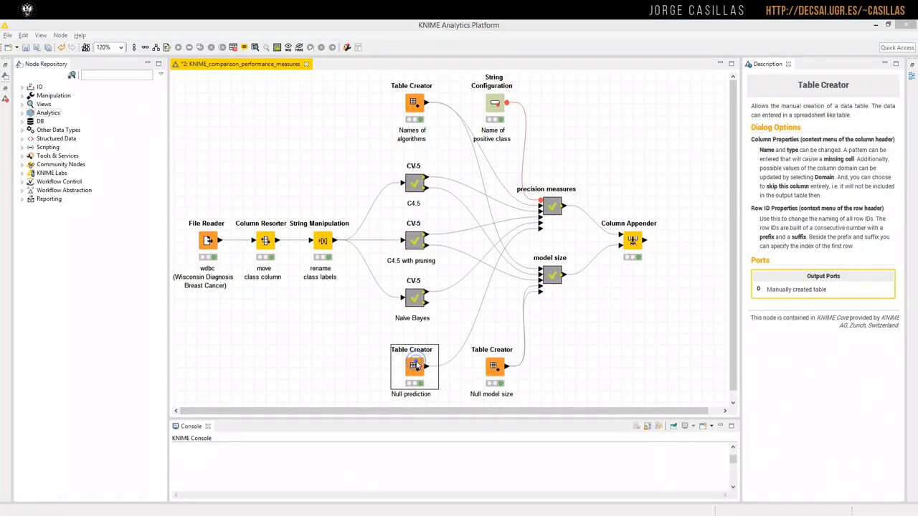
pyautogui.doubleClick(413, 365)
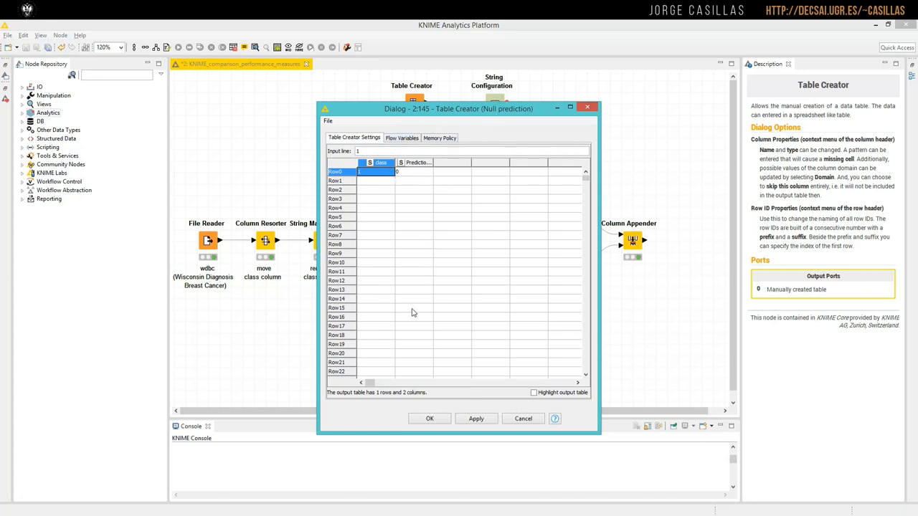
pyautogui.moveTo(440, 431)
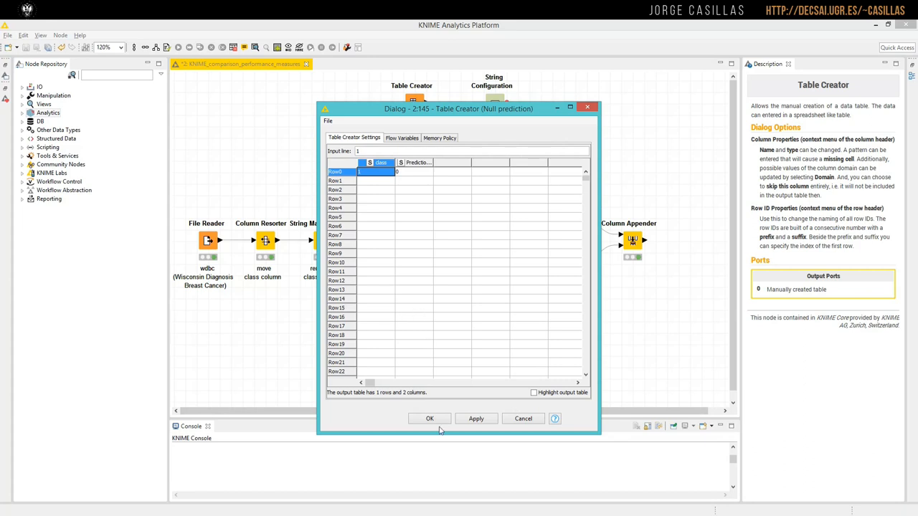
pyautogui.moveTo(593, 104)
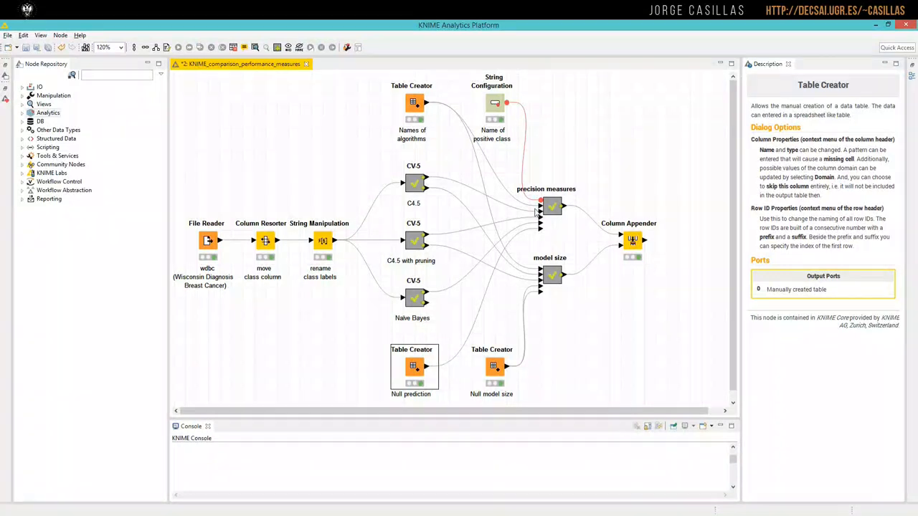
pyautogui.moveTo(541, 234)
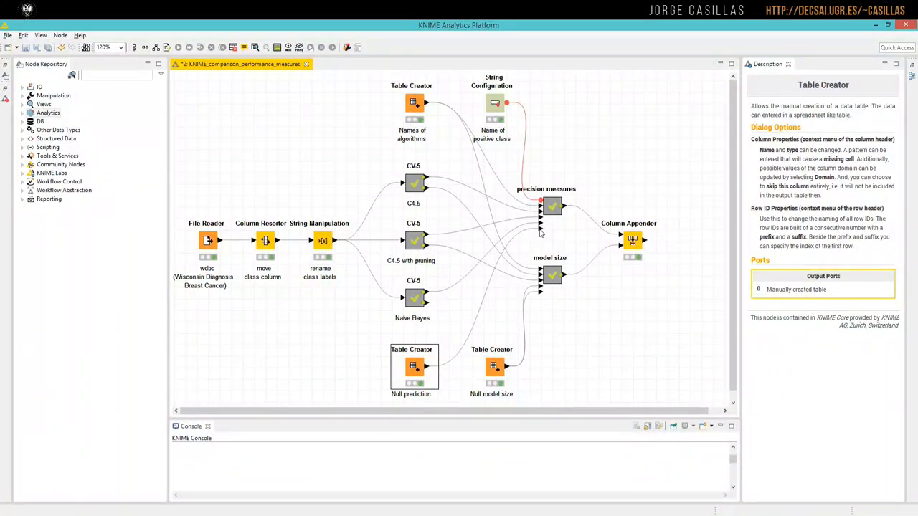
pyautogui.moveTo(509, 262)
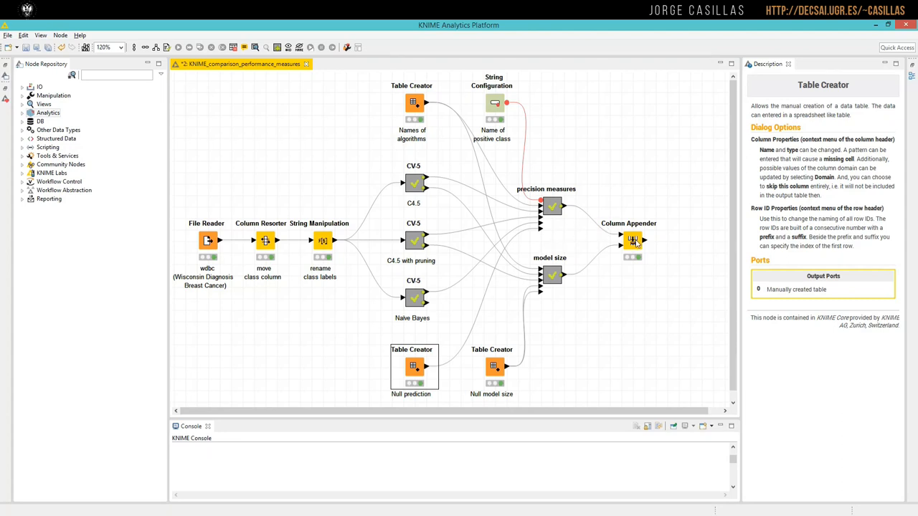
pyautogui.doubleClick(631, 241)
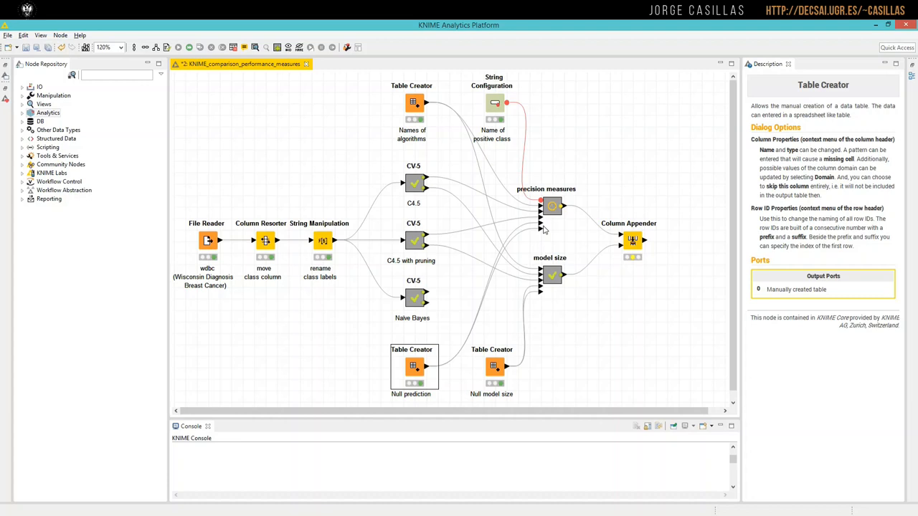
pyautogui.moveTo(542, 215)
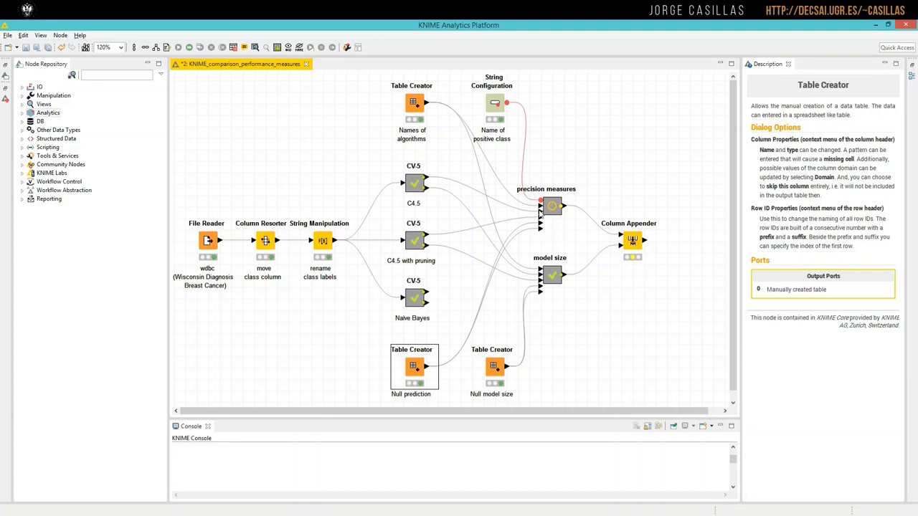
pyautogui.moveTo(600, 231)
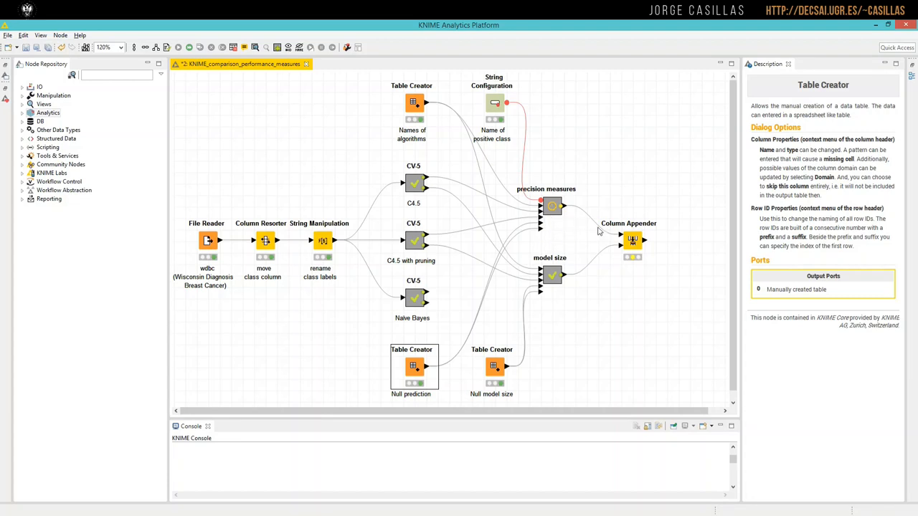
# Step: Execute the Column Appender, review its appended results table and close it
pyautogui.rightClick(631, 241)
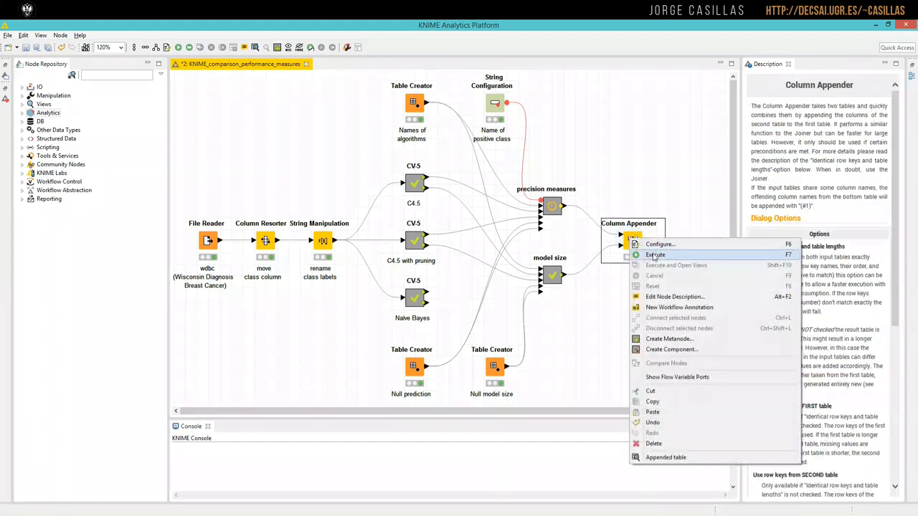
pyautogui.click(654, 255)
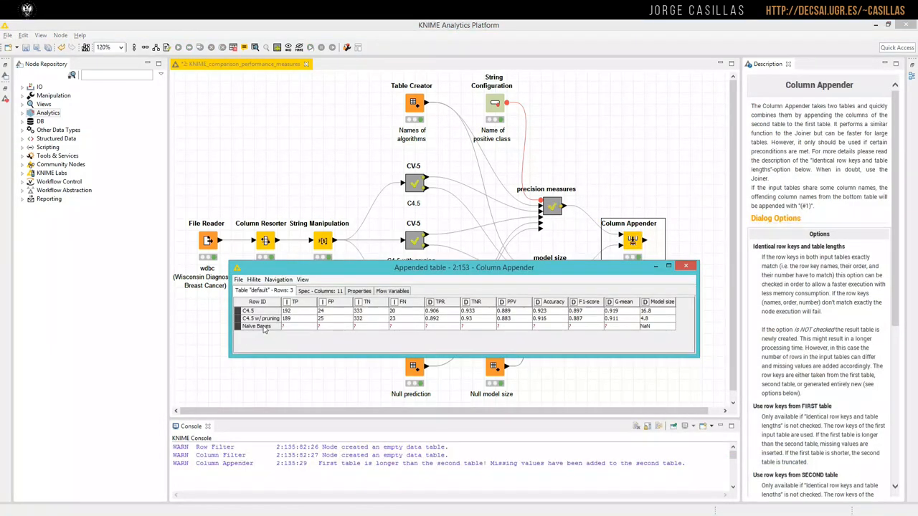
pyautogui.moveTo(253, 338)
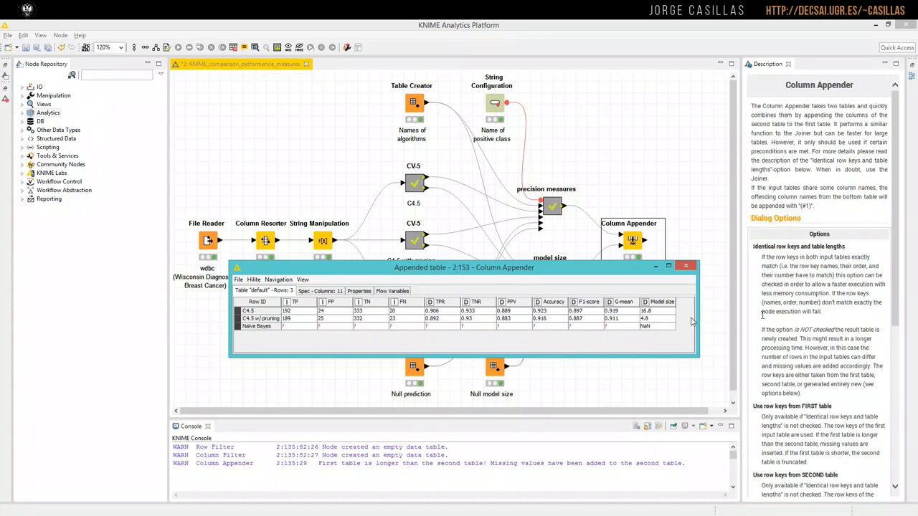
pyautogui.click(685, 265)
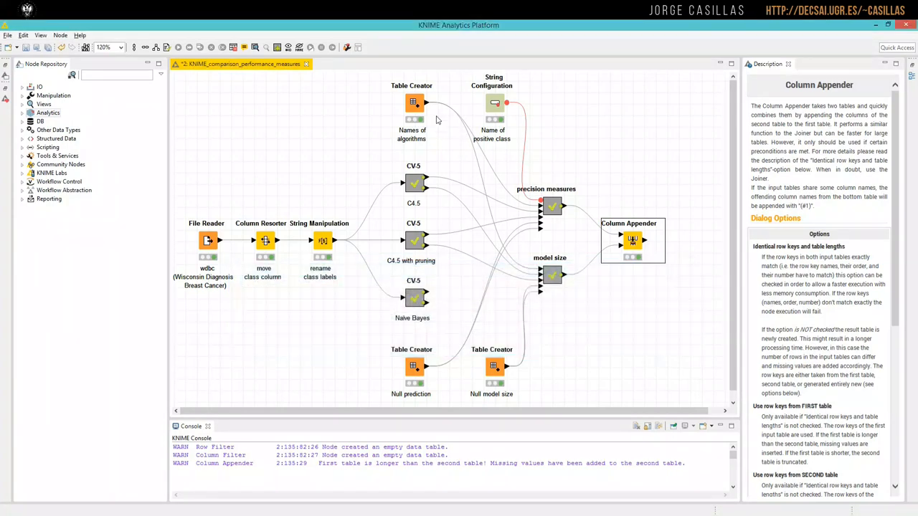
# Step: Keep only C4.5 and C4.5 w/ pruning in the Names of algorithms Table Creator
pyautogui.doubleClick(413, 100)
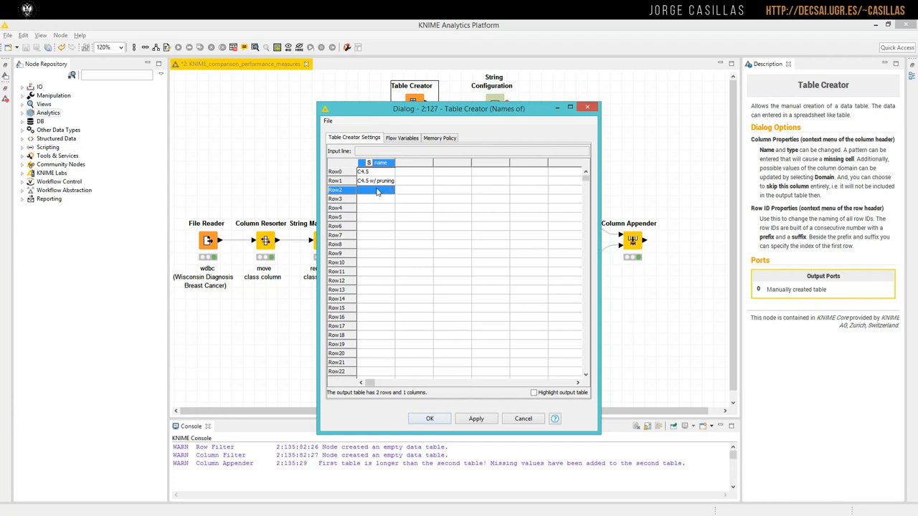
pyautogui.click(430, 419)
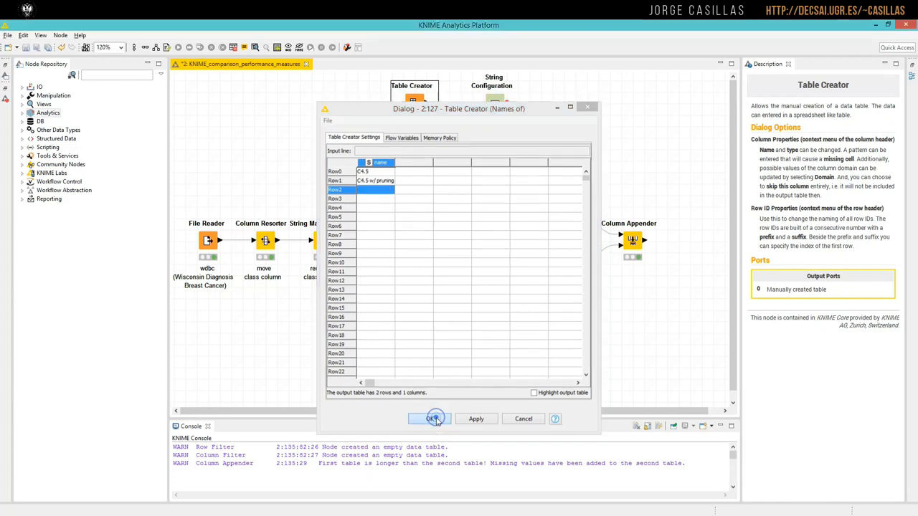
pyautogui.click(433, 419)
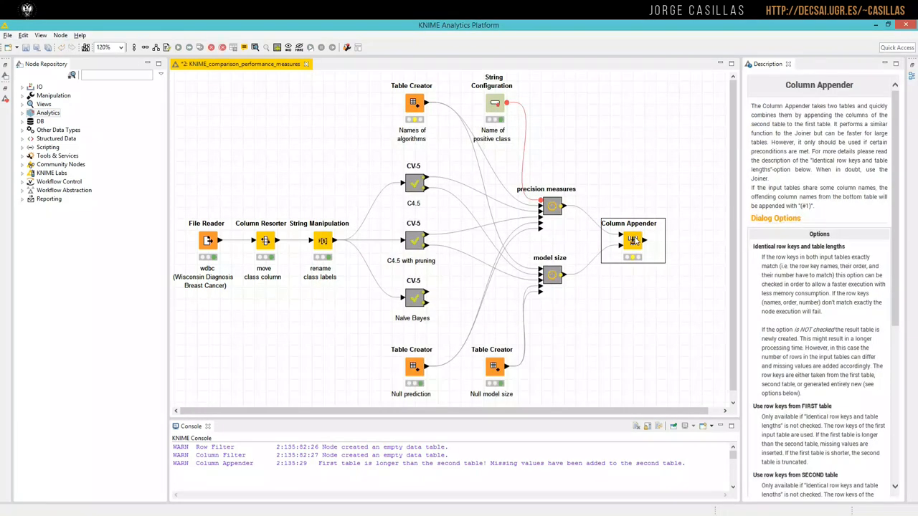
# Step: View the Column Appender's appended performance table for the two algorithms
pyautogui.rightClick(631, 239)
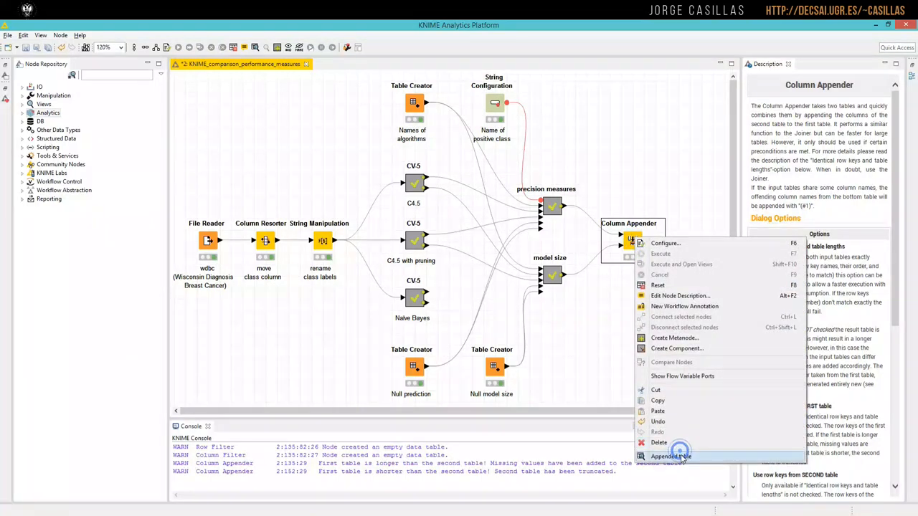
pyautogui.click(671, 456)
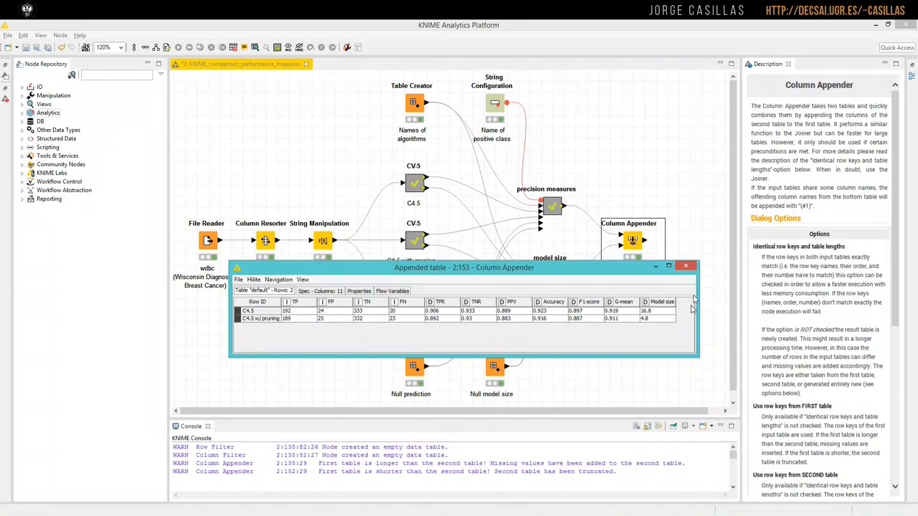
# Step: Close the appended table, check the algorithm names in the Table Creator, then select Column Appender
pyautogui.click(685, 265)
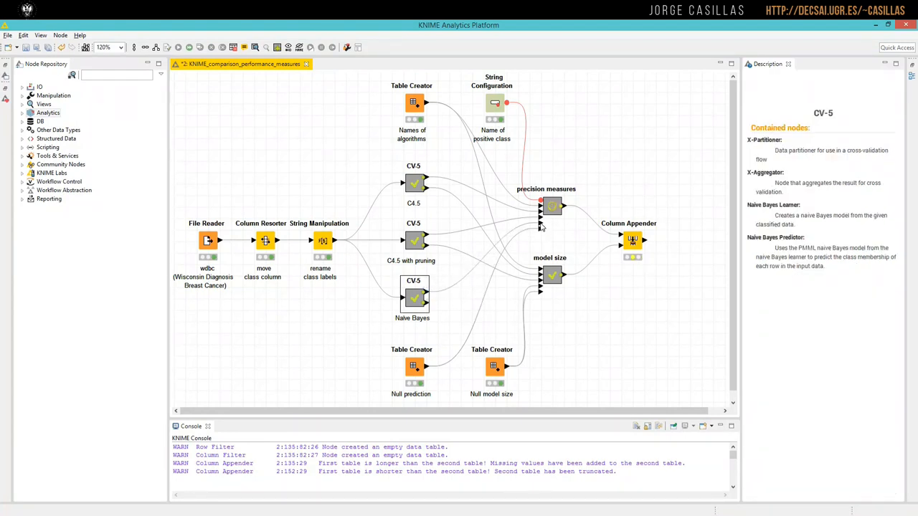
pyautogui.moveTo(666, 265)
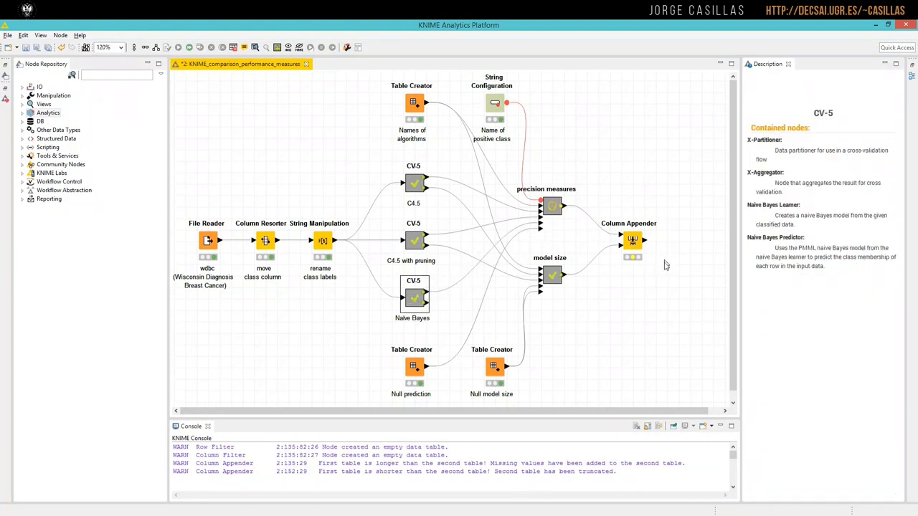
pyautogui.doubleClick(413, 100)
pyautogui.write('Naive Bayes')
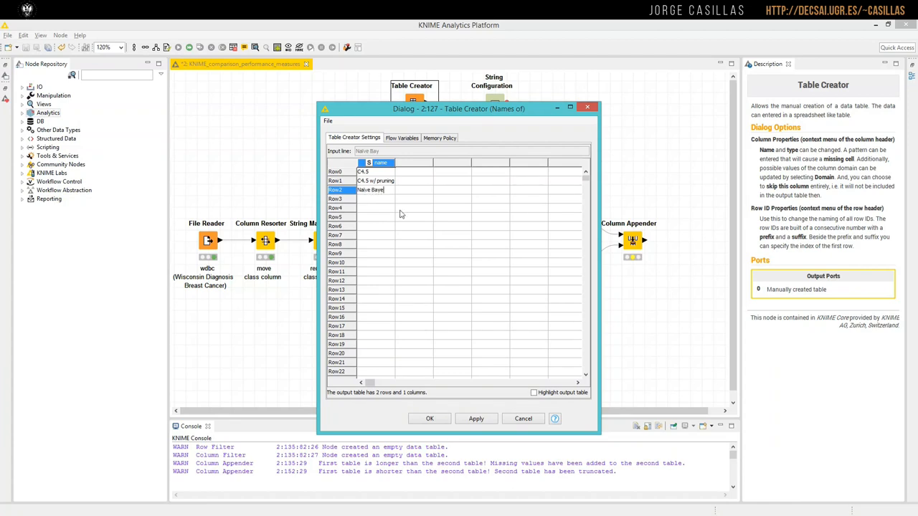
pyautogui.click(430, 418)
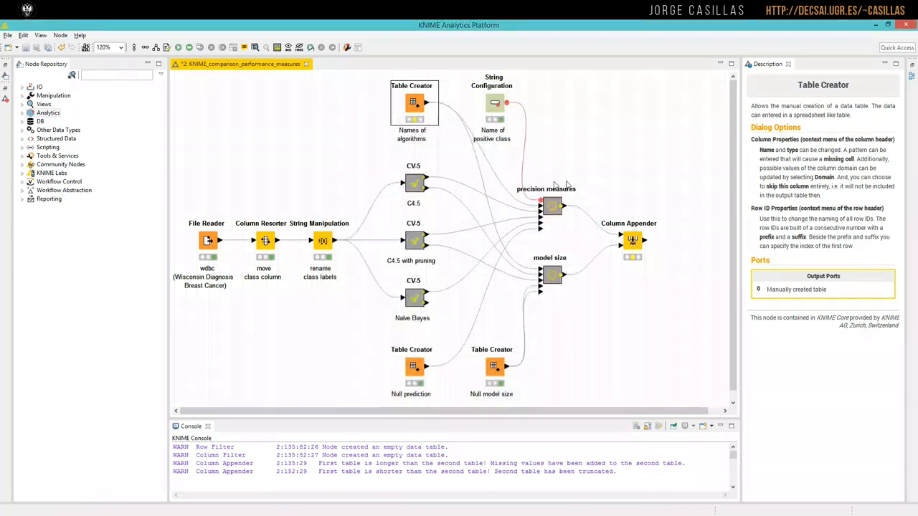
pyautogui.click(632, 241)
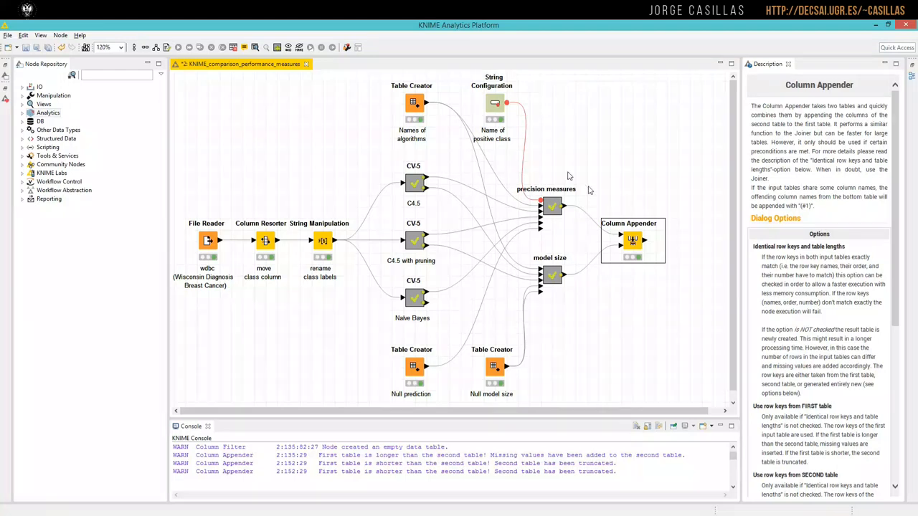
pyautogui.moveTo(523, 192)
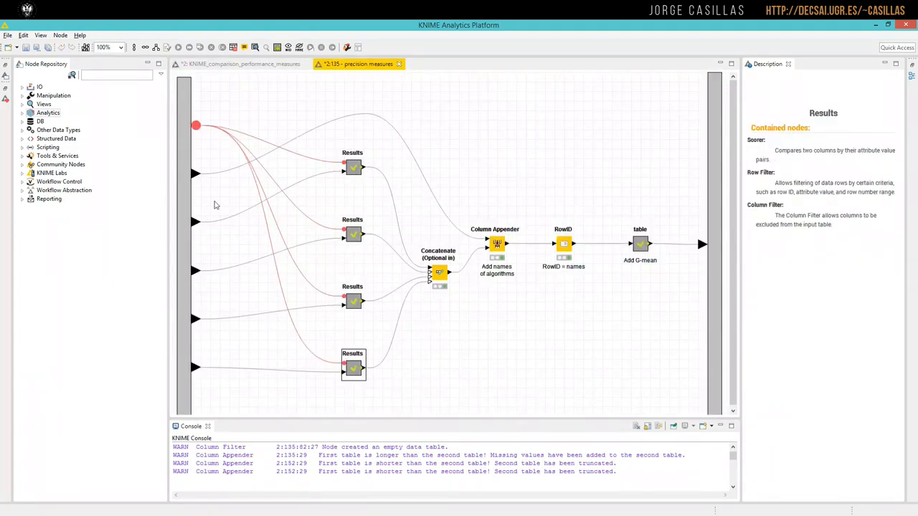
pyautogui.moveTo(195, 222)
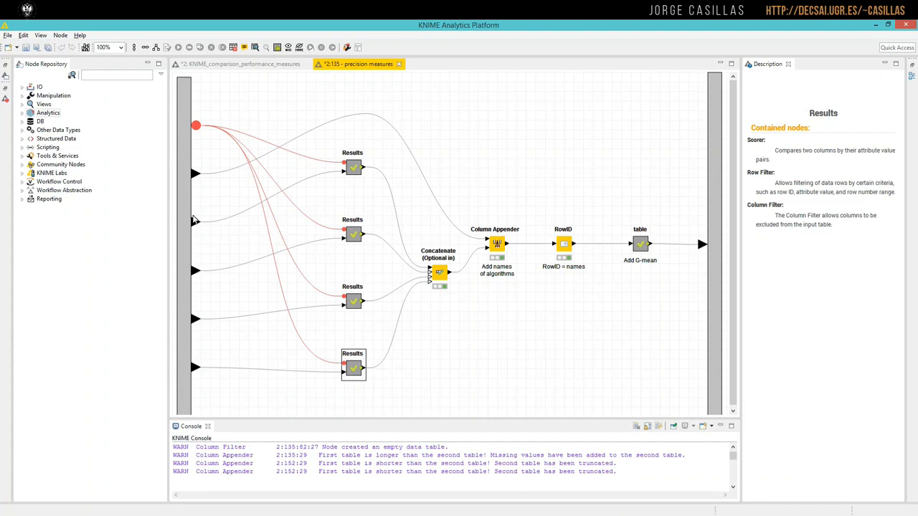
pyautogui.moveTo(199, 128)
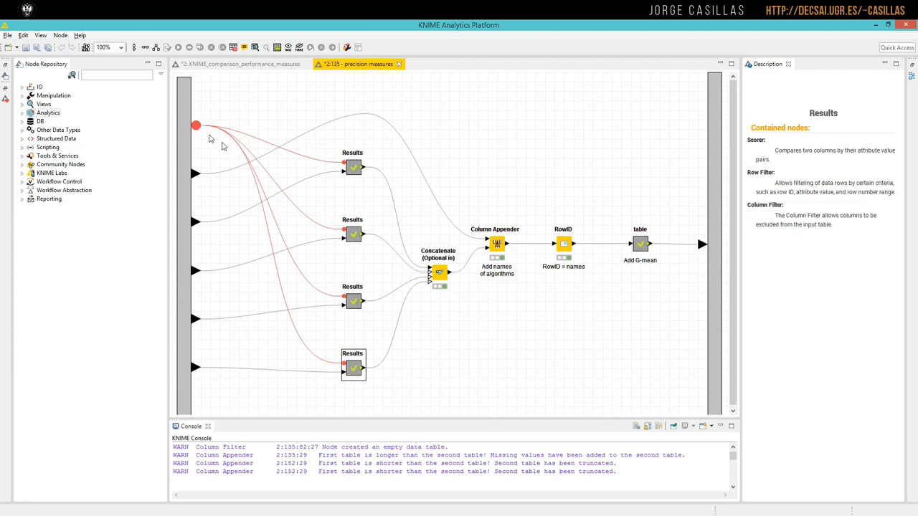
# Step: Return to the main workflow and reopen the precision measures metanode
pyautogui.click(236, 63)
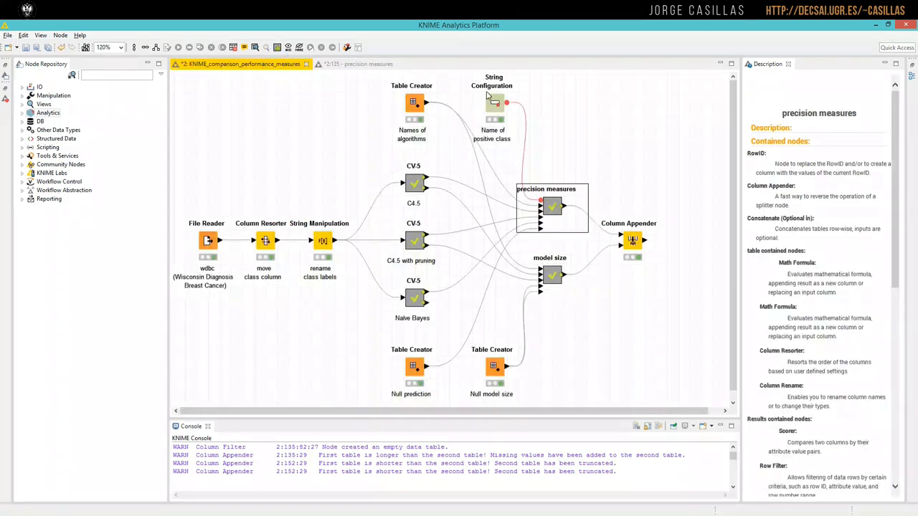
pyautogui.doubleClick(494, 103)
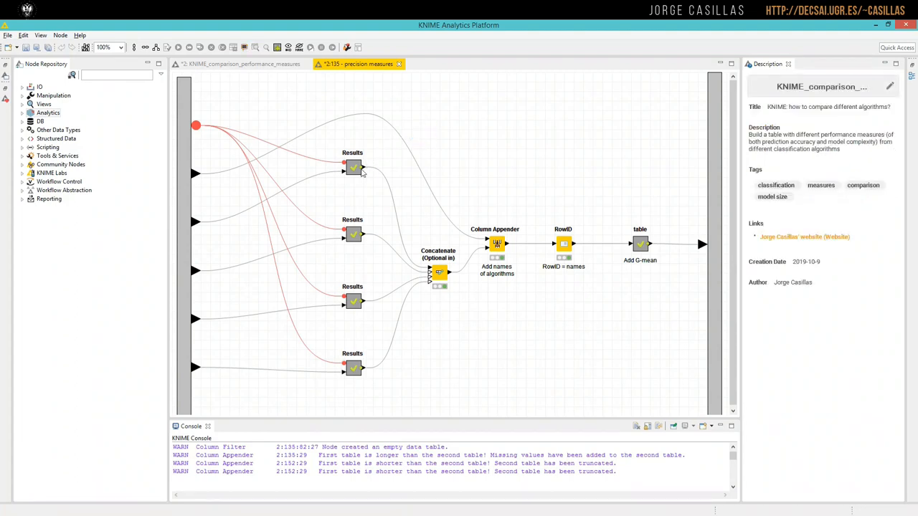
pyautogui.moveTo(350, 150)
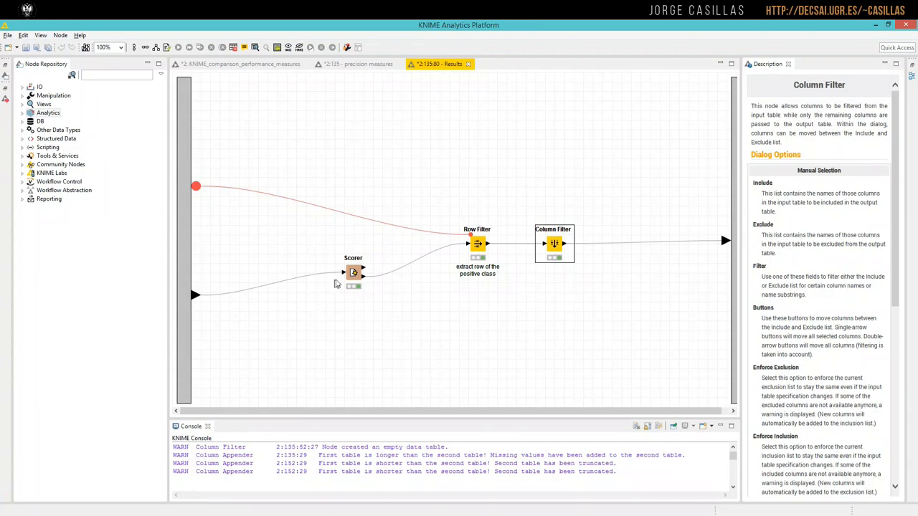
pyautogui.doubleClick(353, 272)
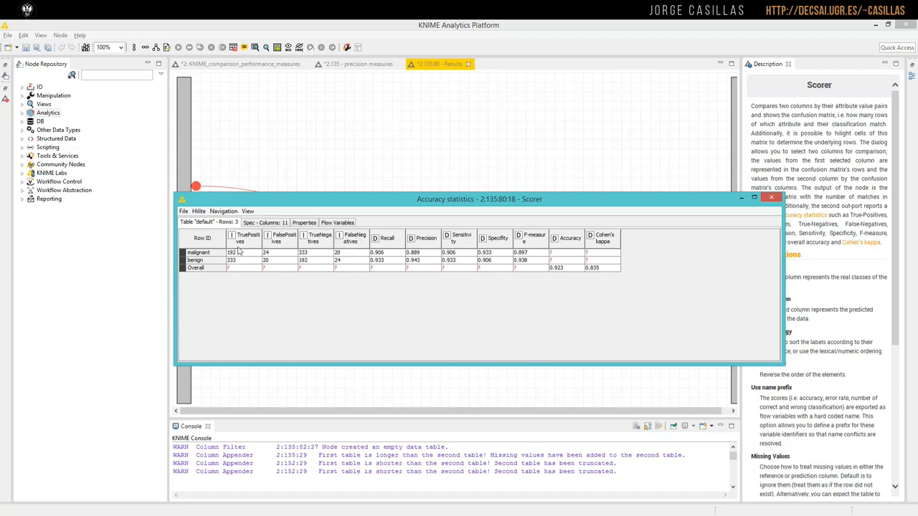
pyautogui.moveTo(215, 261)
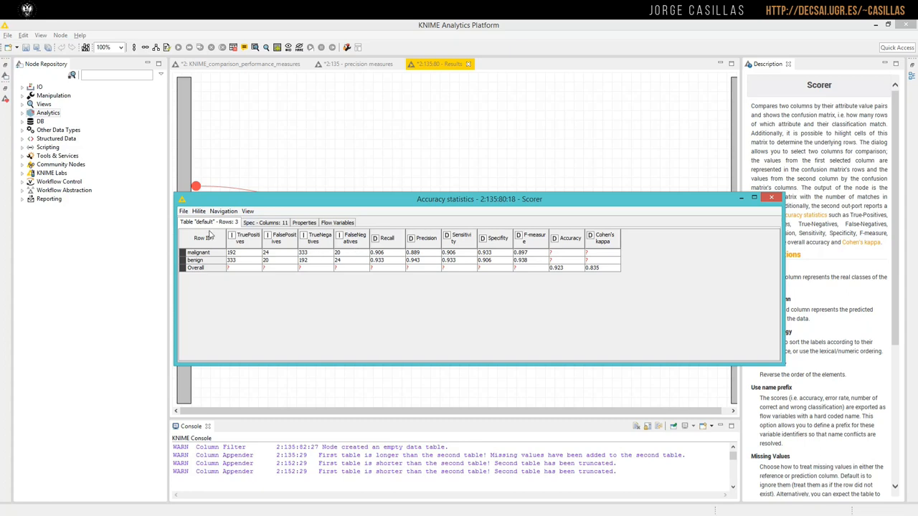
pyautogui.moveTo(442, 260)
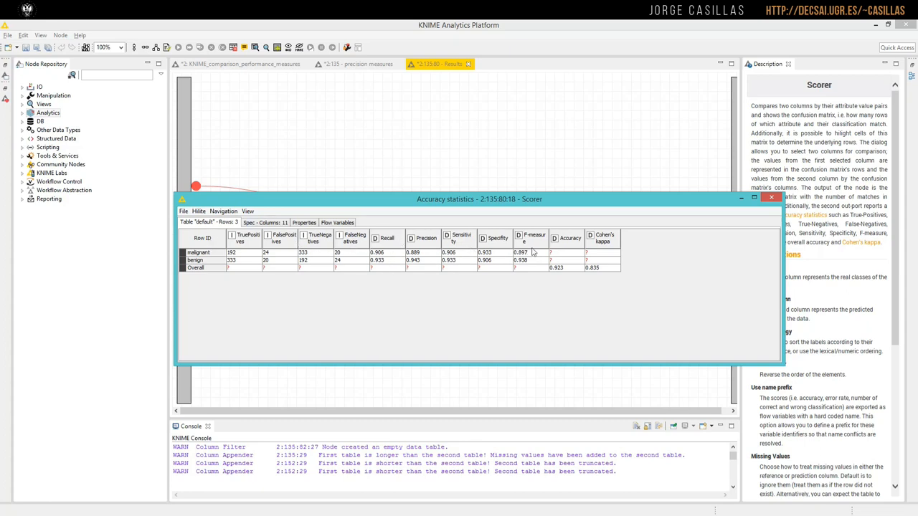
pyautogui.moveTo(588, 255)
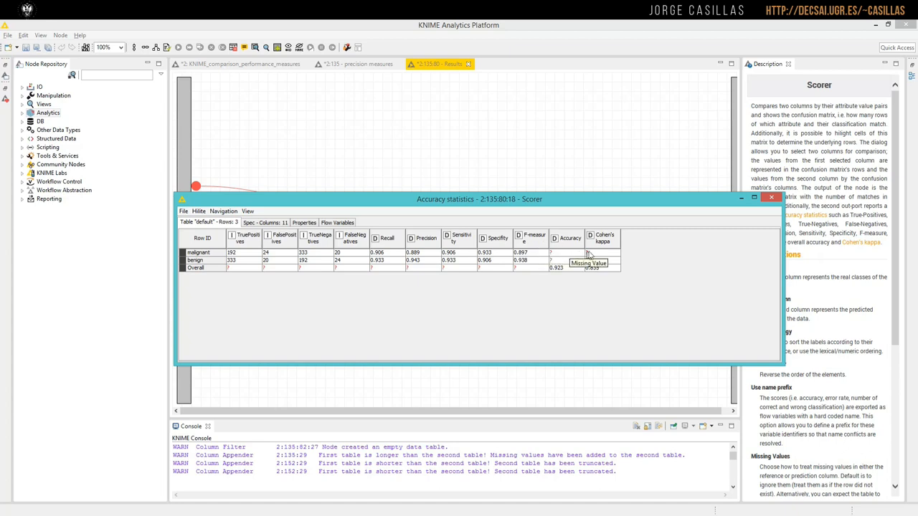
pyautogui.moveTo(614, 269)
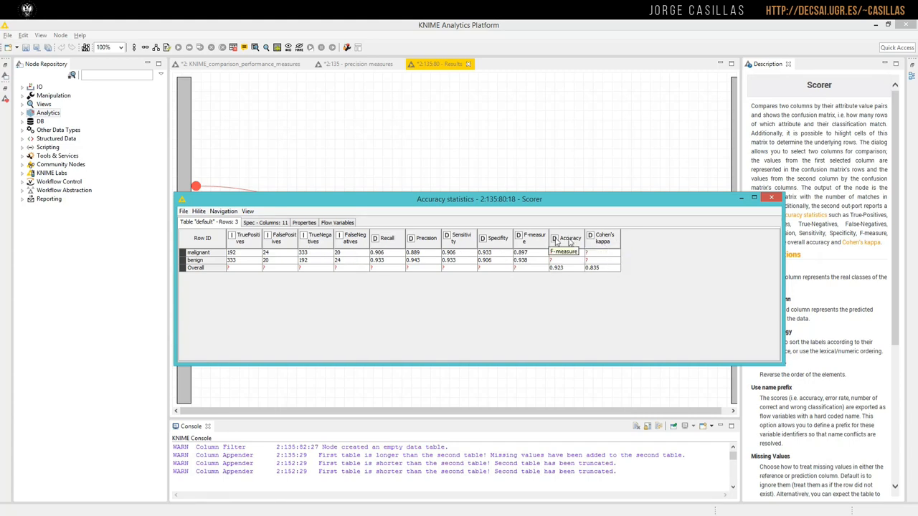
pyautogui.moveTo(200, 270)
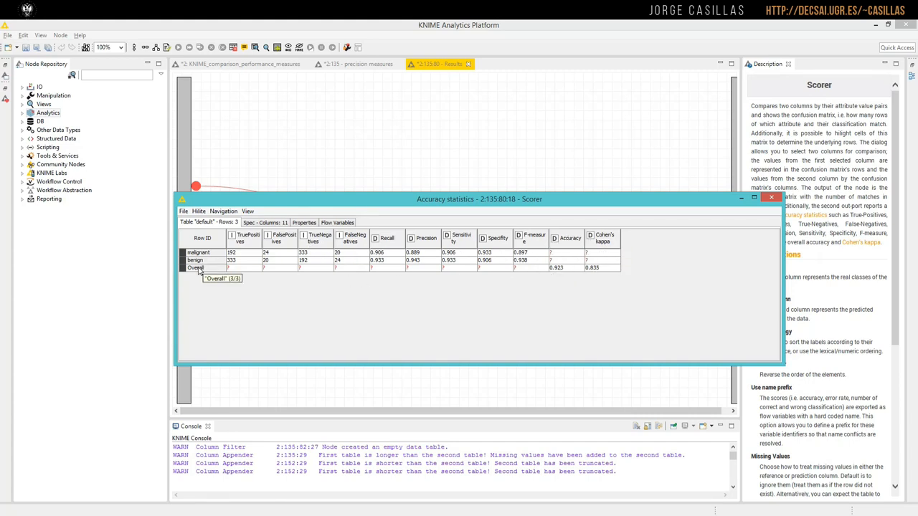
pyautogui.moveTo(337, 269)
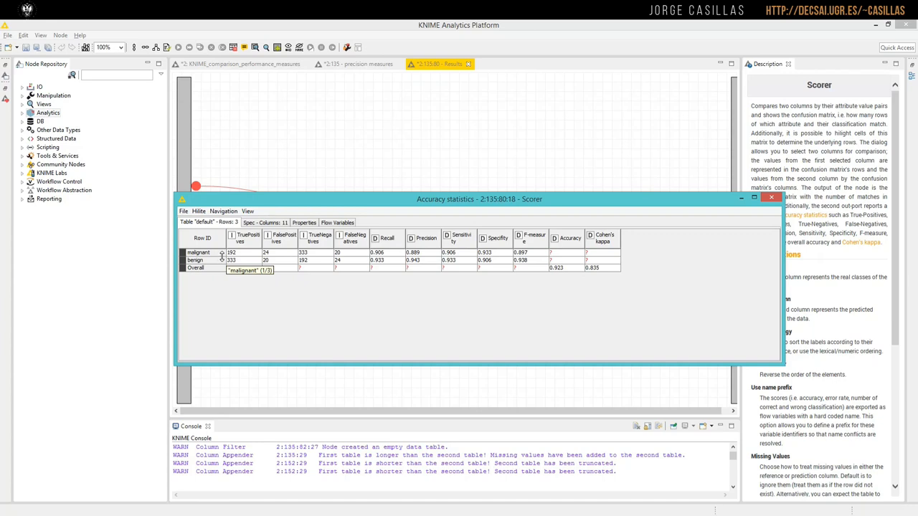
pyautogui.moveTo(222, 257)
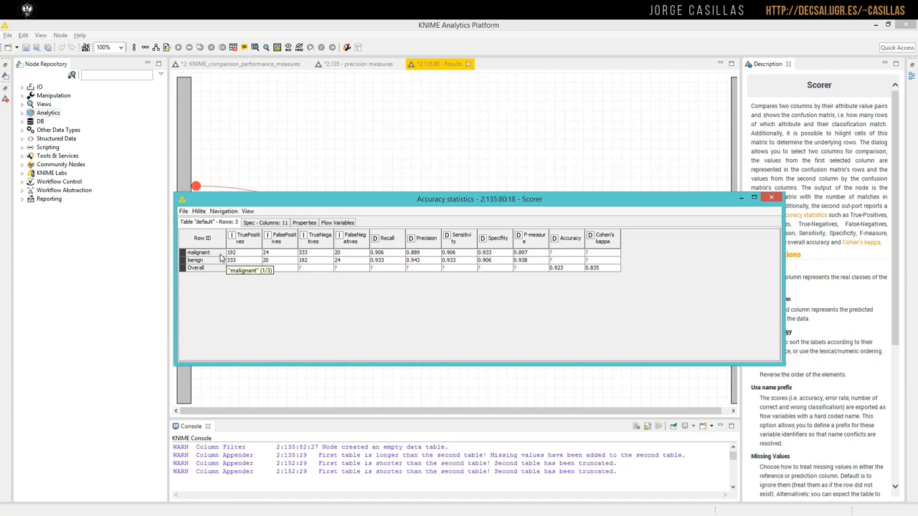
pyautogui.moveTo(224, 272)
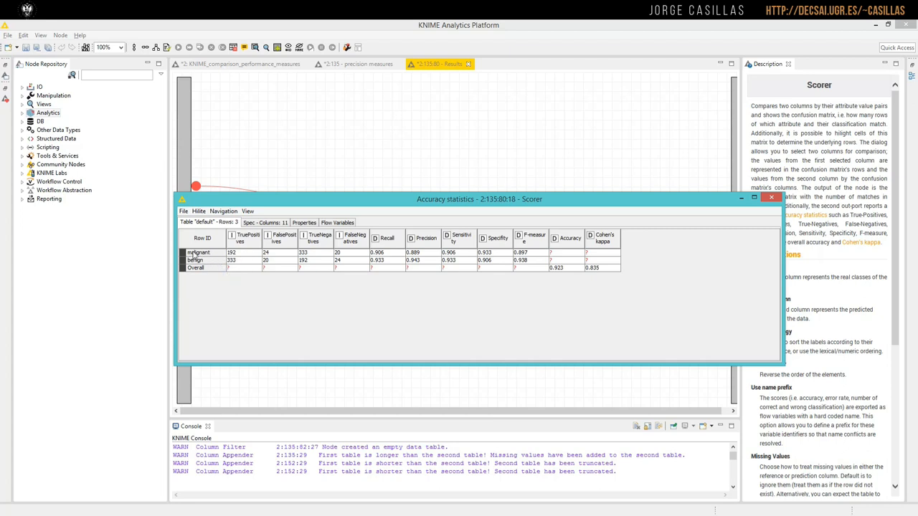
pyautogui.moveTo(213, 255)
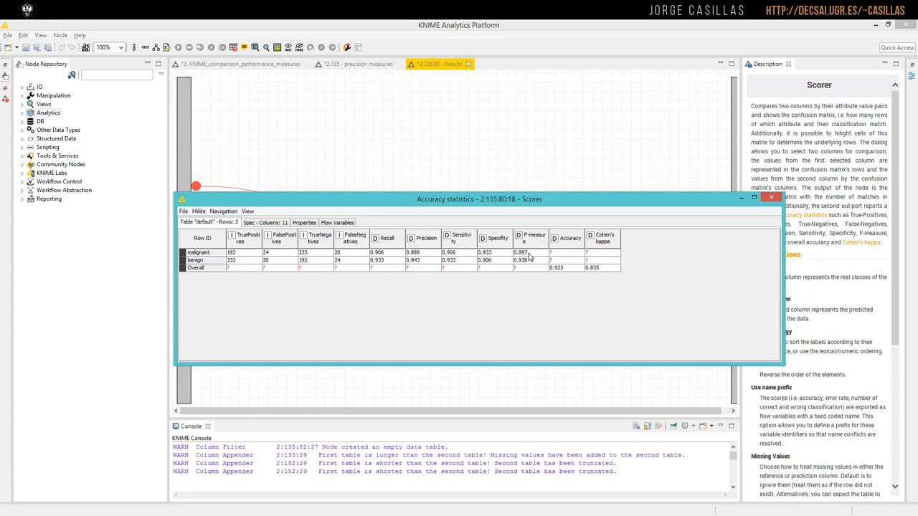
pyautogui.moveTo(562, 241)
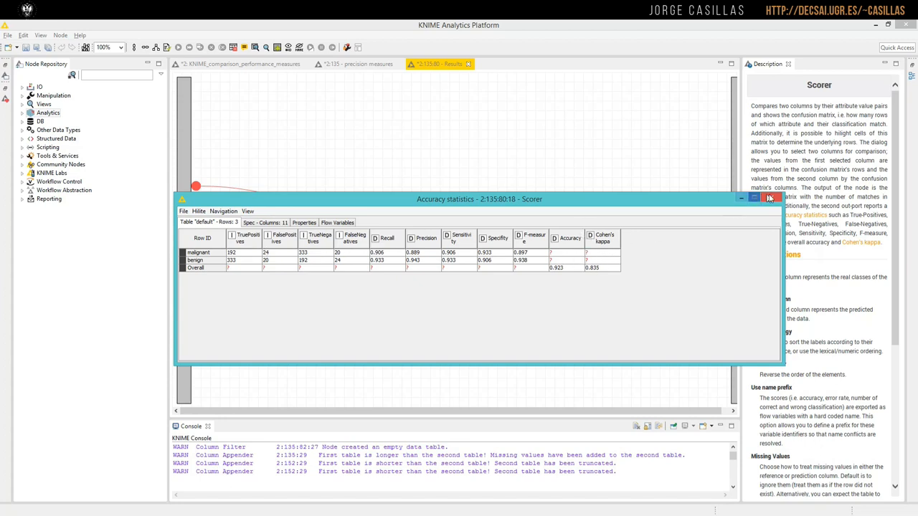
pyautogui.click(768, 198)
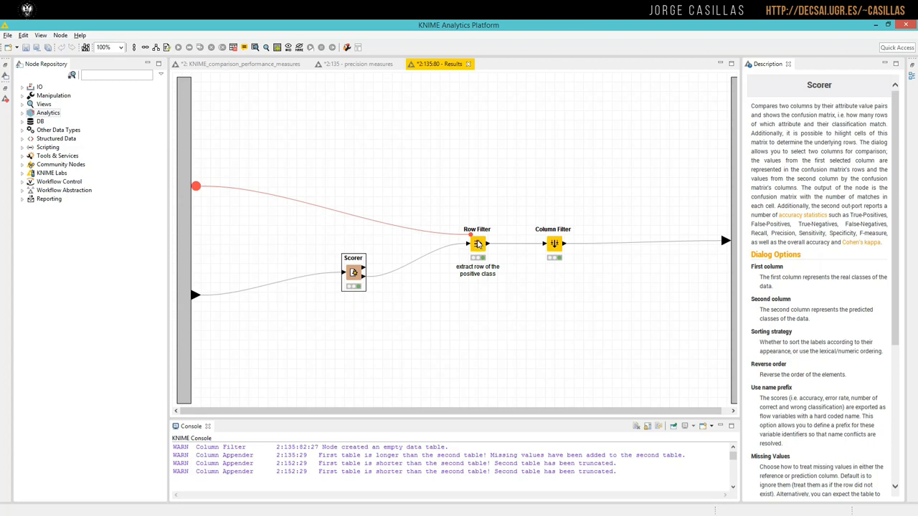
# Step: Show the Row Filter's flow variable ports and keep string-input as its pattern variable
pyautogui.rightClick(476, 242)
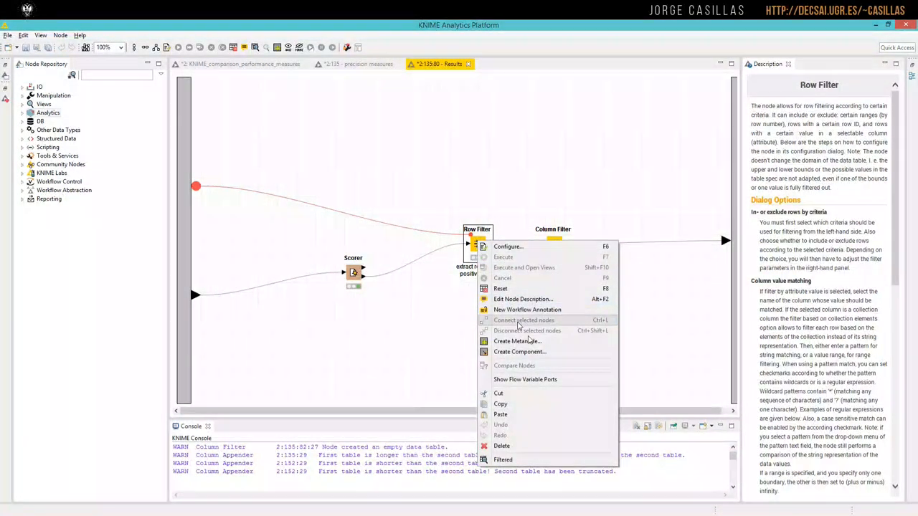
pyautogui.moveTo(529, 378)
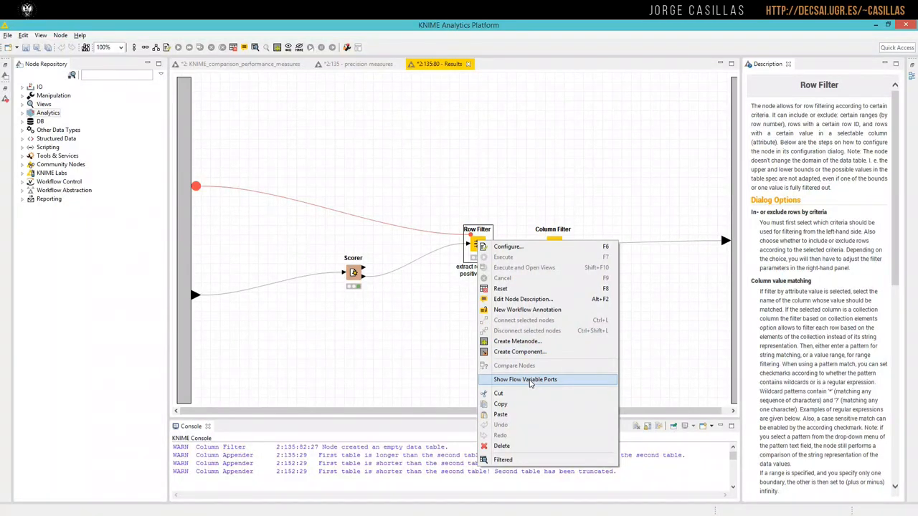
pyautogui.click(445, 232)
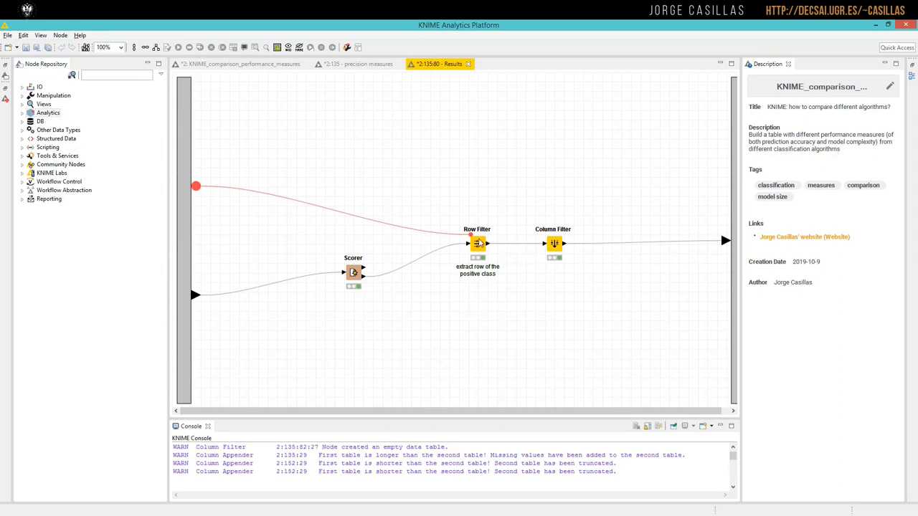
pyautogui.doubleClick(476, 243)
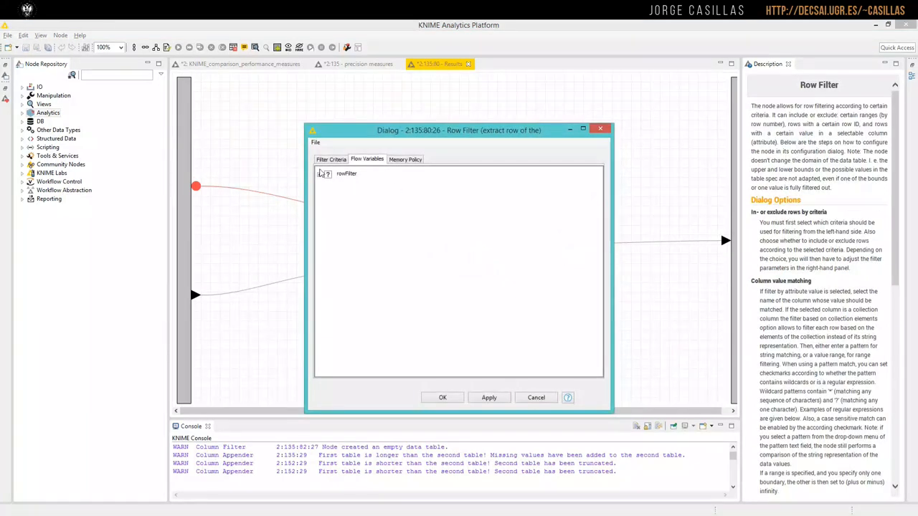
pyautogui.click(318, 173)
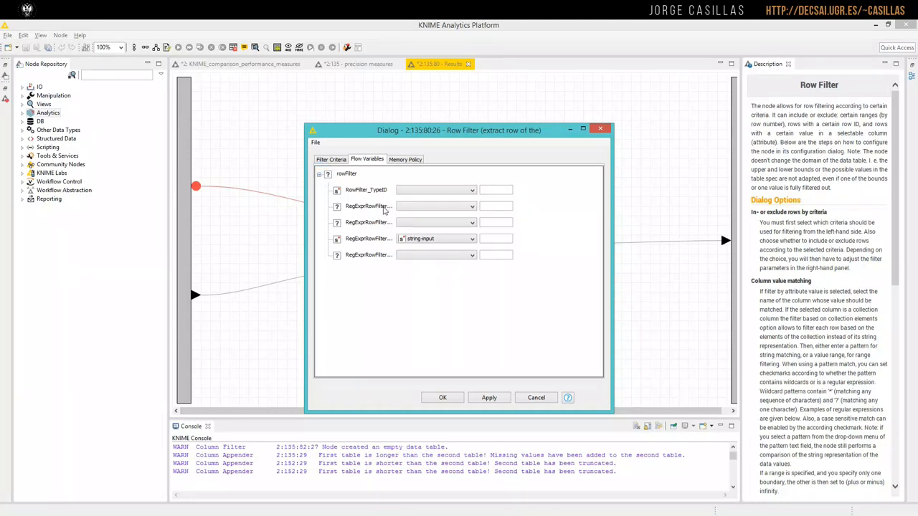
pyautogui.moveTo(367, 244)
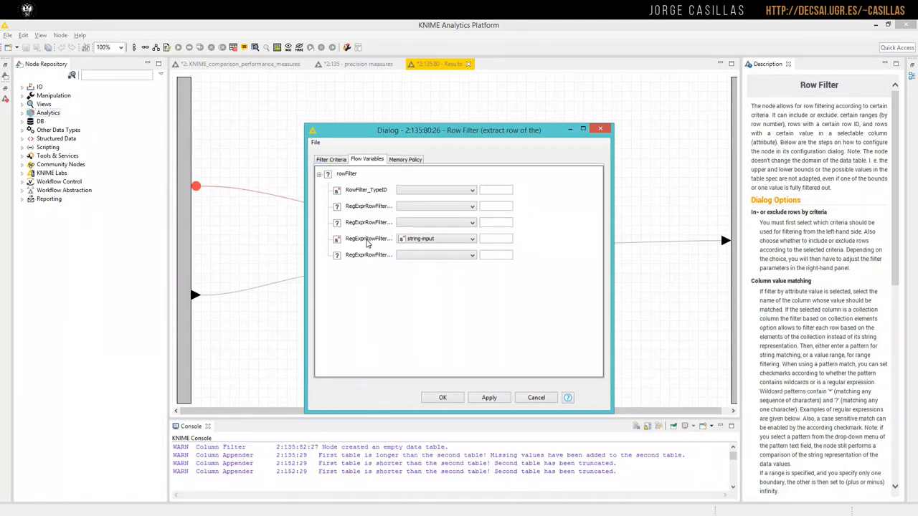
pyautogui.moveTo(373, 244)
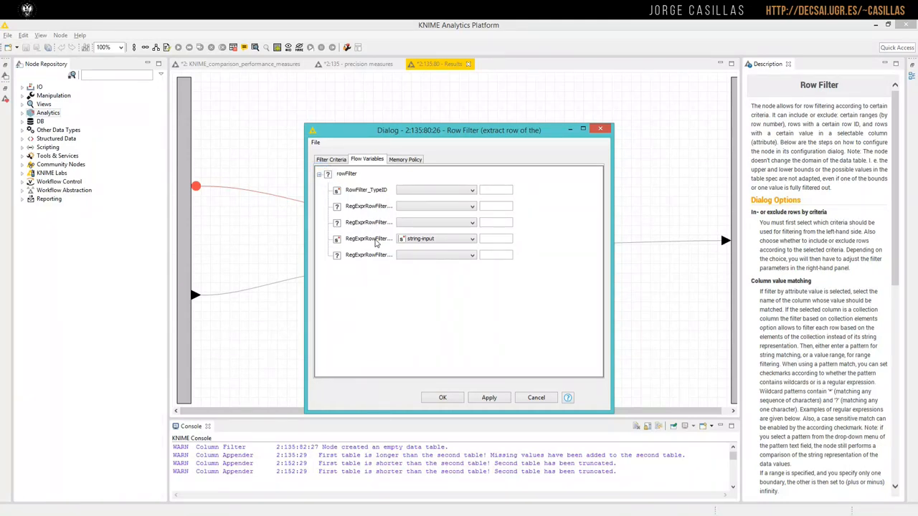
pyautogui.click(470, 238)
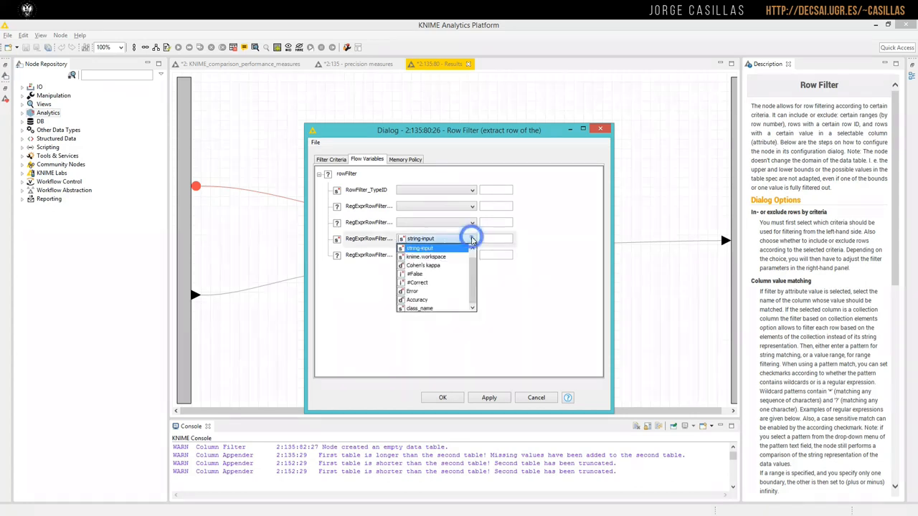
pyautogui.click(419, 248)
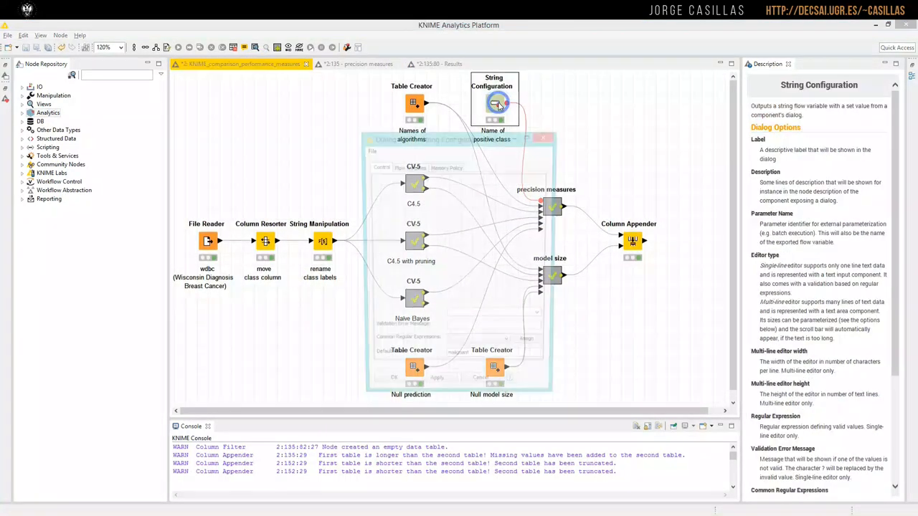
# Step: Inspect the positive-class String Configuration settings and cancel without changes
pyautogui.doubleClick(493, 103)
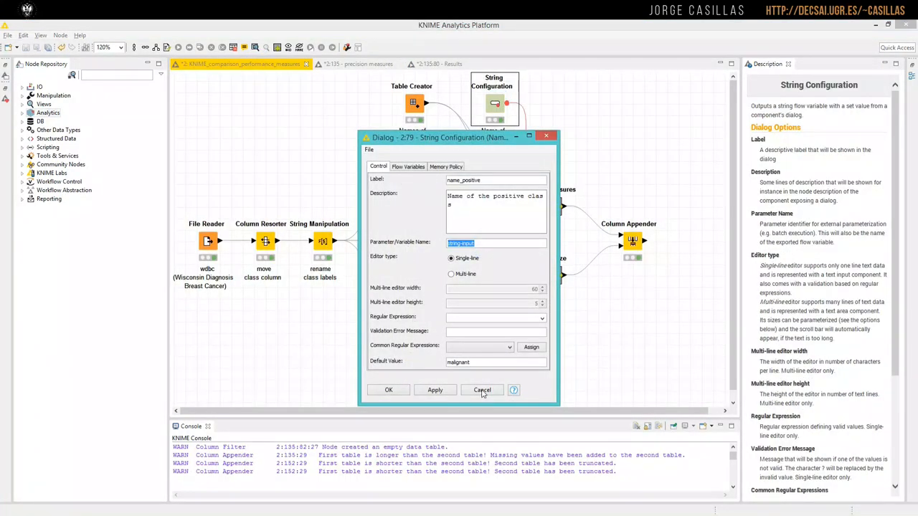
pyautogui.click(482, 390)
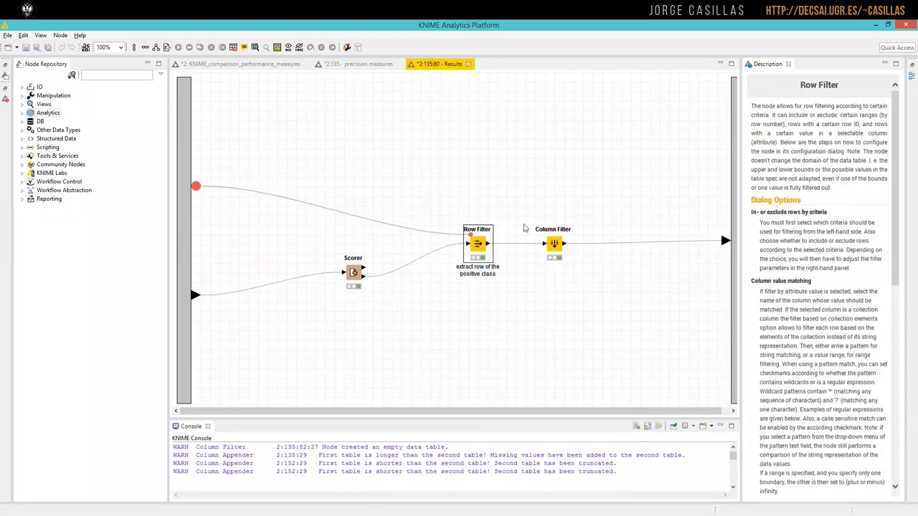
# Step: Review the Row Filter's filtering criteria and close its configuration unchanged
pyautogui.doubleClick(476, 244)
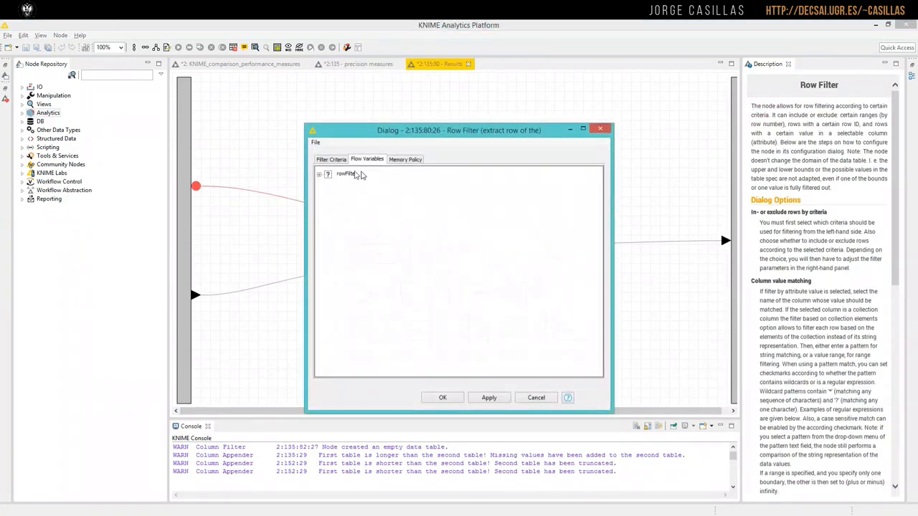
pyautogui.click(330, 158)
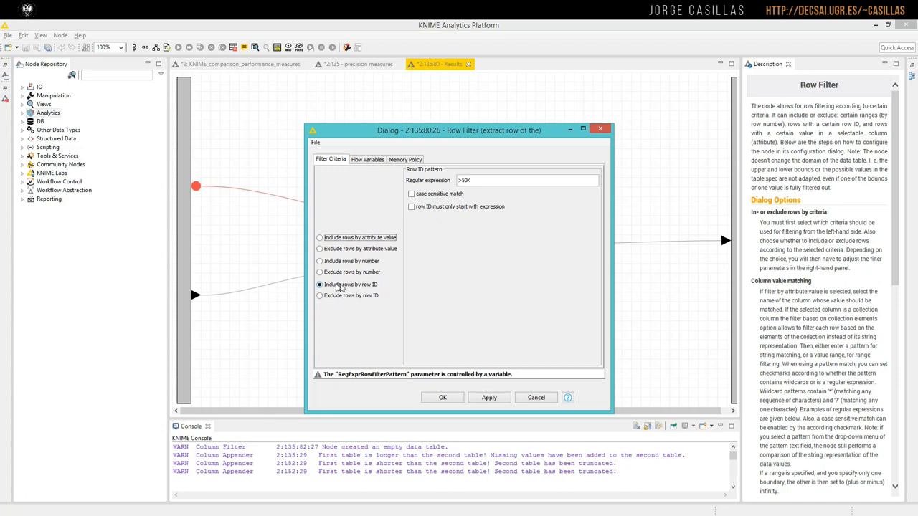
pyautogui.moveTo(377, 287)
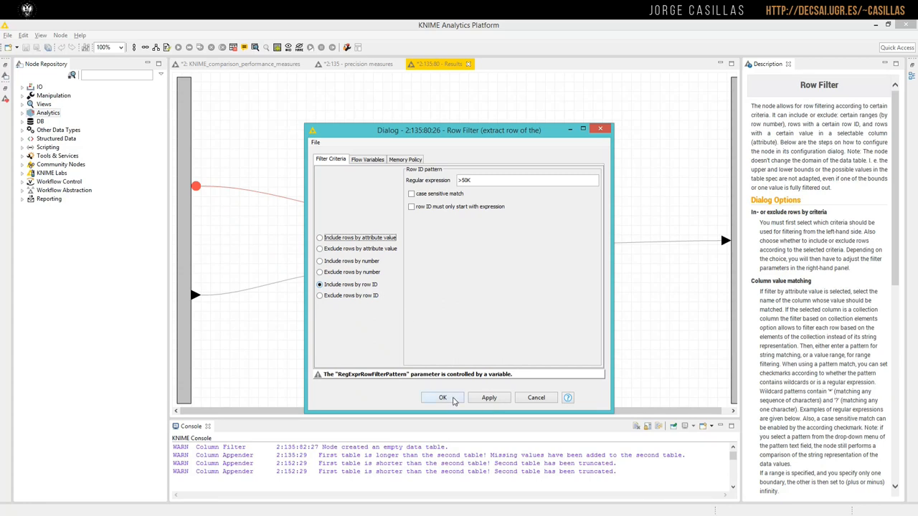
pyautogui.click(442, 397)
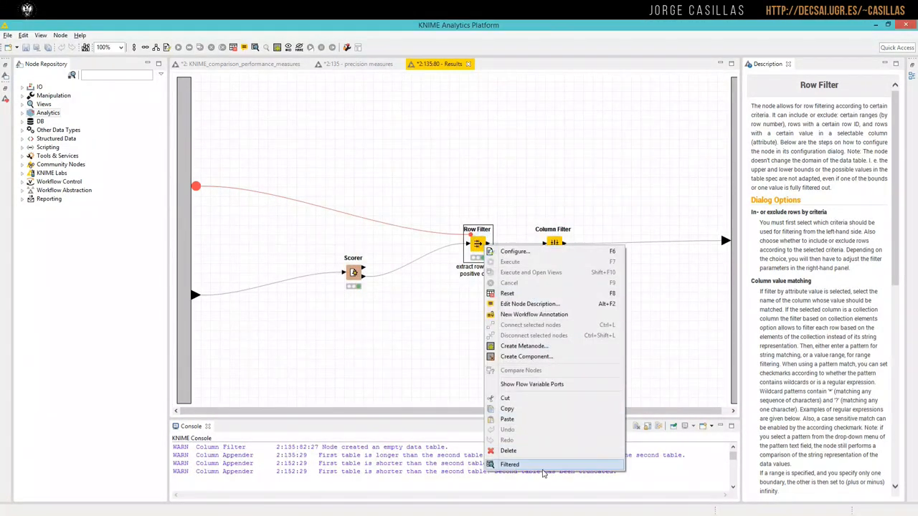
# Step: View the Row Filter's and Column Filter's output tables showing the malignant row's measures
pyautogui.click(510, 464)
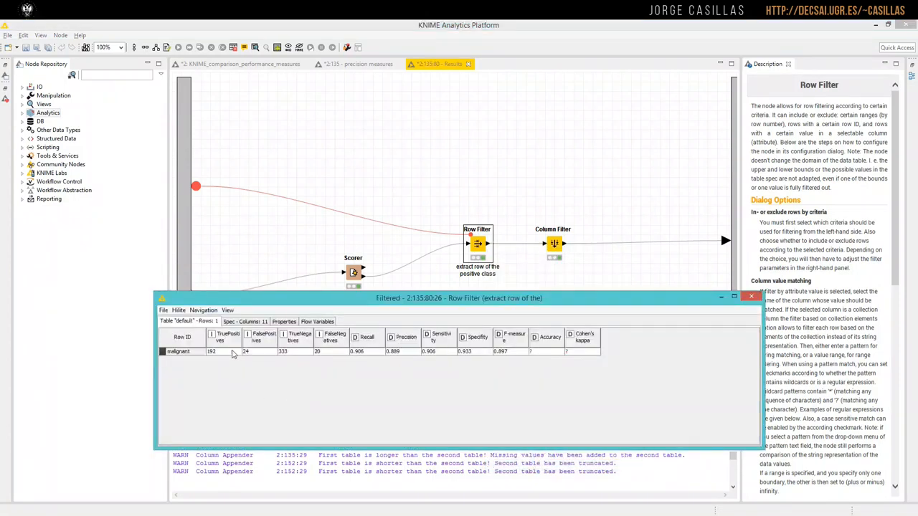
pyautogui.moveTo(539, 341)
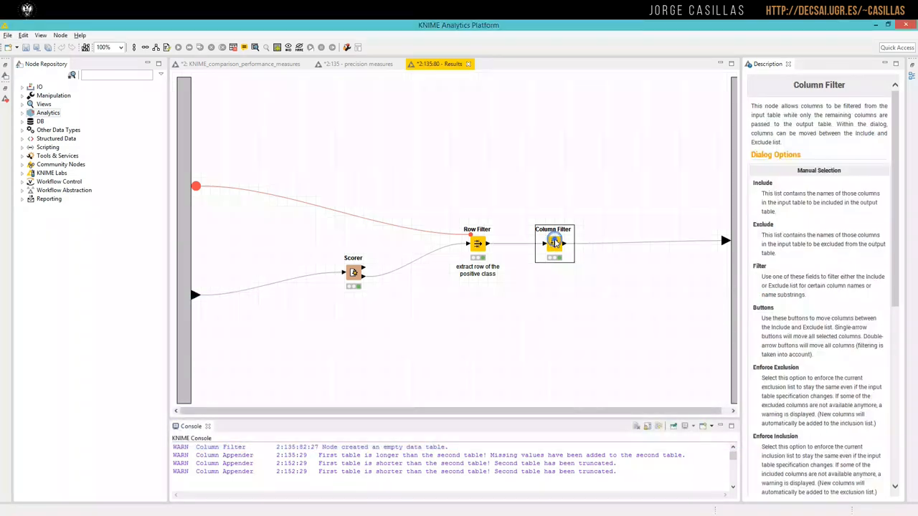
pyautogui.doubleClick(553, 243)
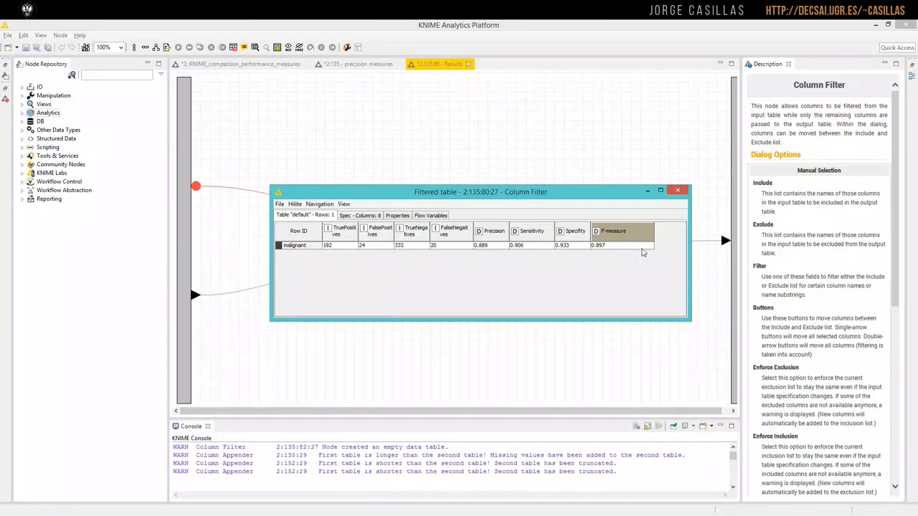
pyautogui.moveTo(508, 226)
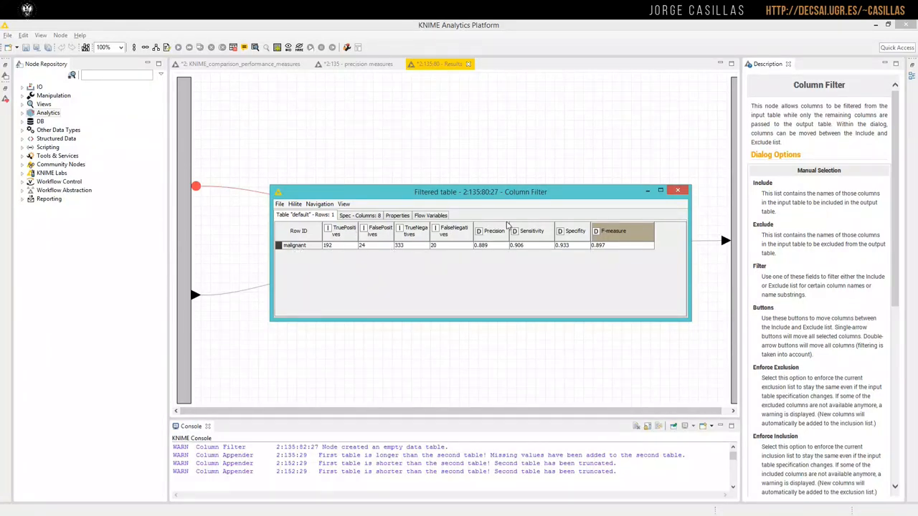
# Step: Close the Column Filter output table and the Results sub-workflow
pyautogui.click(677, 189)
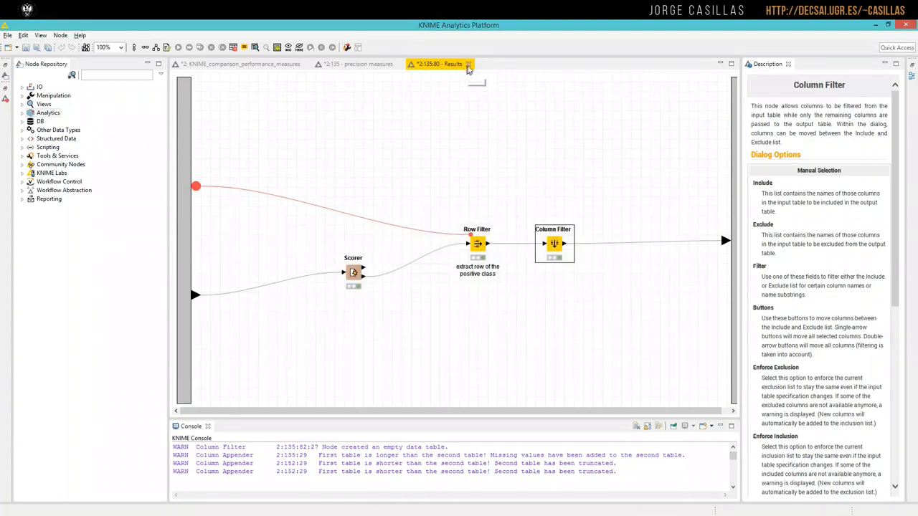
pyautogui.click(467, 63)
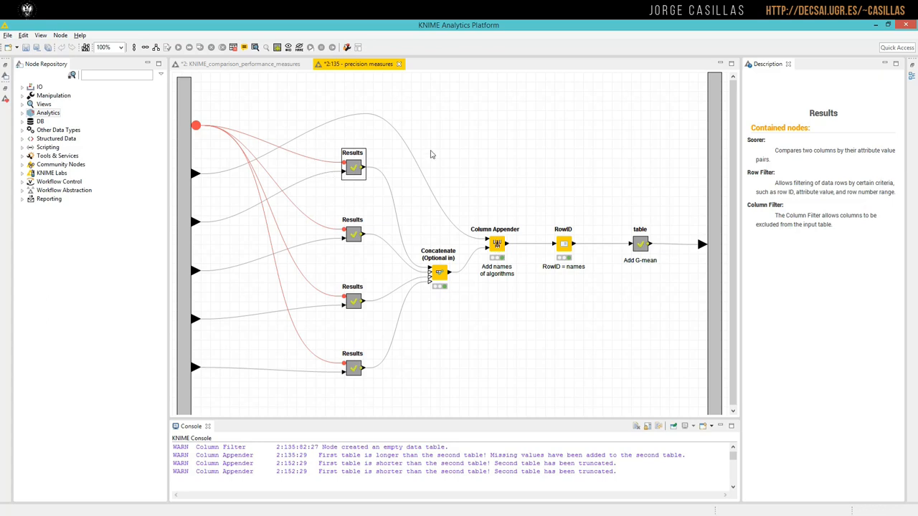
pyautogui.moveTo(244, 74)
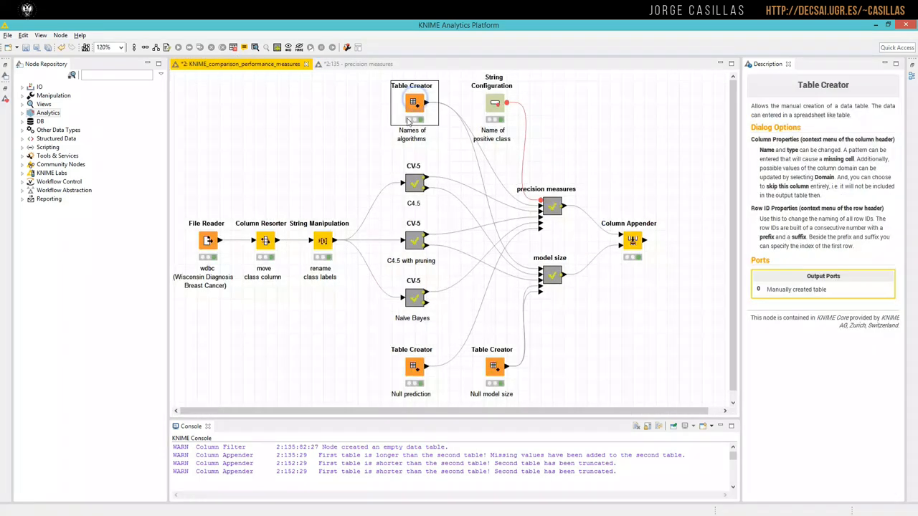
# Step: View and close the Add names Column Appender table pairing algorithms with precision measures
pyautogui.rightClick(552, 208)
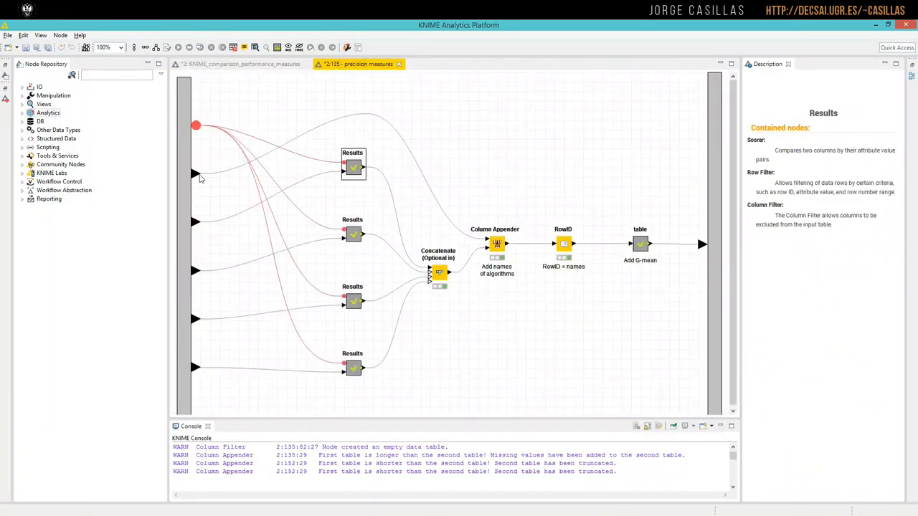
pyautogui.rightClick(496, 244)
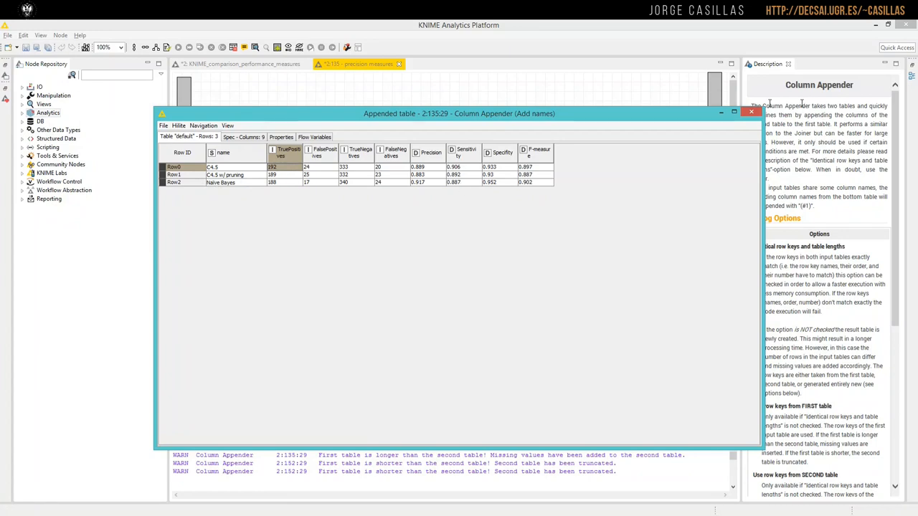
pyautogui.click(751, 112)
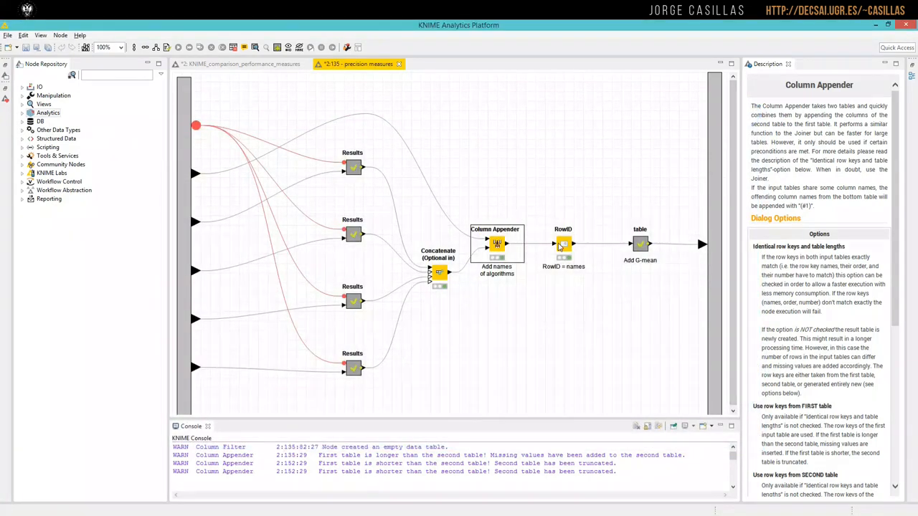
pyautogui.rightClick(562, 242)
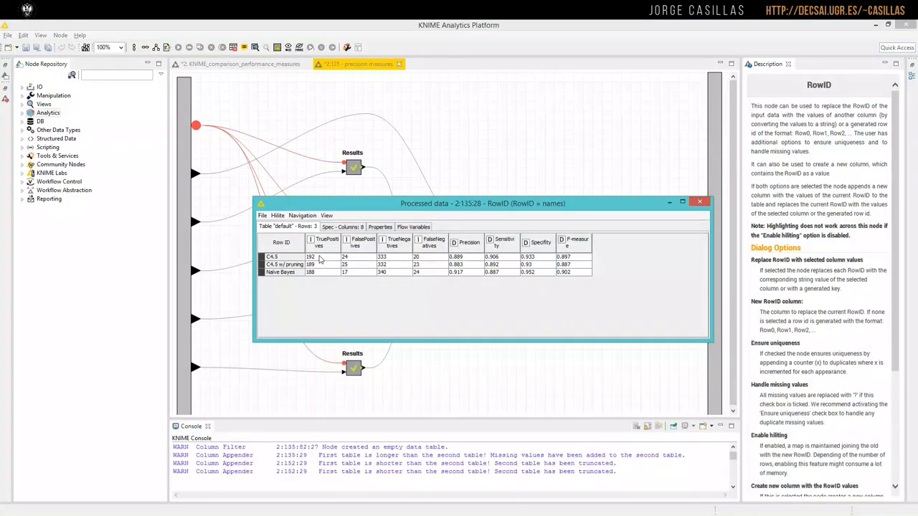
pyautogui.click(286, 261)
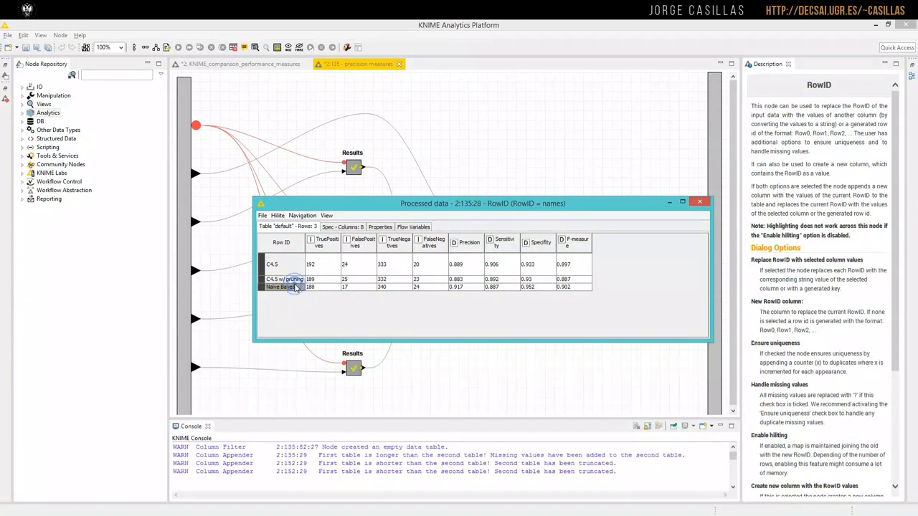
pyautogui.click(700, 200)
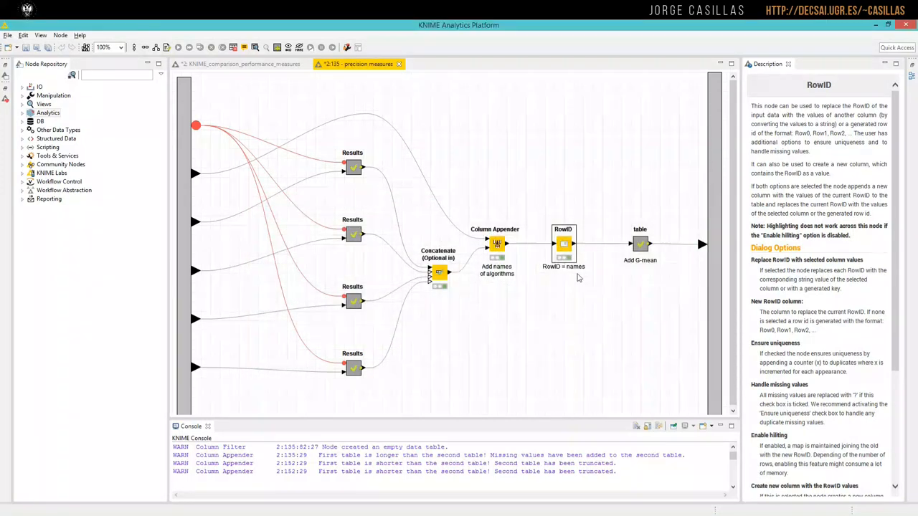
pyautogui.doubleClick(563, 244)
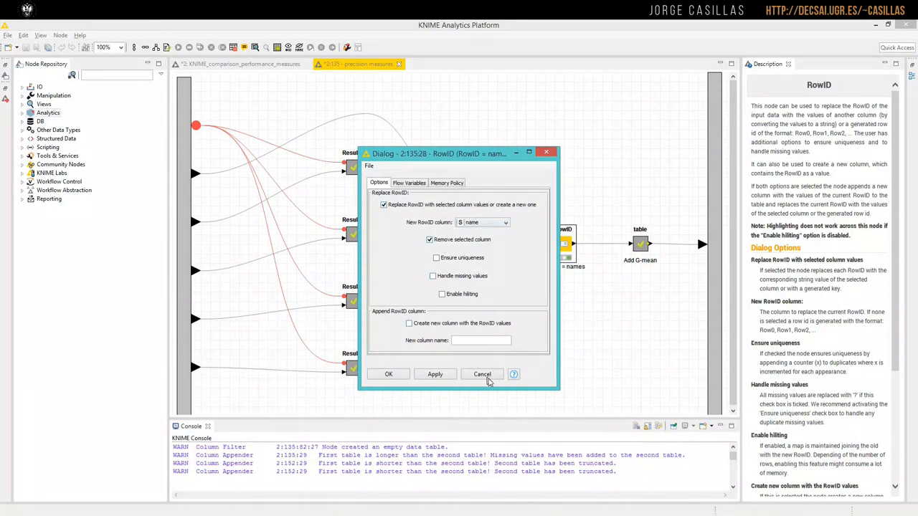
pyautogui.click(481, 373)
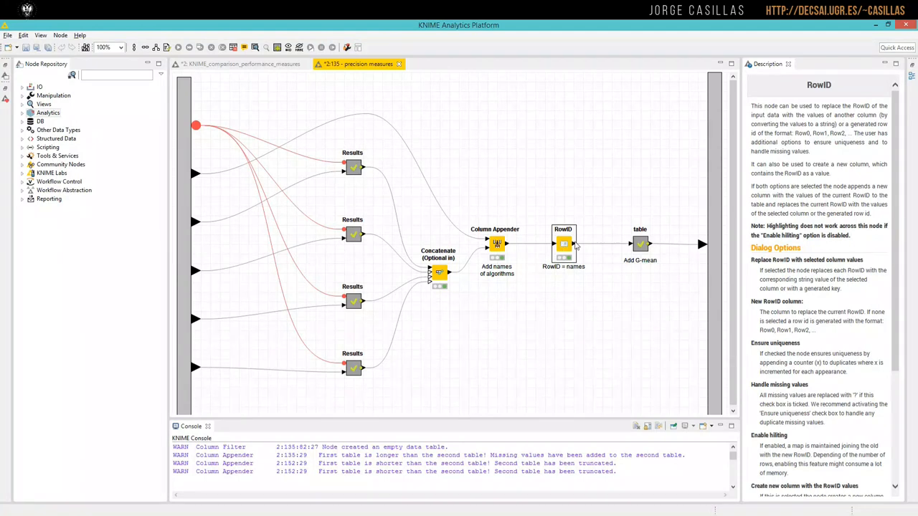
pyautogui.moveTo(639, 244)
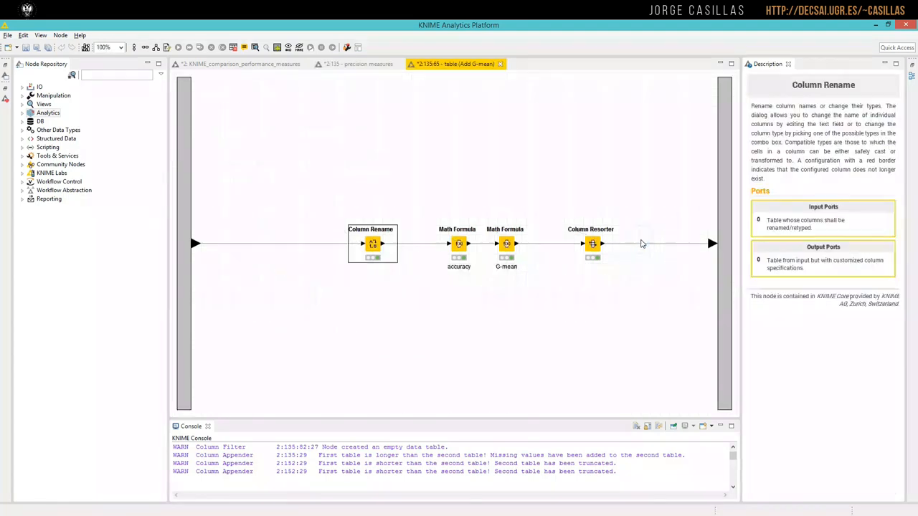
pyautogui.moveTo(382, 244)
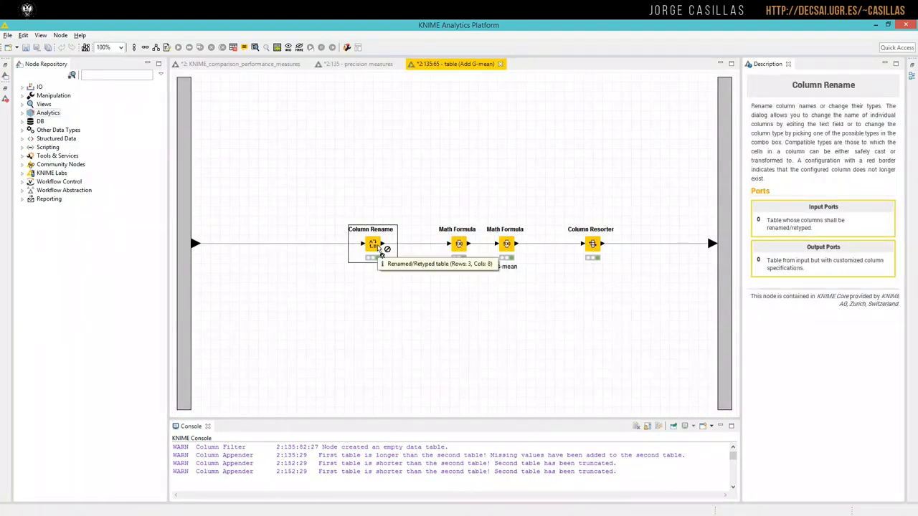
pyautogui.doubleClick(372, 244)
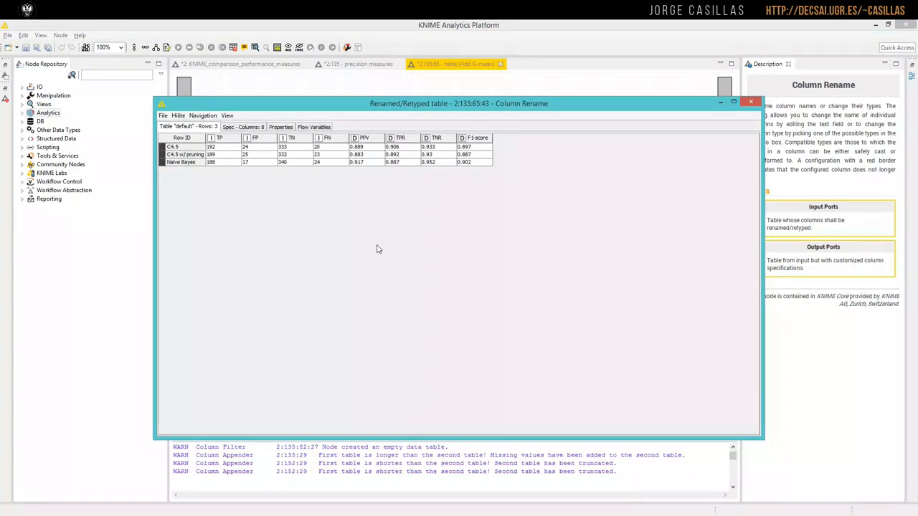
pyautogui.moveTo(260, 150)
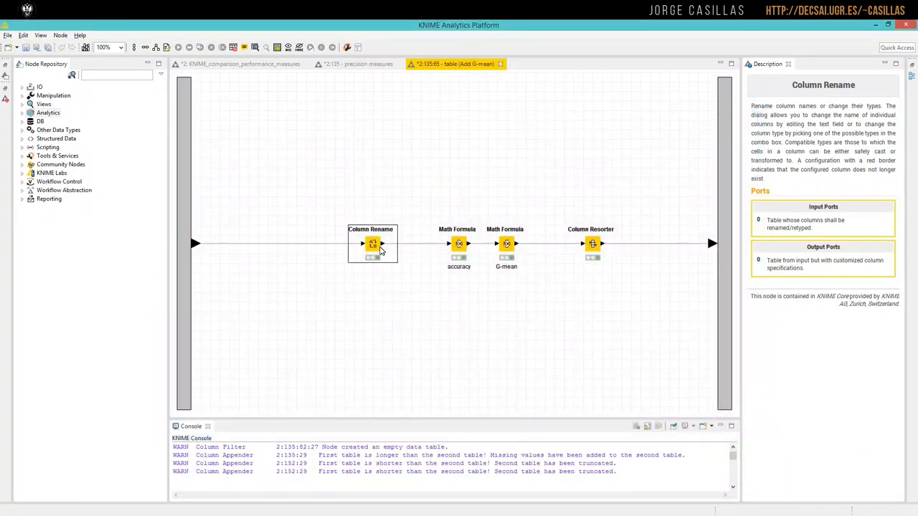
pyautogui.doubleClick(373, 244)
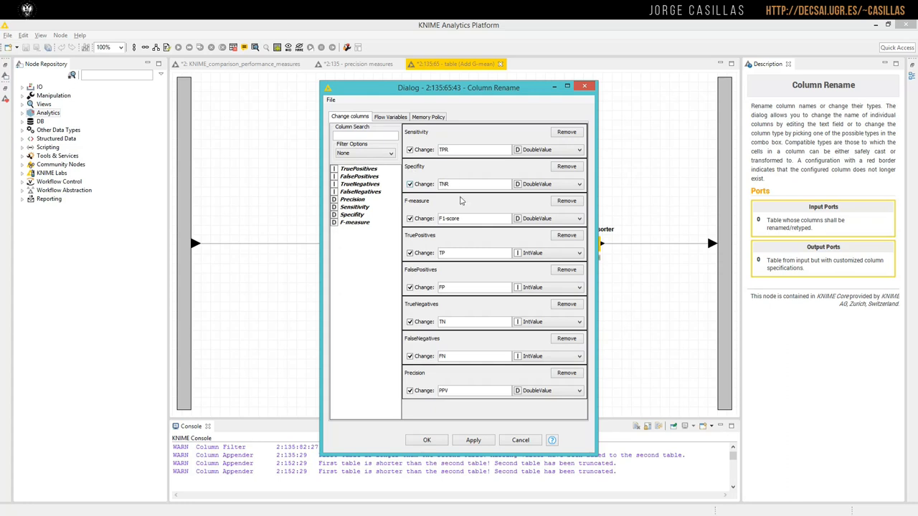
pyautogui.click(473, 218)
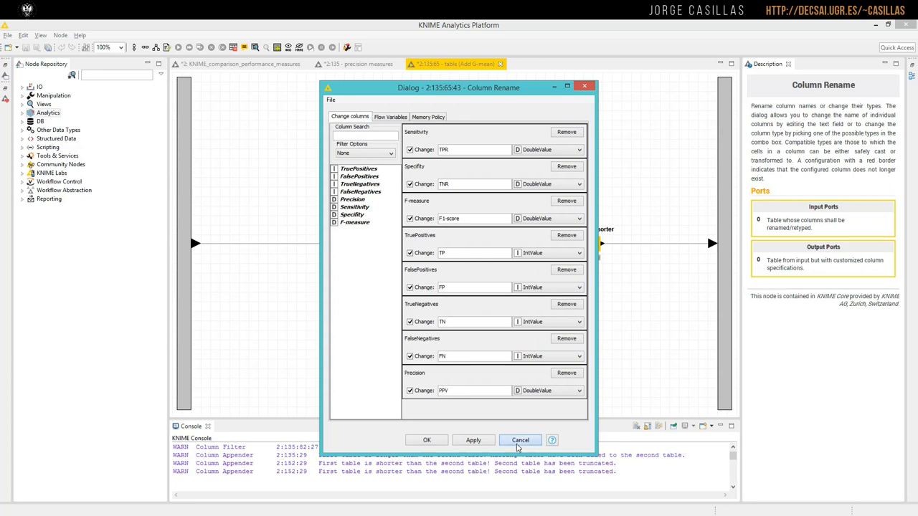
pyautogui.click(519, 439)
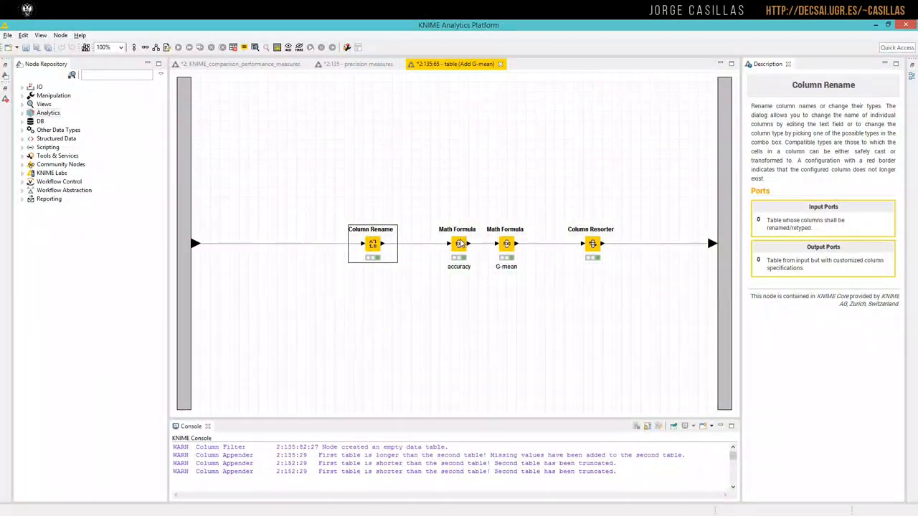
pyautogui.doubleClick(459, 244)
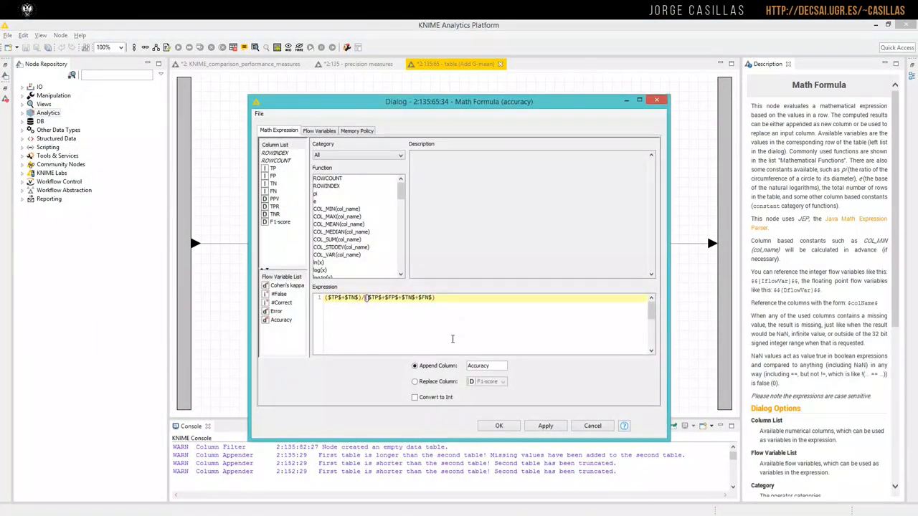
pyautogui.tripleClick(486, 366)
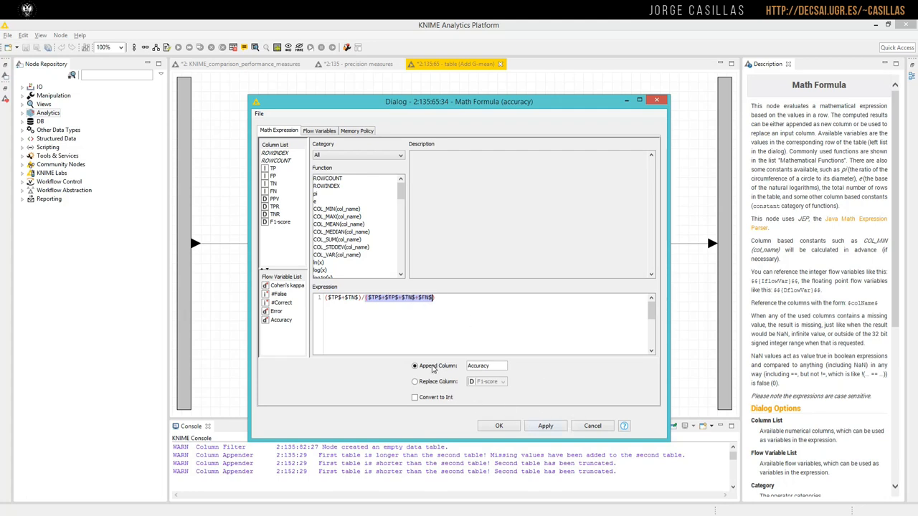
pyautogui.click(592, 424)
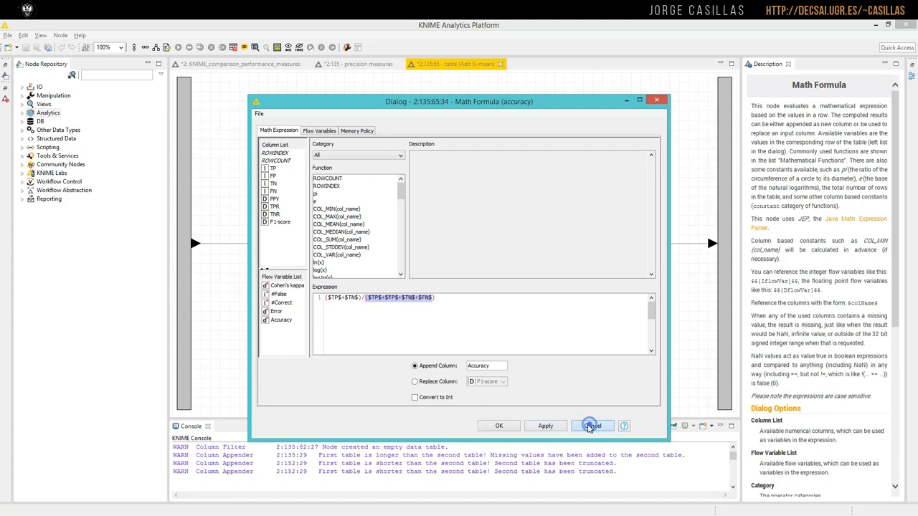
pyautogui.click(593, 424)
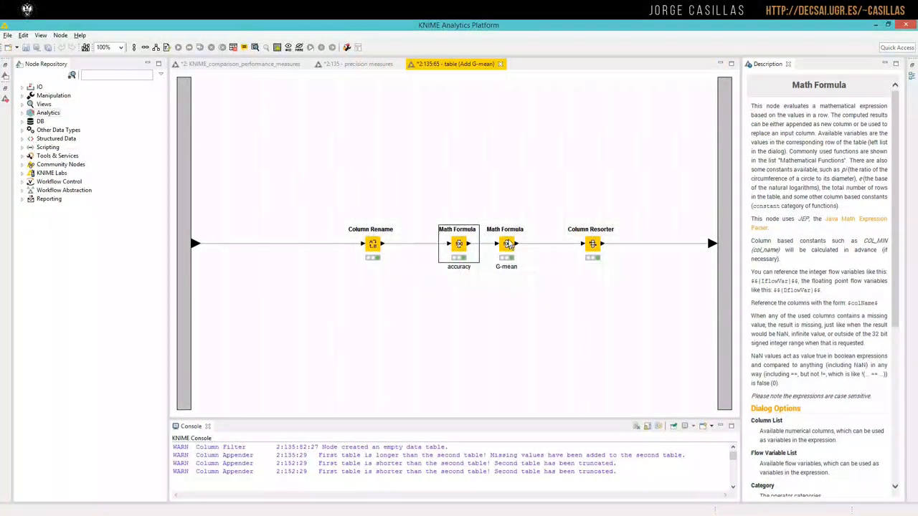
pyautogui.doubleClick(505, 243)
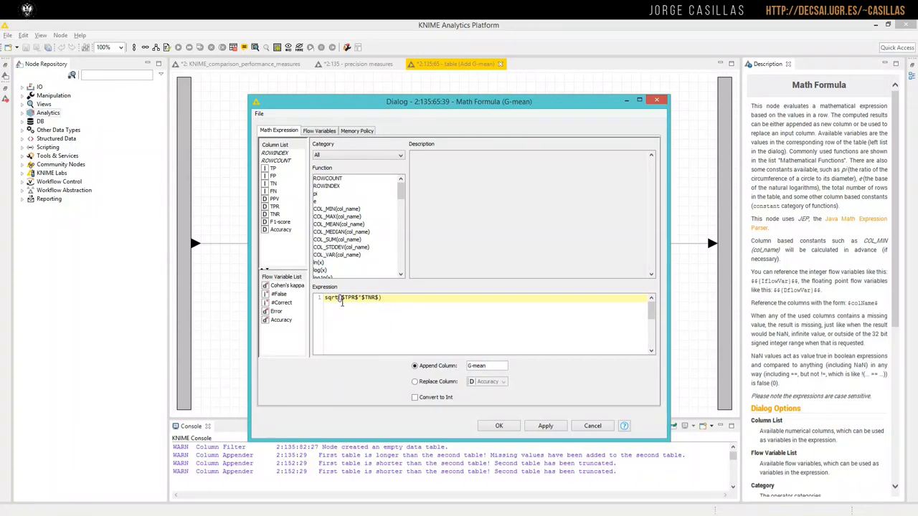
pyautogui.moveTo(407, 318)
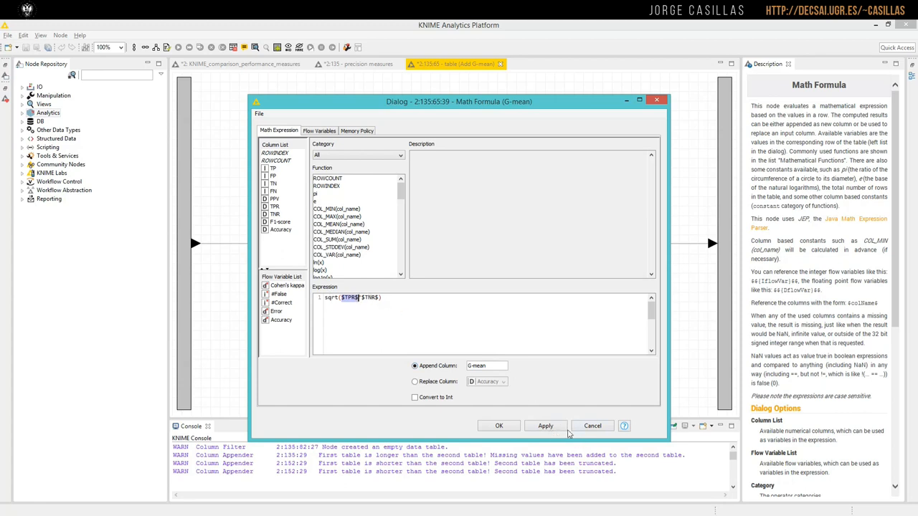
pyautogui.click(499, 424)
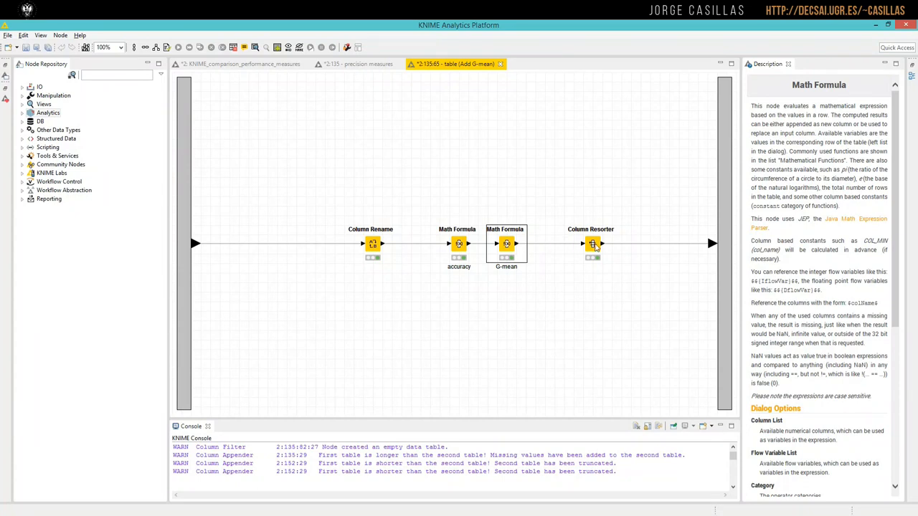
# Step: View and close the Column Resorter output listing accuracy and G-mean per algorithm
pyautogui.doubleClick(590, 244)
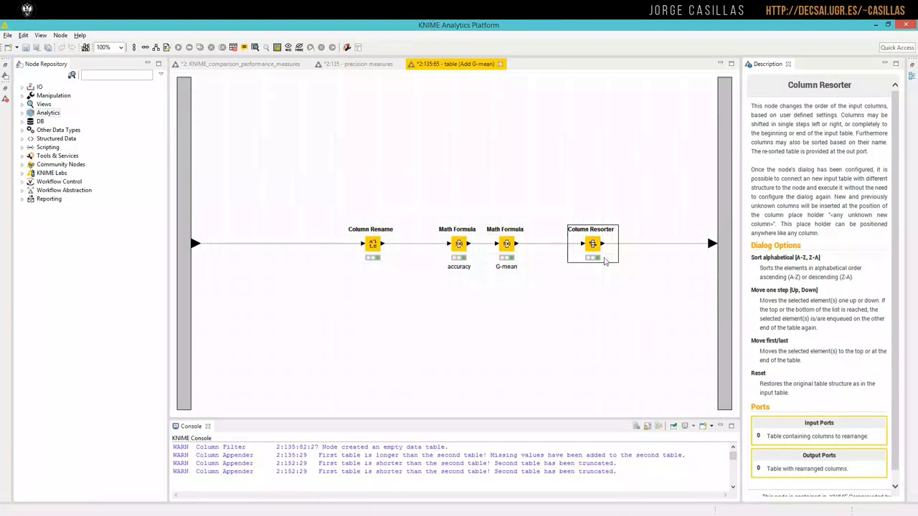
pyautogui.rightClick(592, 244)
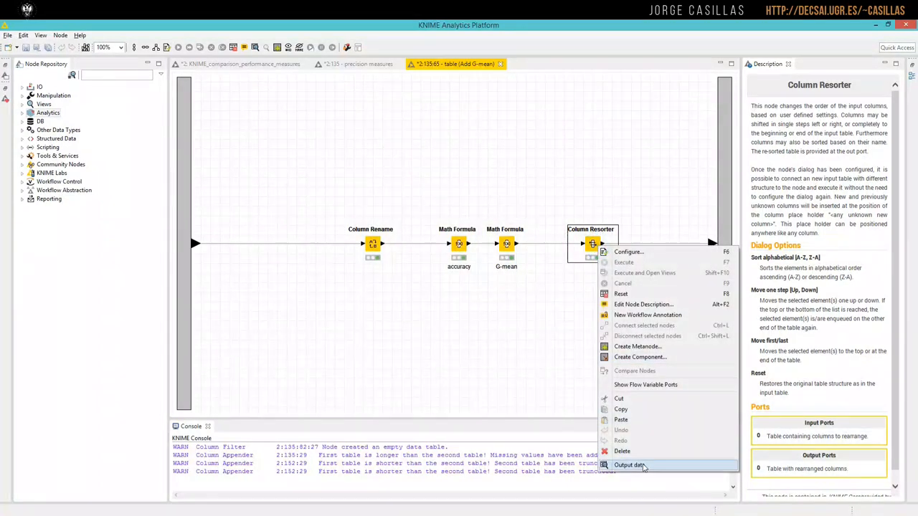
pyautogui.click(628, 465)
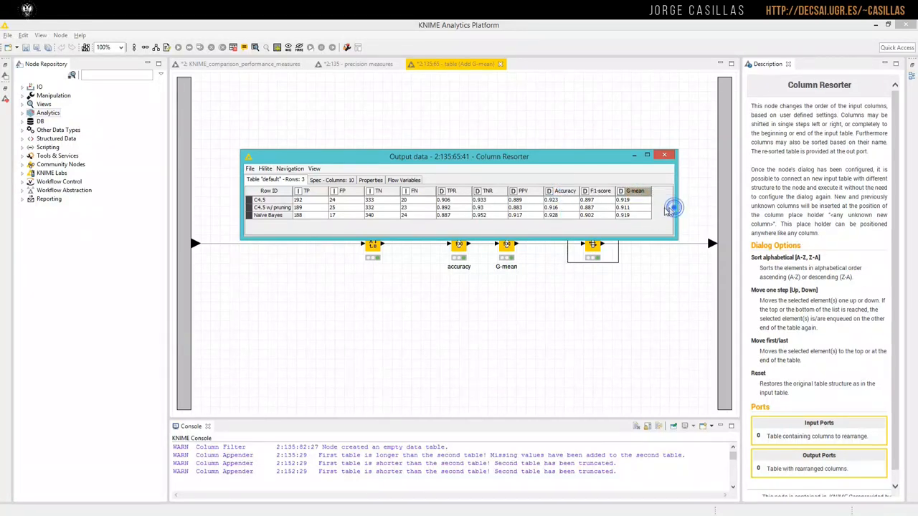
pyautogui.click(662, 154)
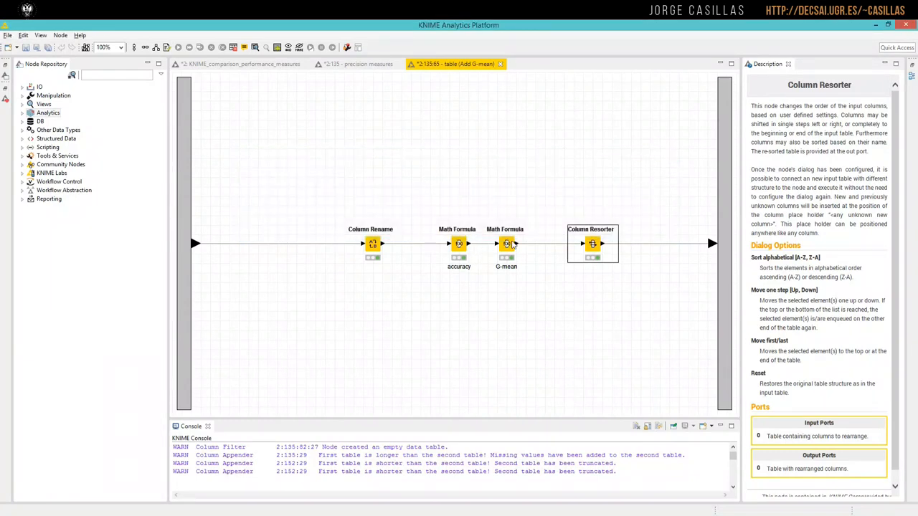
# Step: Close the Add G-mean table metanode, returning to the precision measures workflow
pyautogui.click(506, 244)
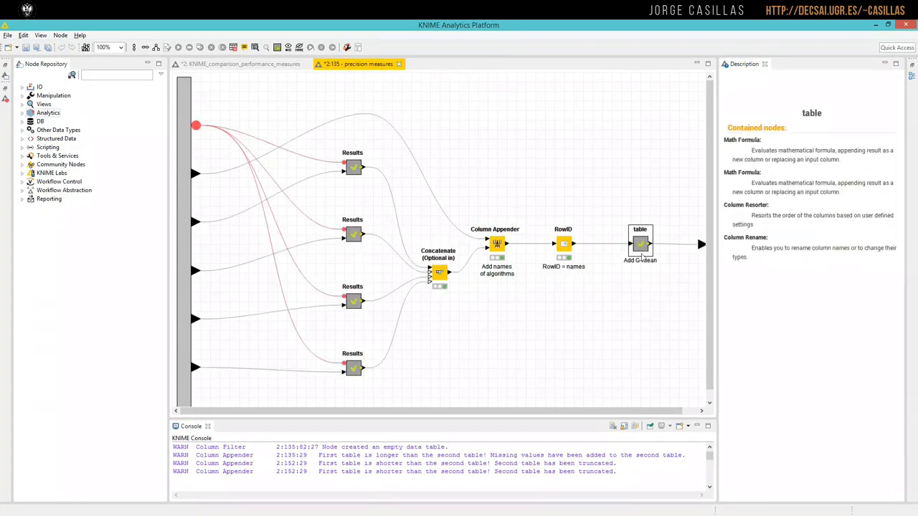
pyautogui.moveTo(399, 66)
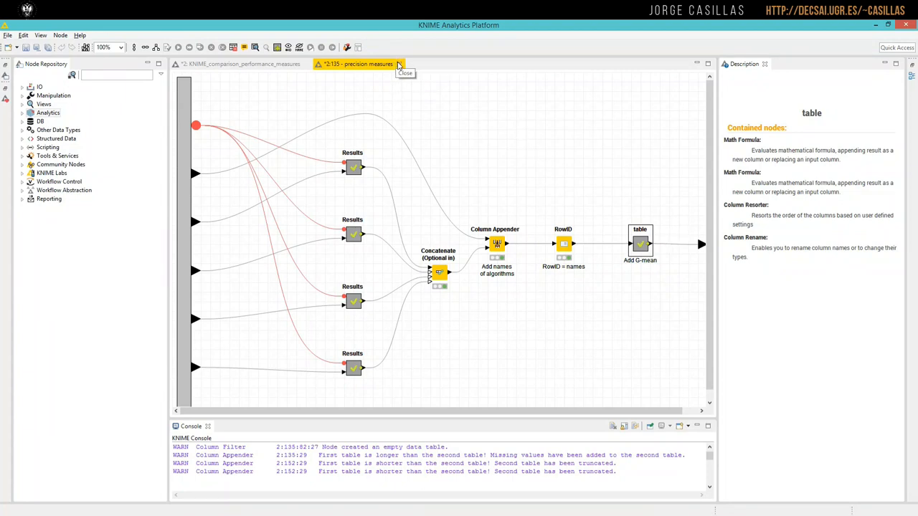
# Step: View and close the precision measures metanode's output table
pyautogui.rightClick(552, 204)
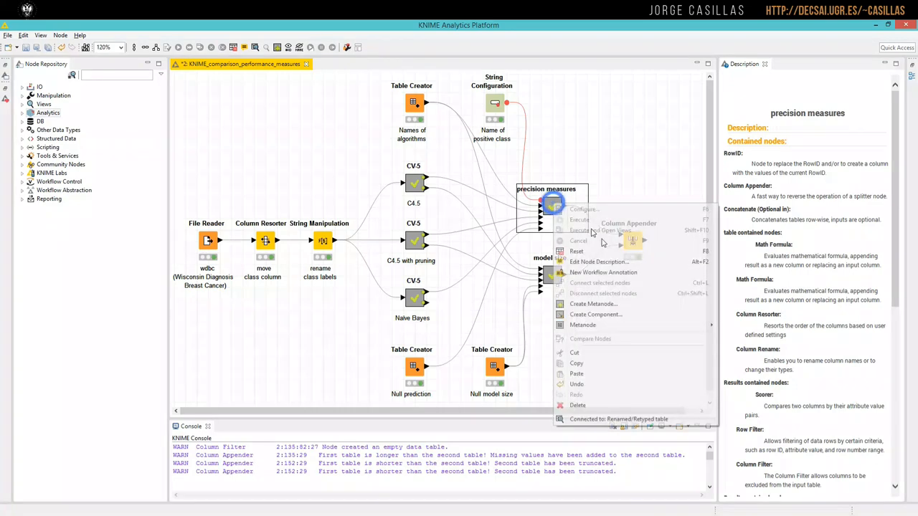
pyautogui.click(602, 229)
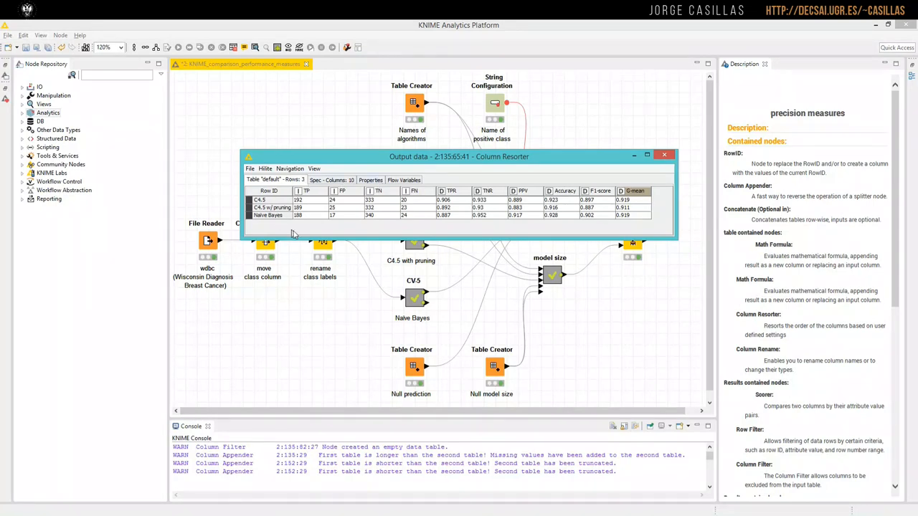
pyautogui.moveTo(271, 218)
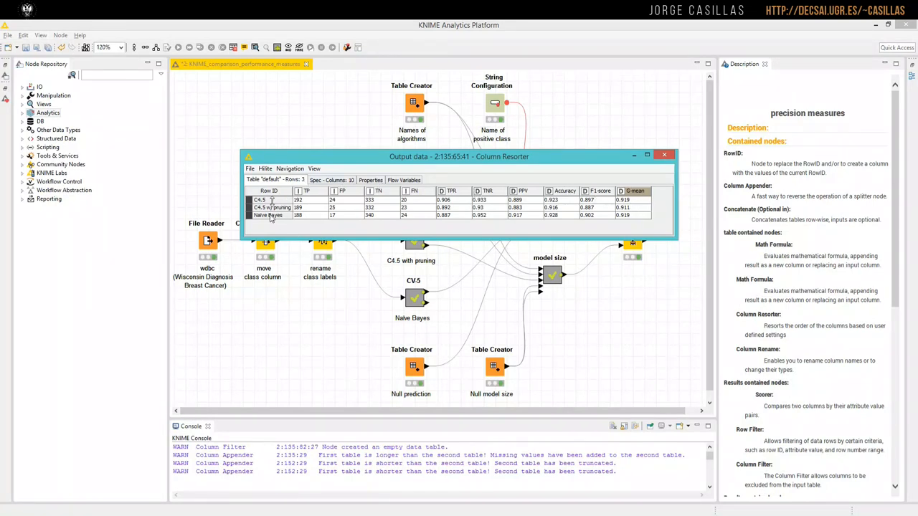
pyautogui.click(663, 154)
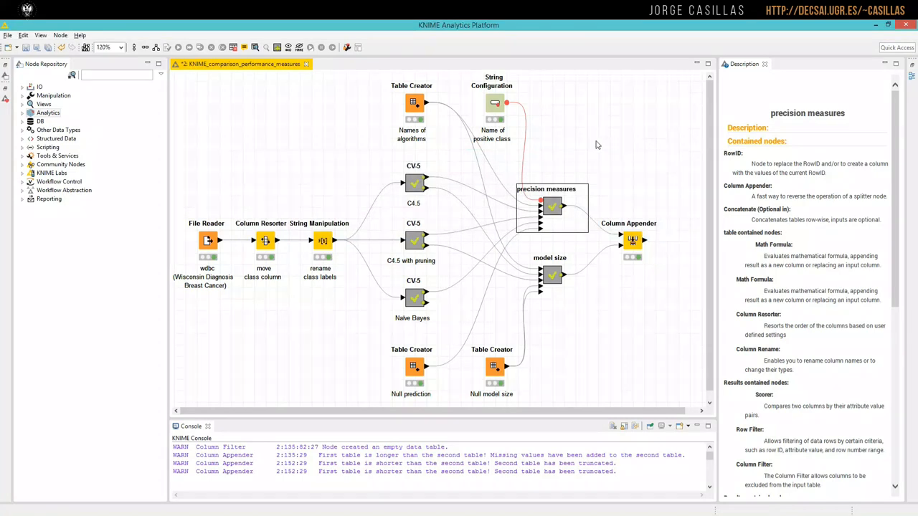
pyautogui.moveTo(566, 247)
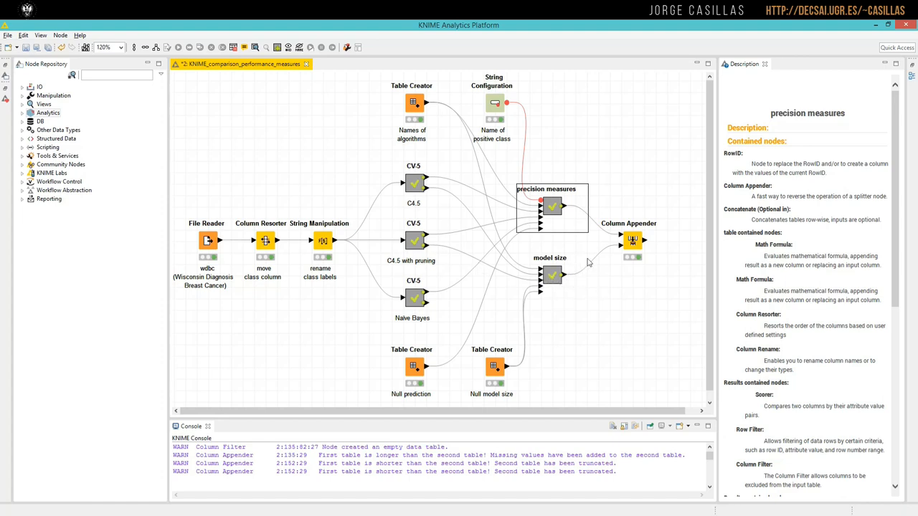
# Step: View and close the final Column Appender table with precision measures, accuracy, G-mean and model size
pyautogui.rightClick(631, 241)
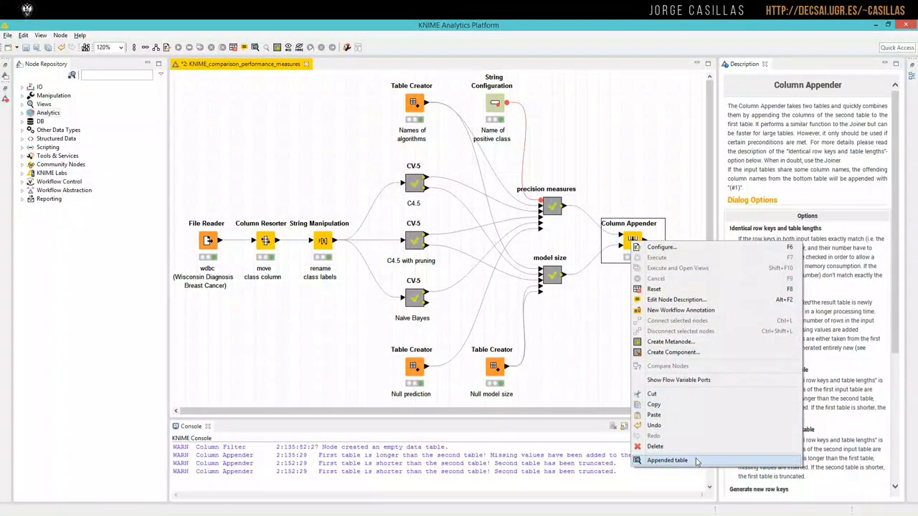
pyautogui.click(666, 460)
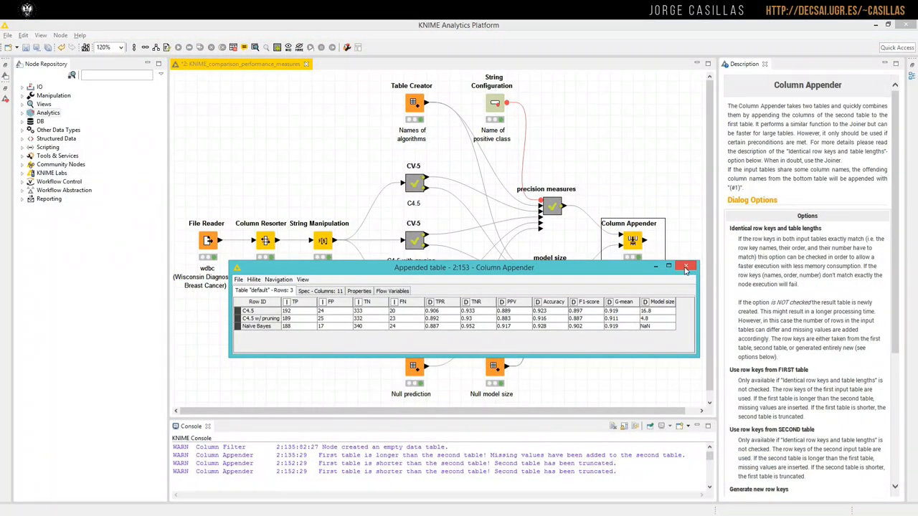
pyautogui.click(685, 267)
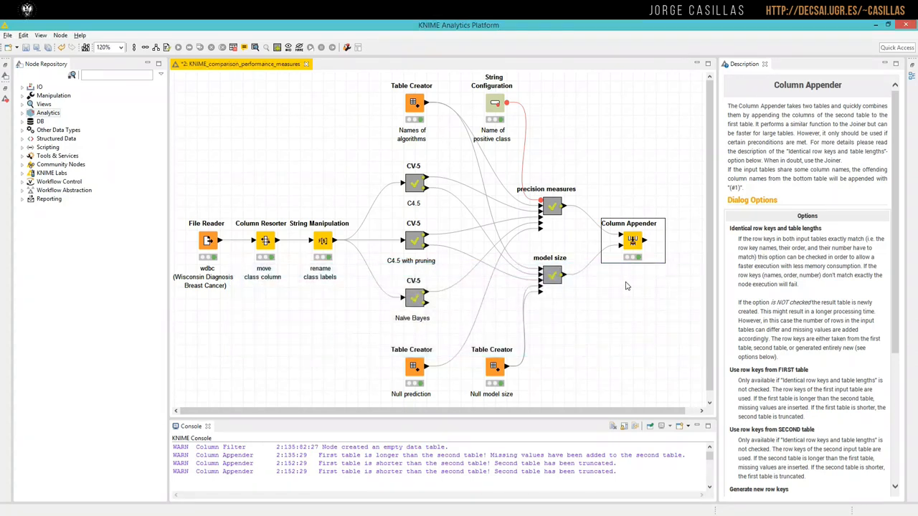